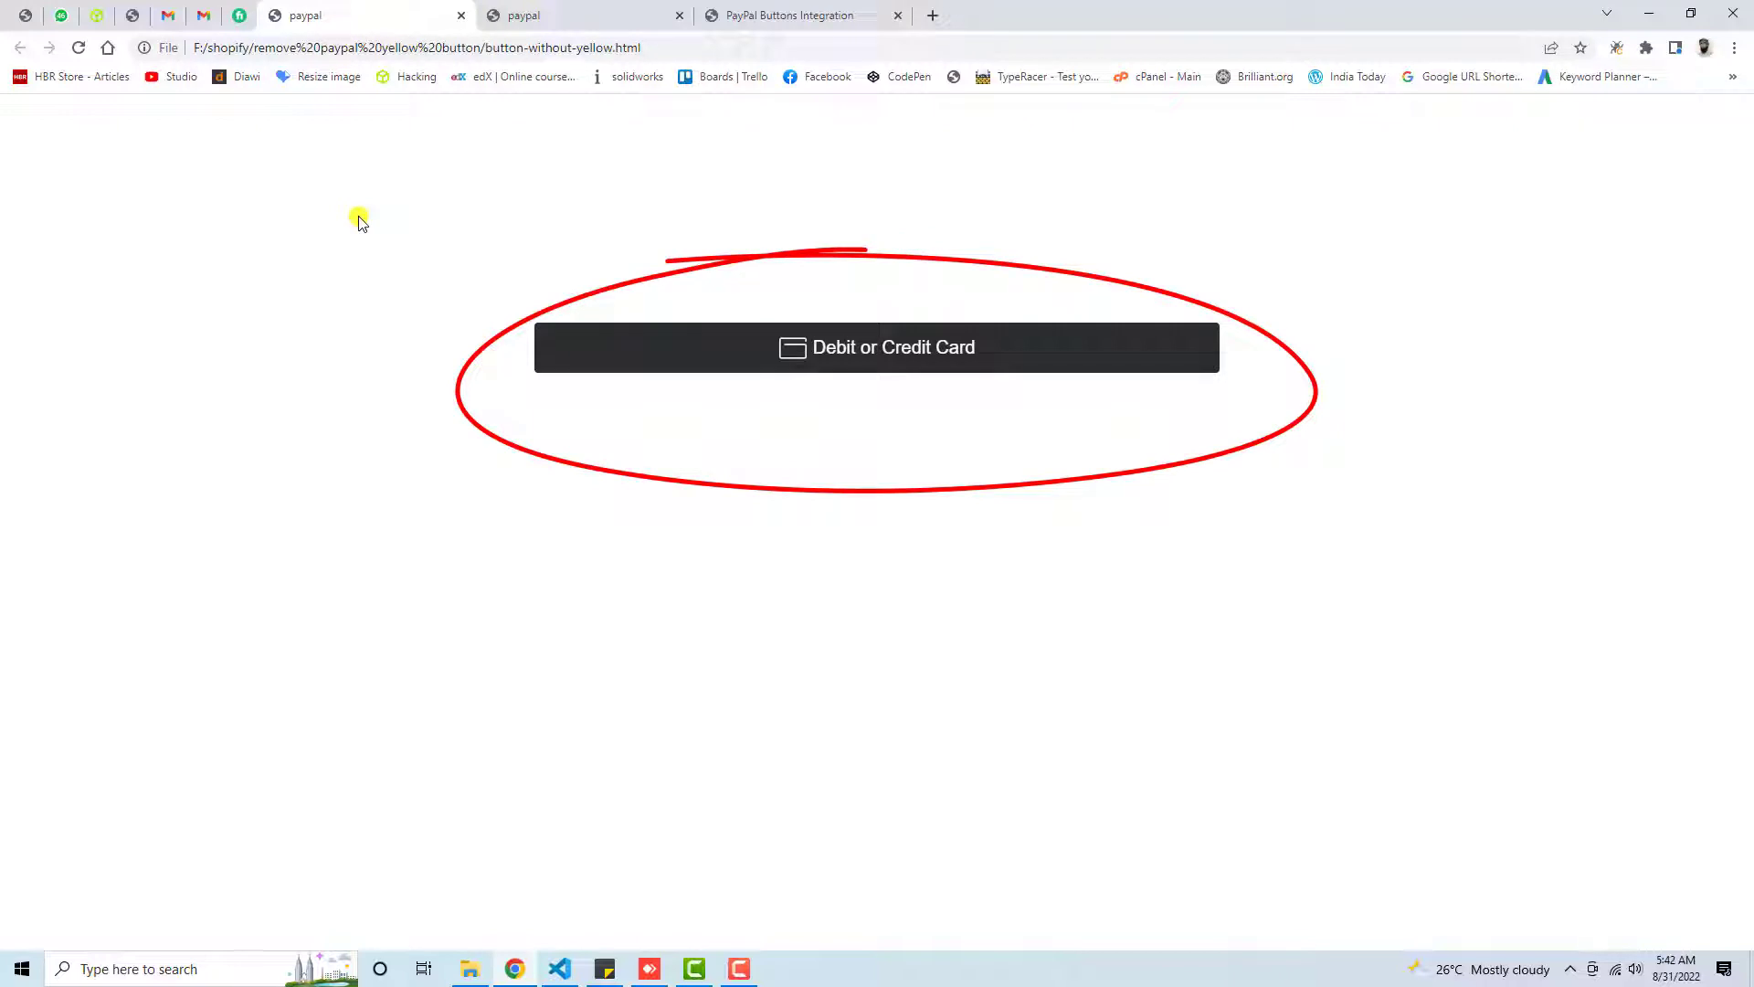
Step: Create a new folder named paypal inside the remove paypal yellow button folder
left_click(581, 15)
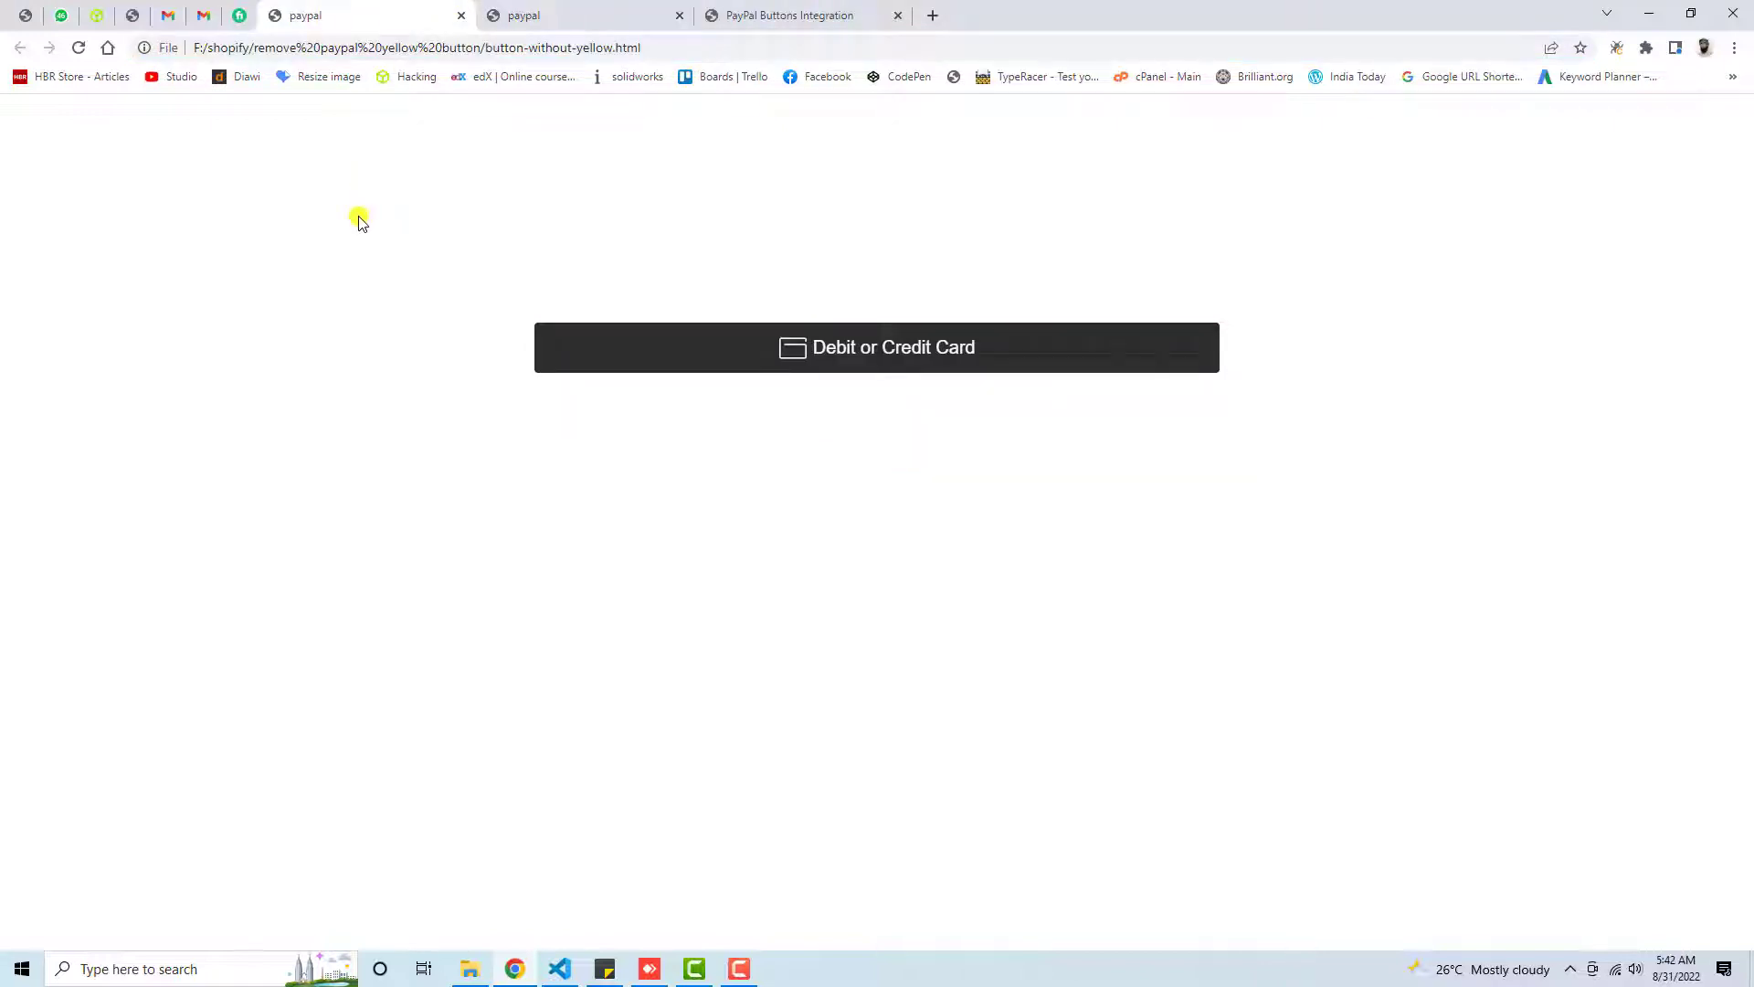
left_click(570, 15)
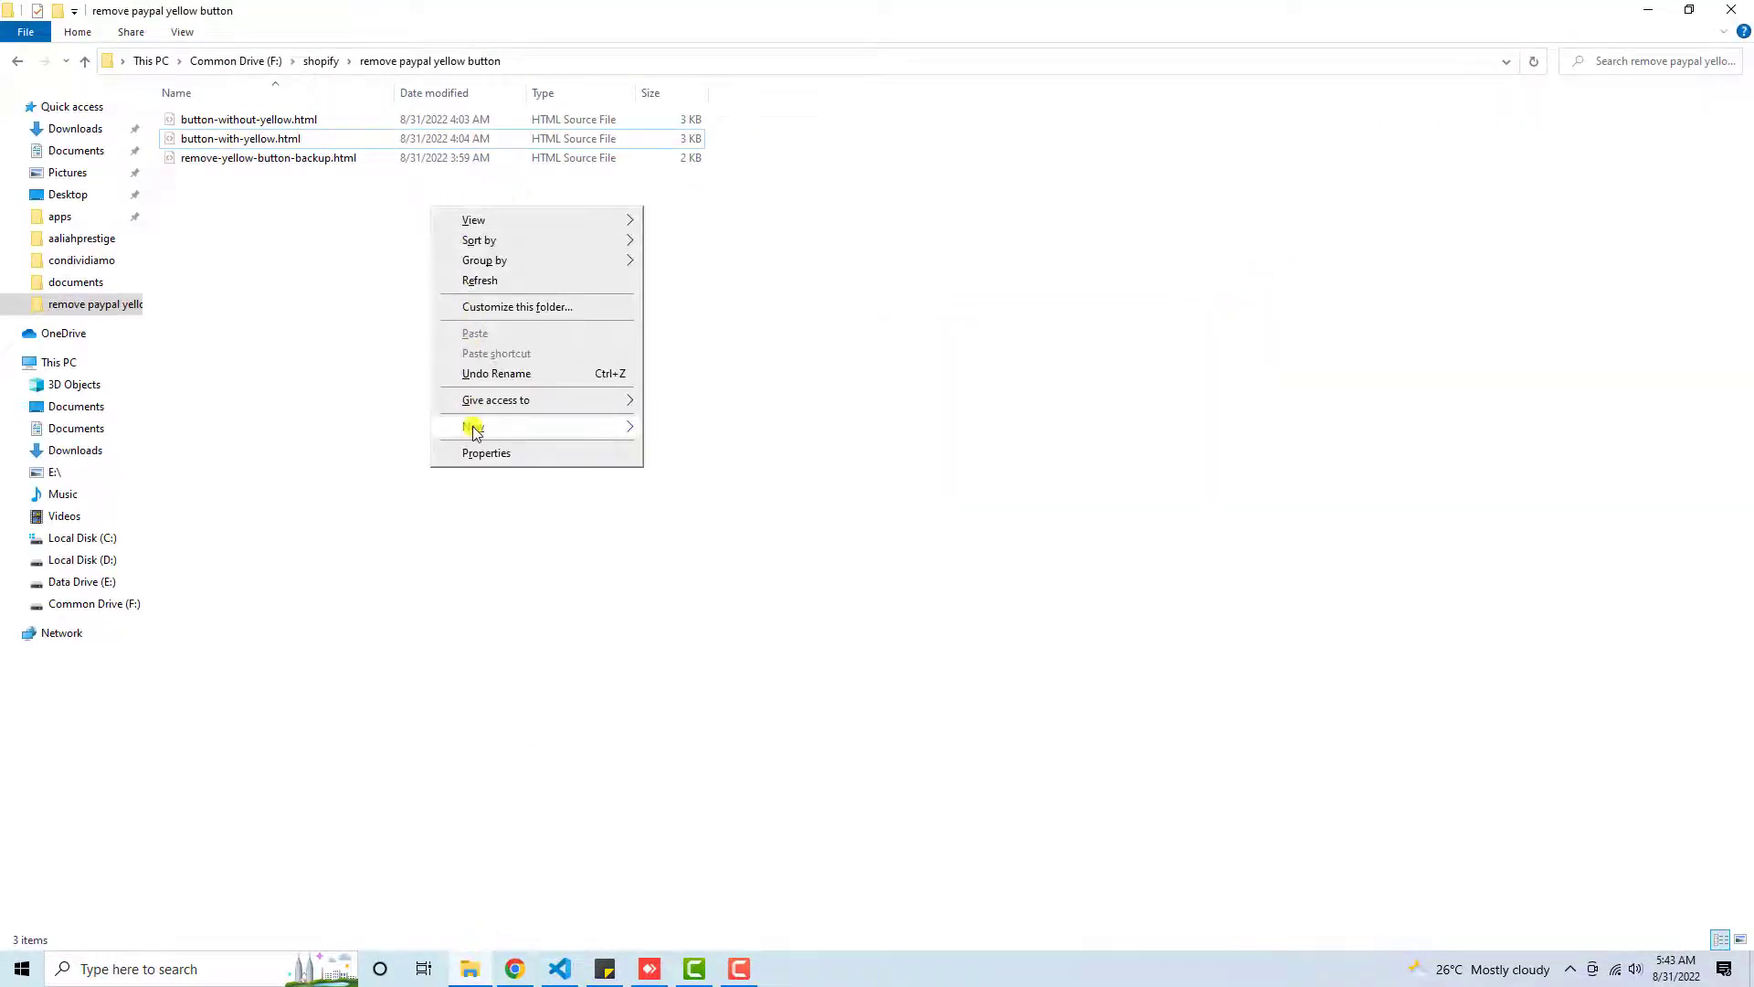
left_click(472, 427)
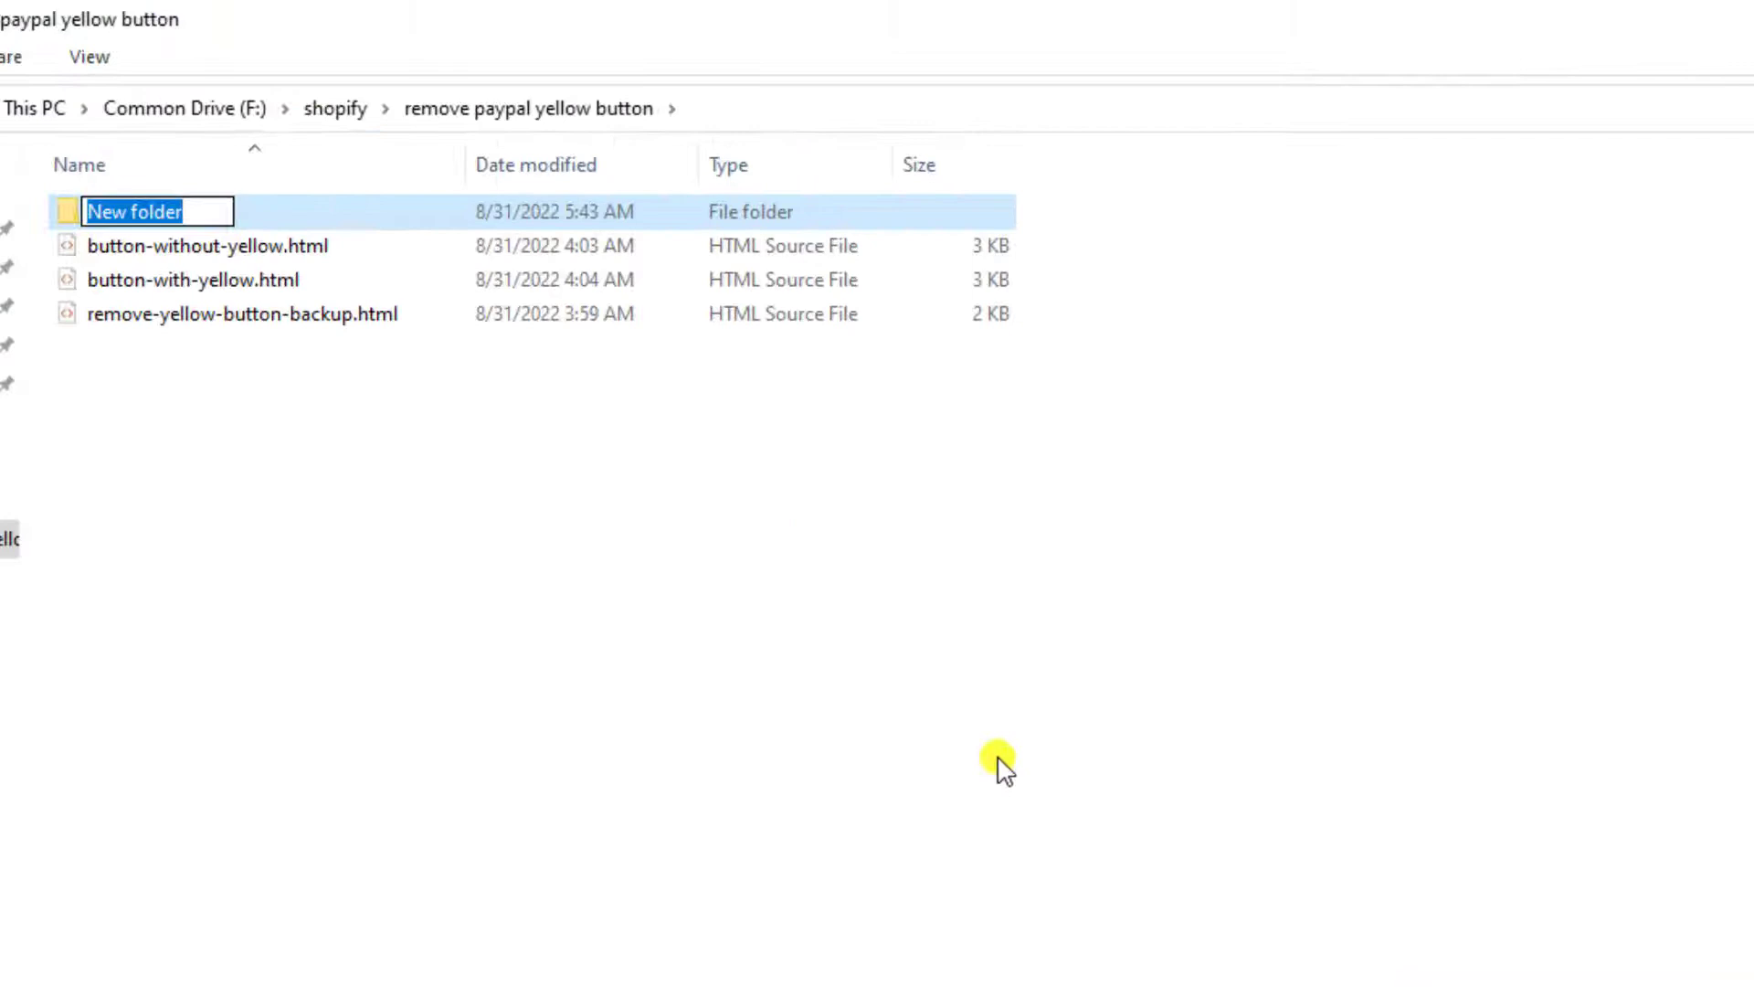
type("paypal")
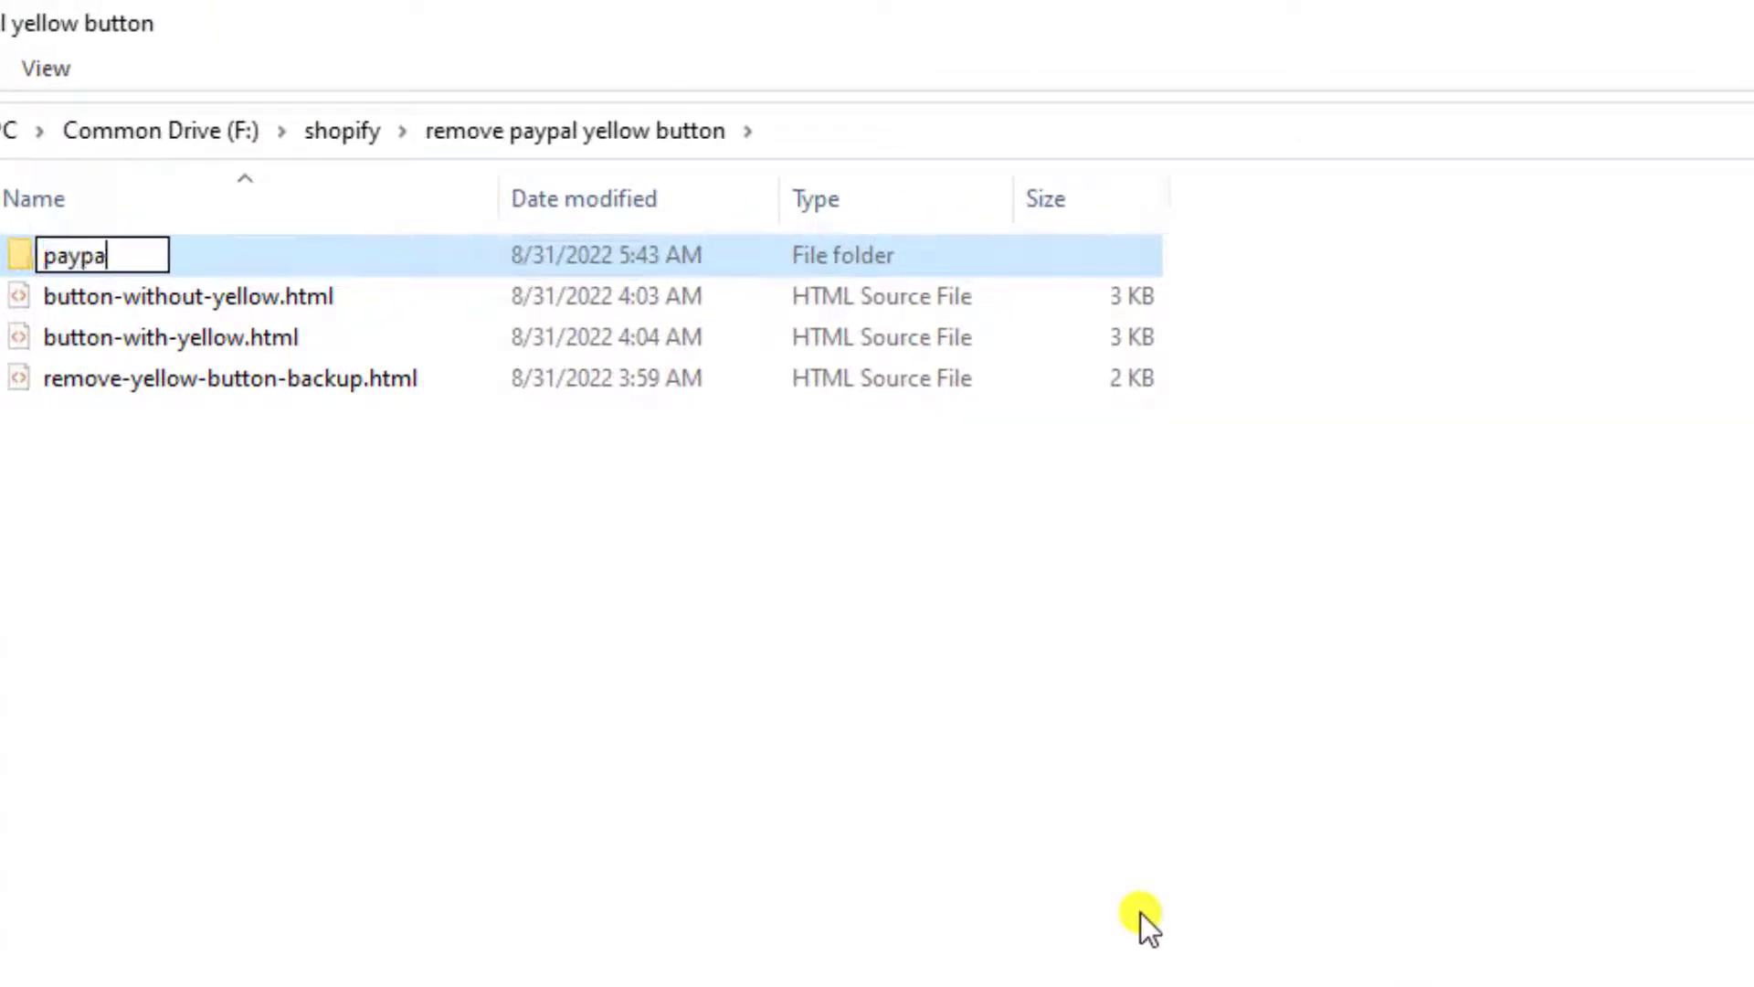
key("Enter")
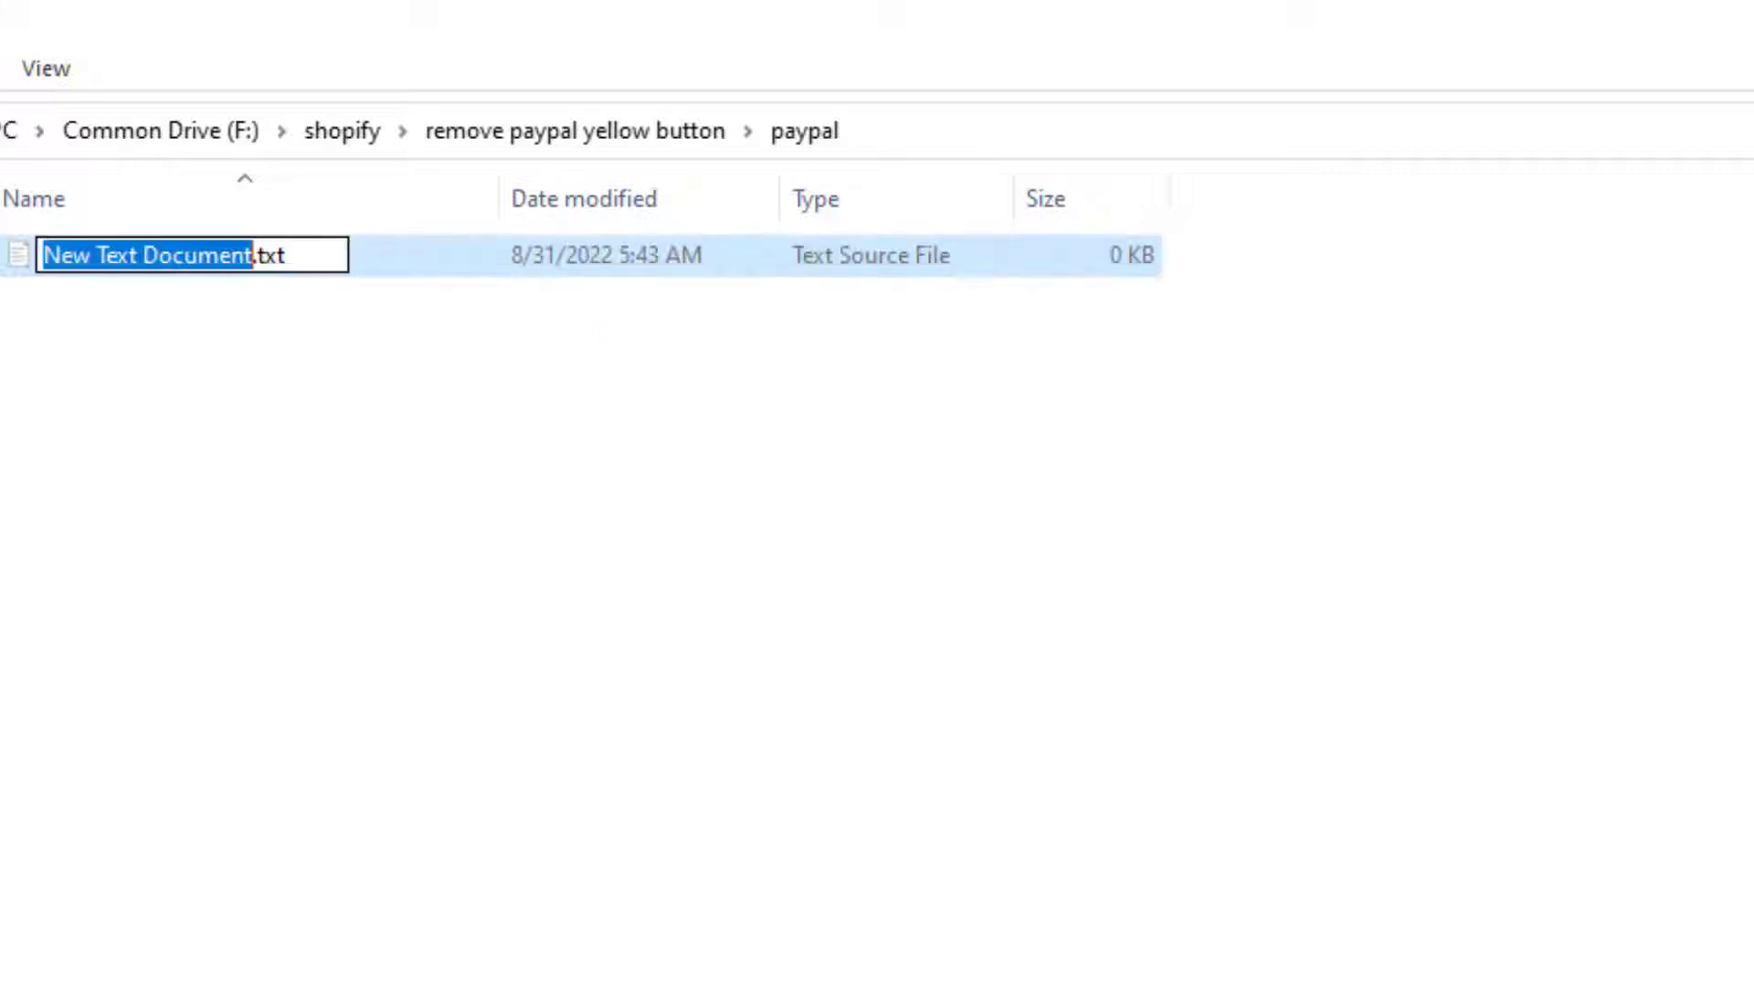
Step: Create an empty text document renamed to withoutyellow.html inside the paypal folder
type("without.txt")
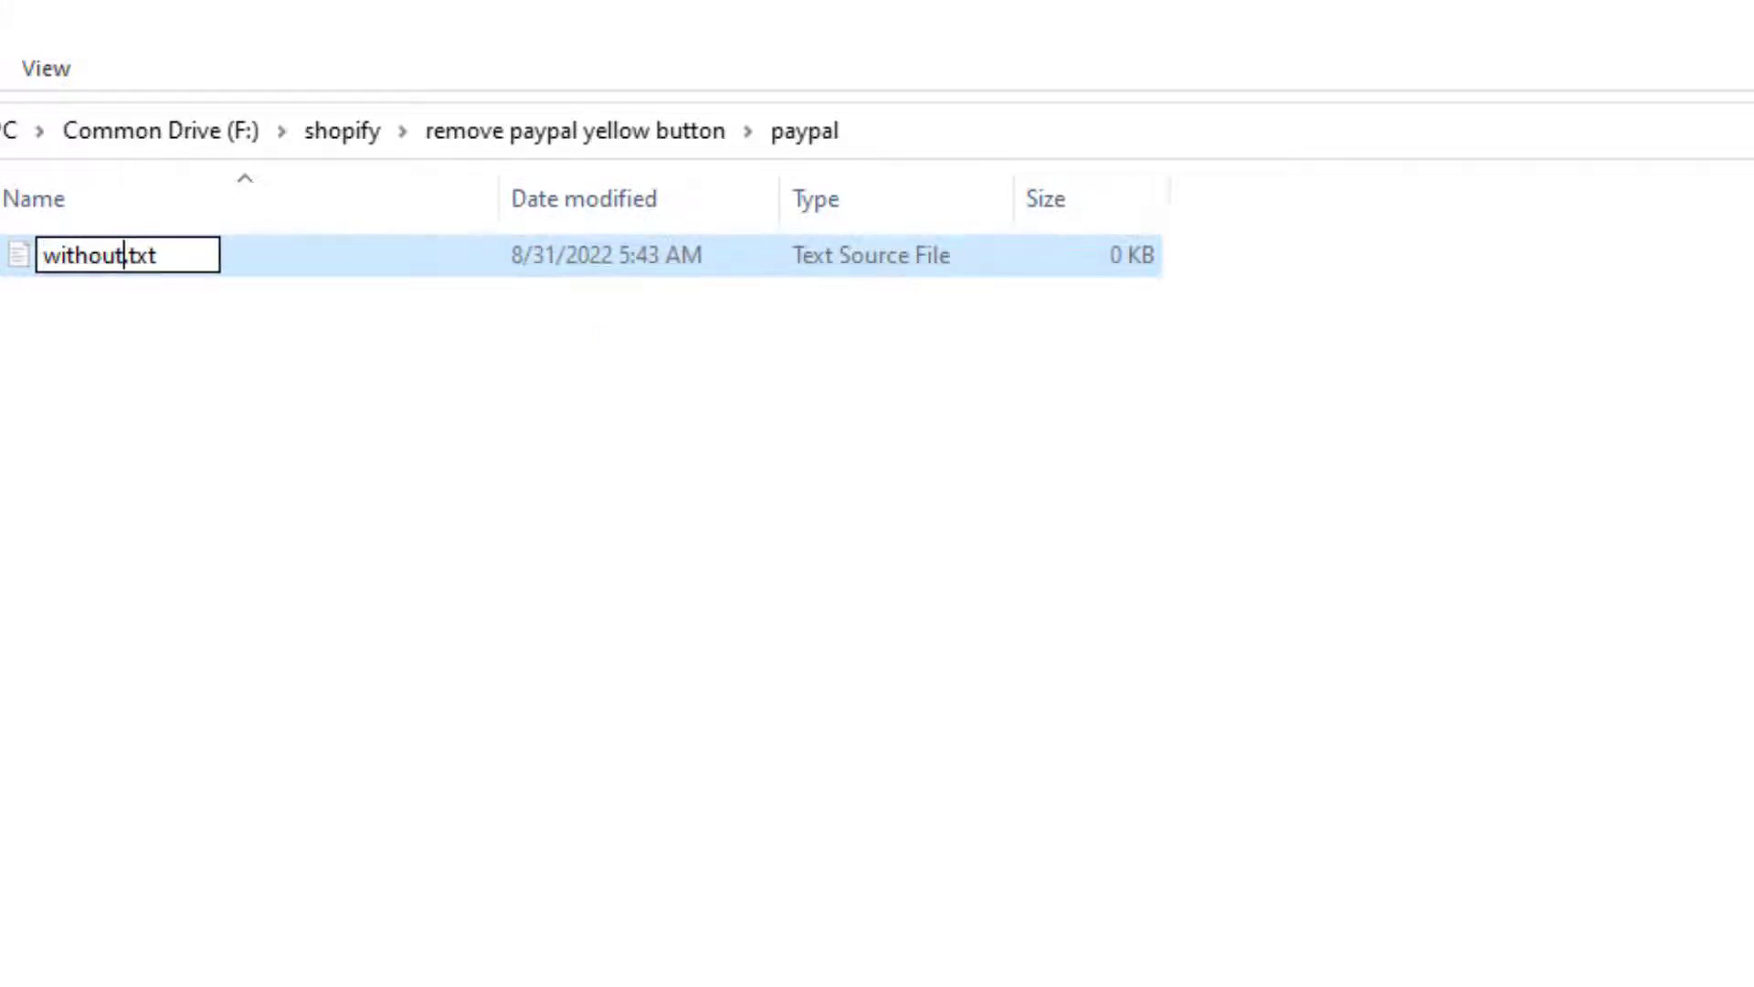
type("yellow.")
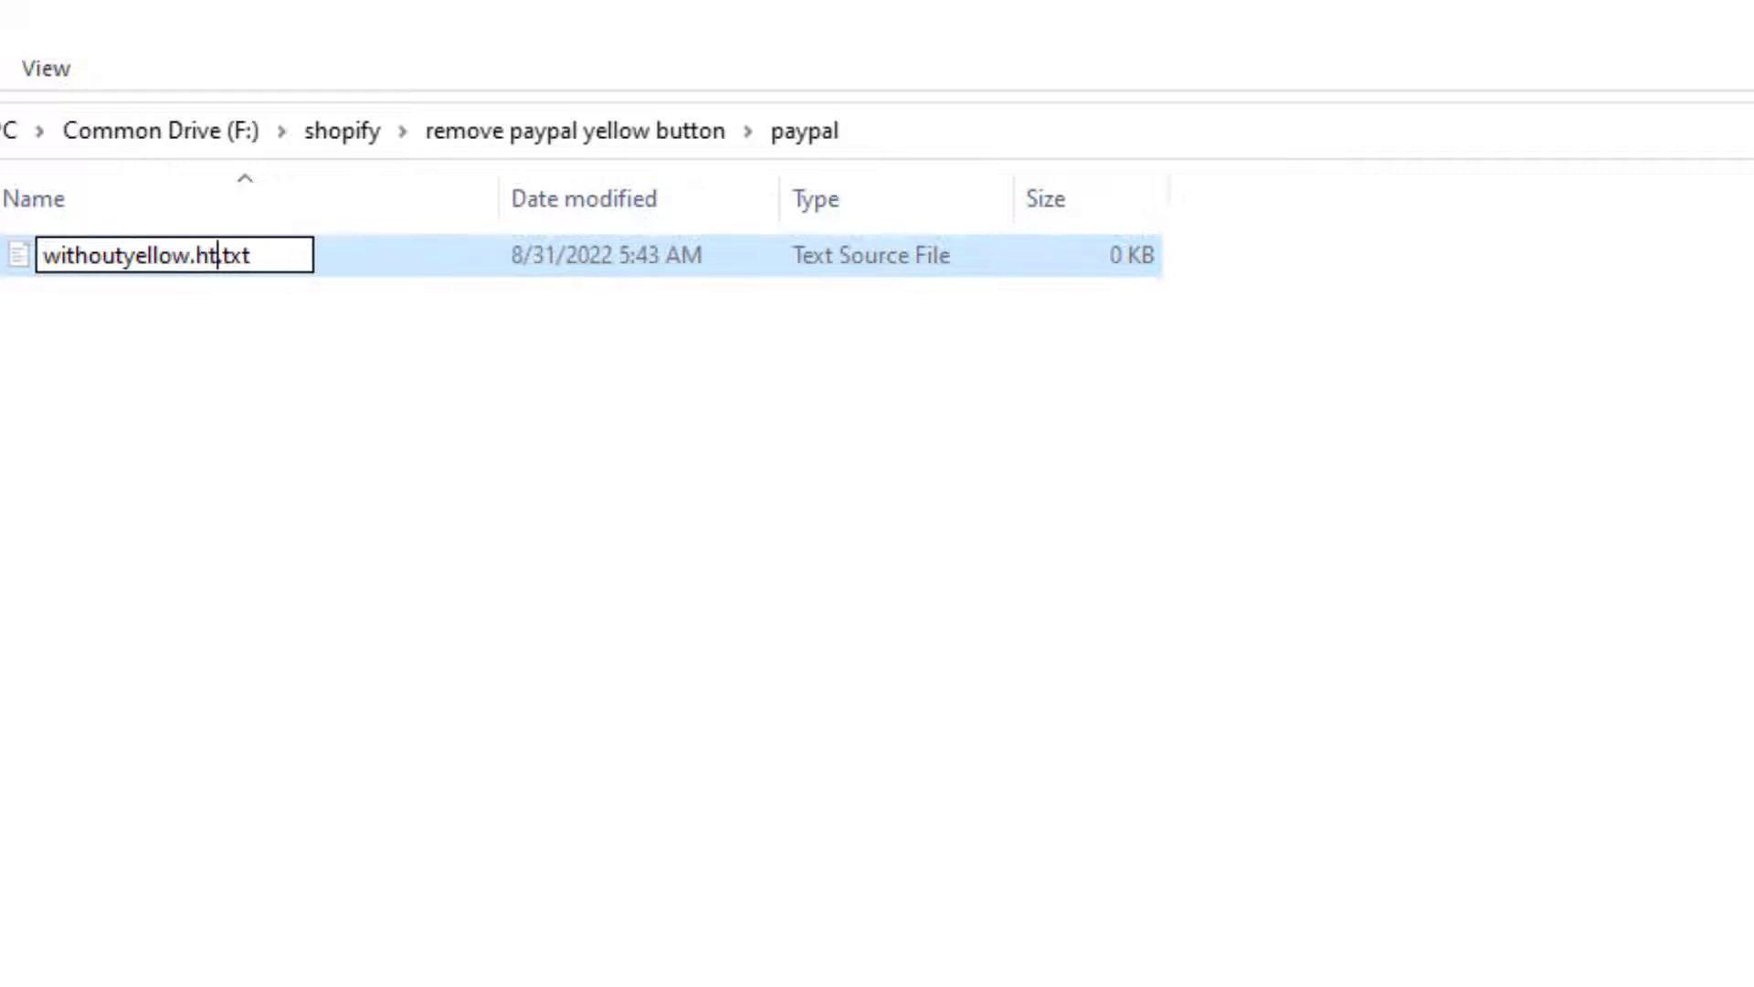
type("html")
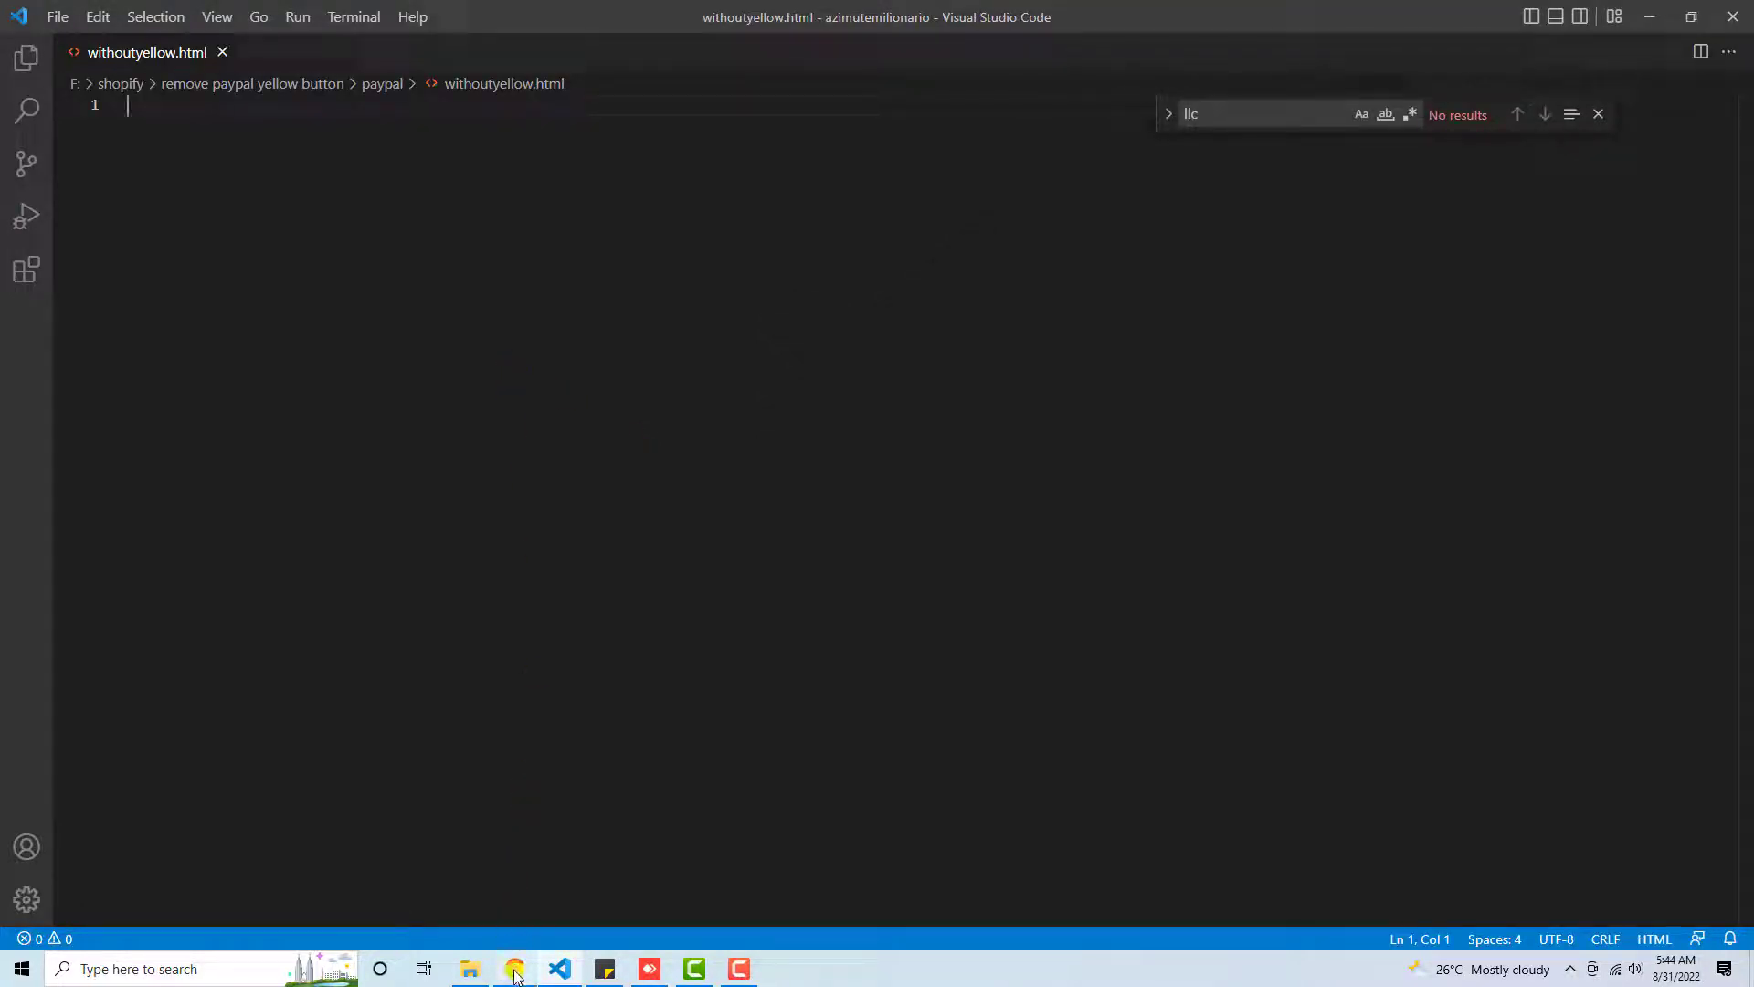
Step: Paste the PayPal Buttons sample code into withoutyellow.html and open it in Google Chrome
left_click(516, 968)
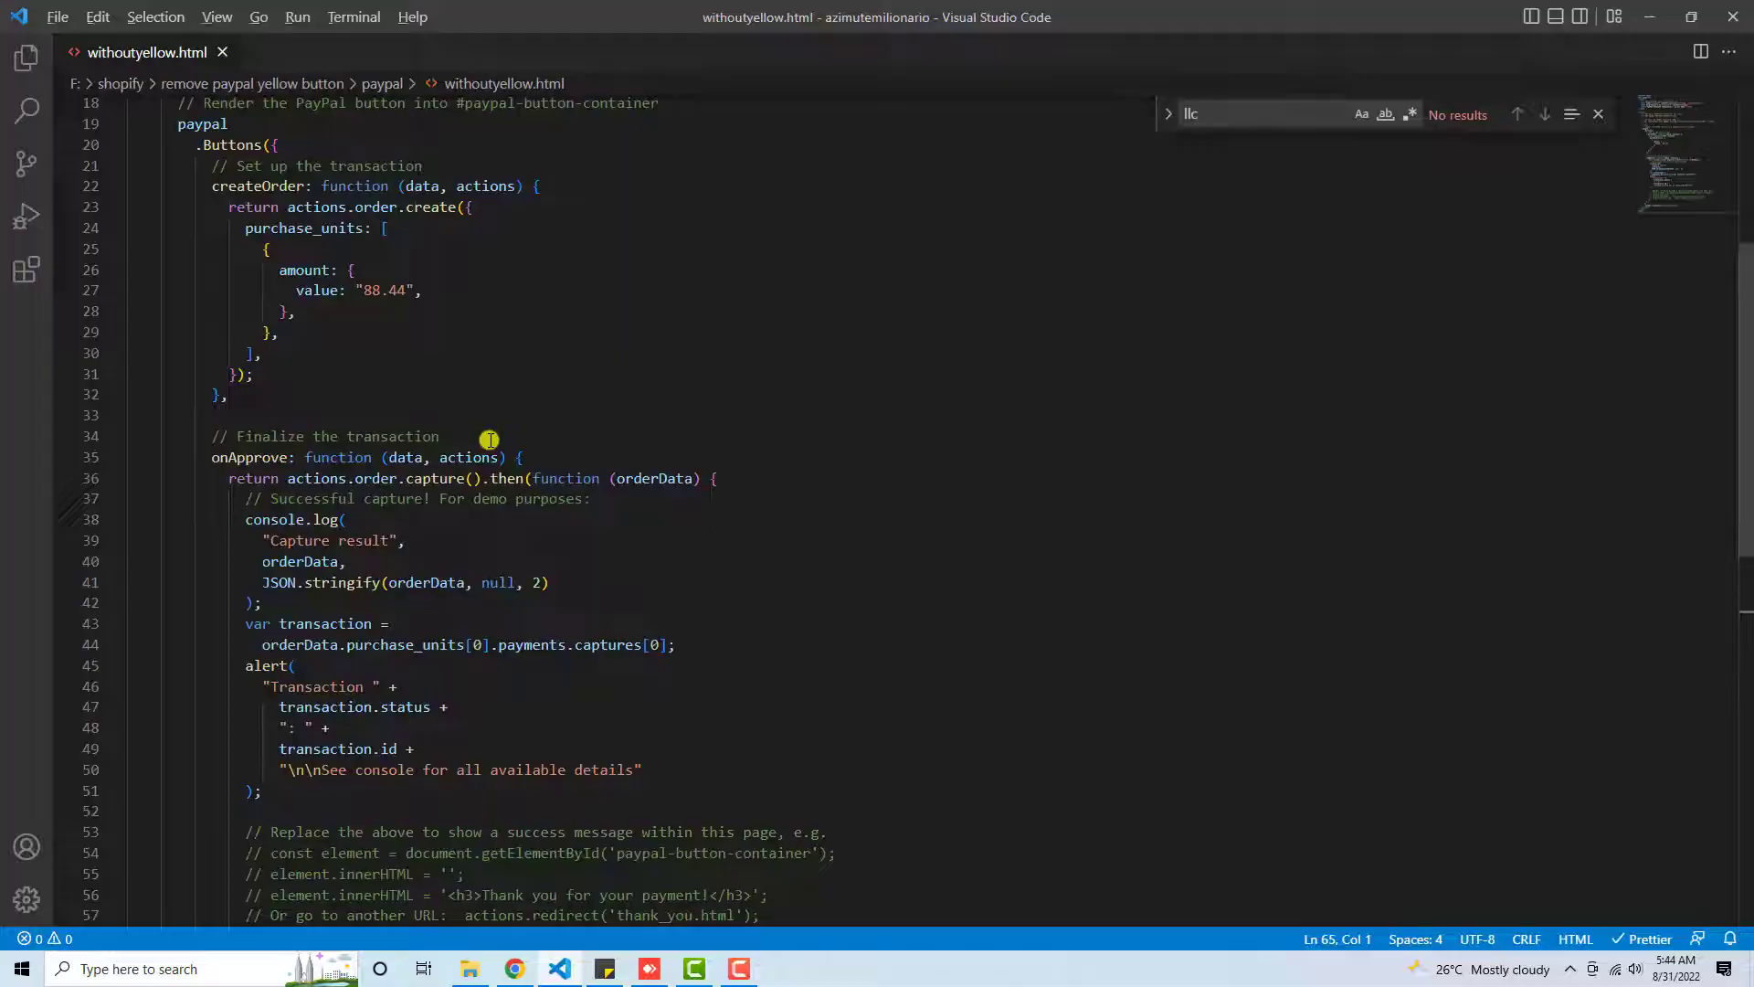
left_click(514, 968)
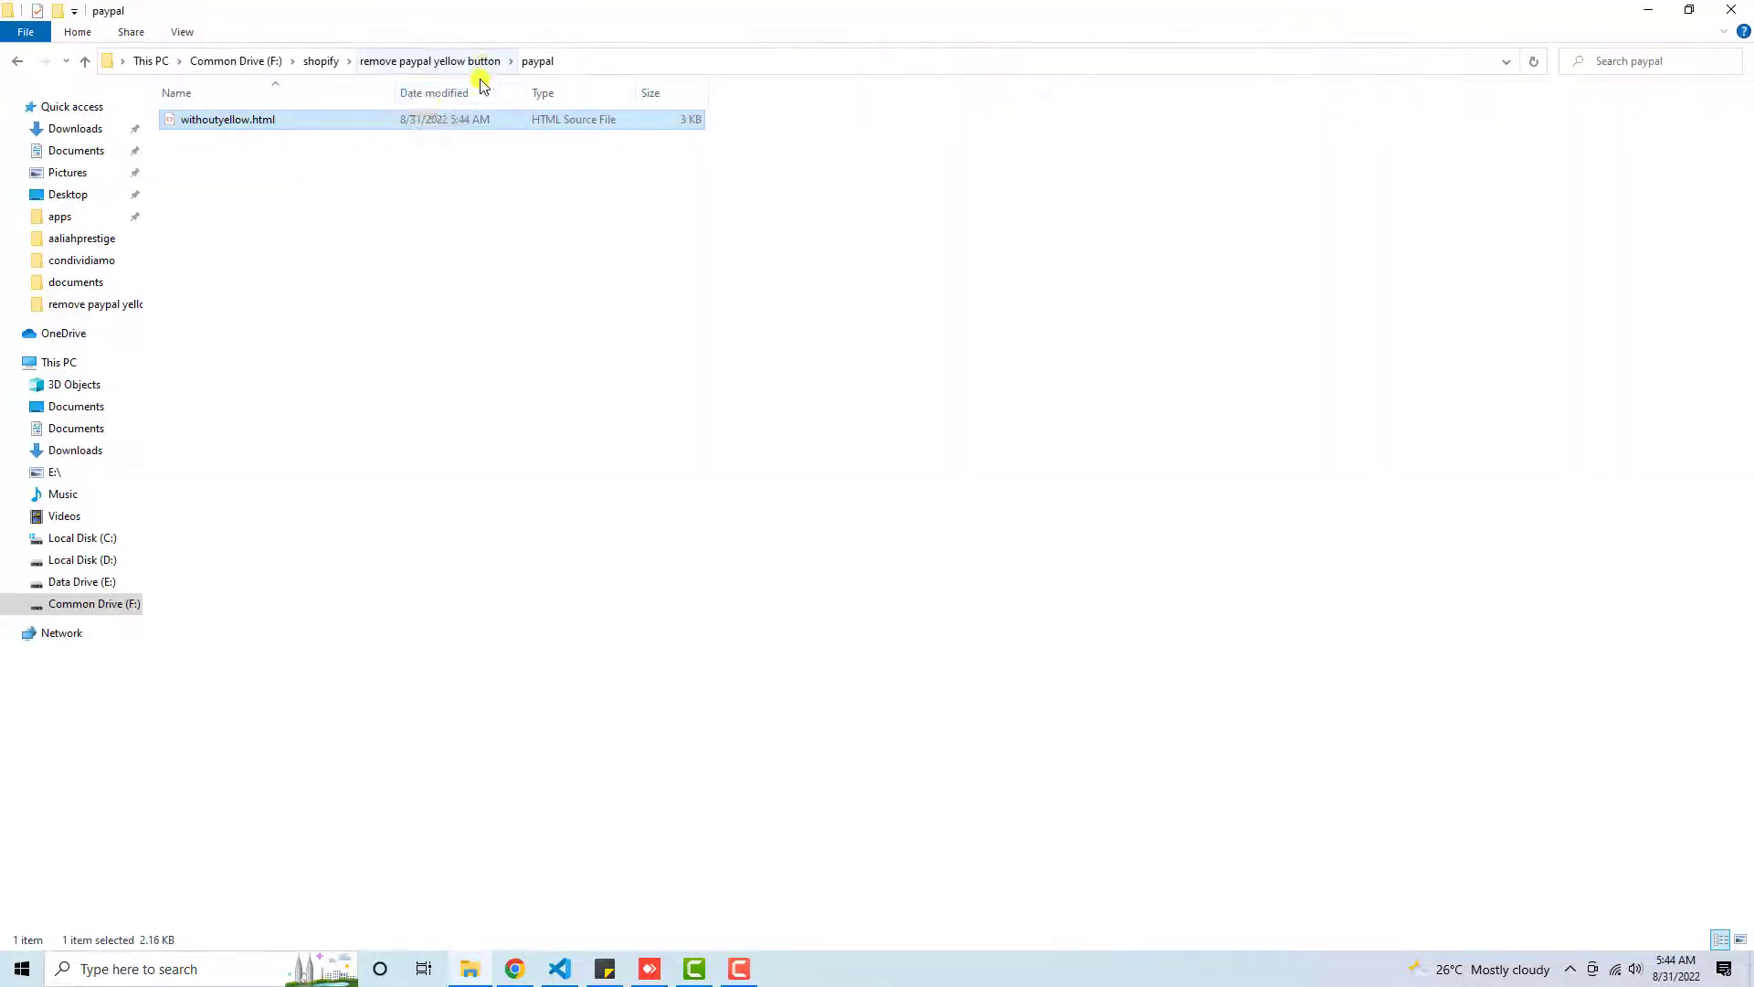
right_click(227, 121)
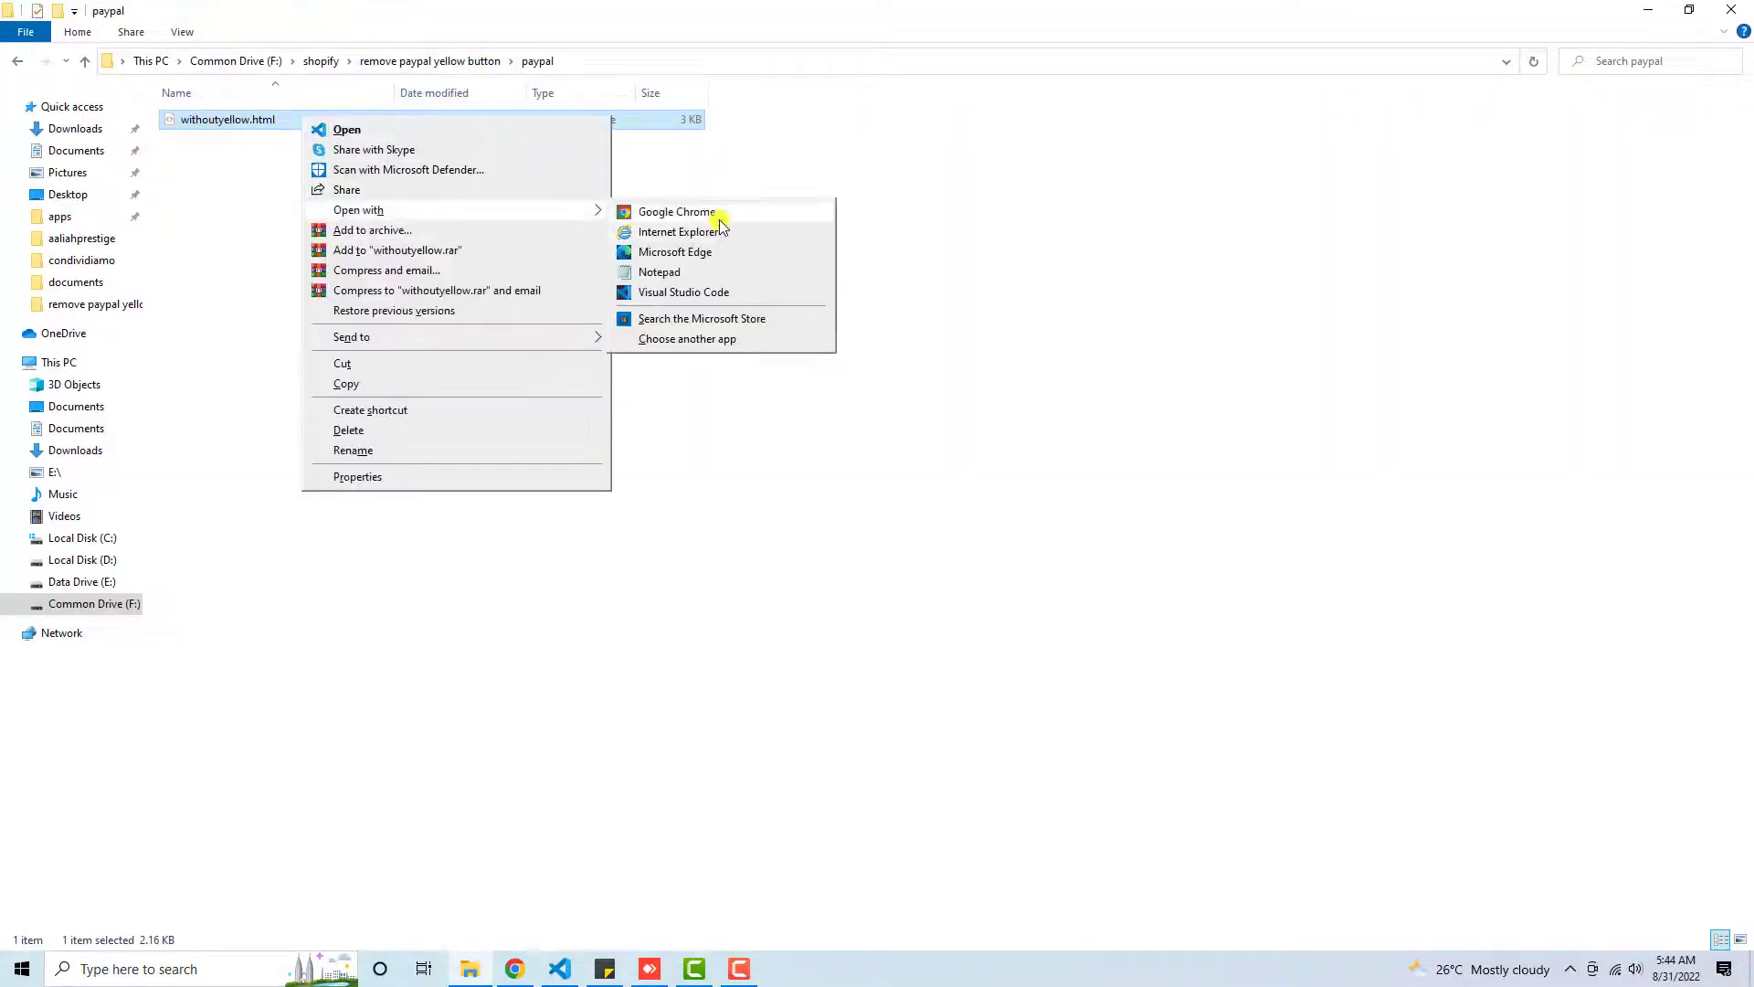
left_click(676, 212)
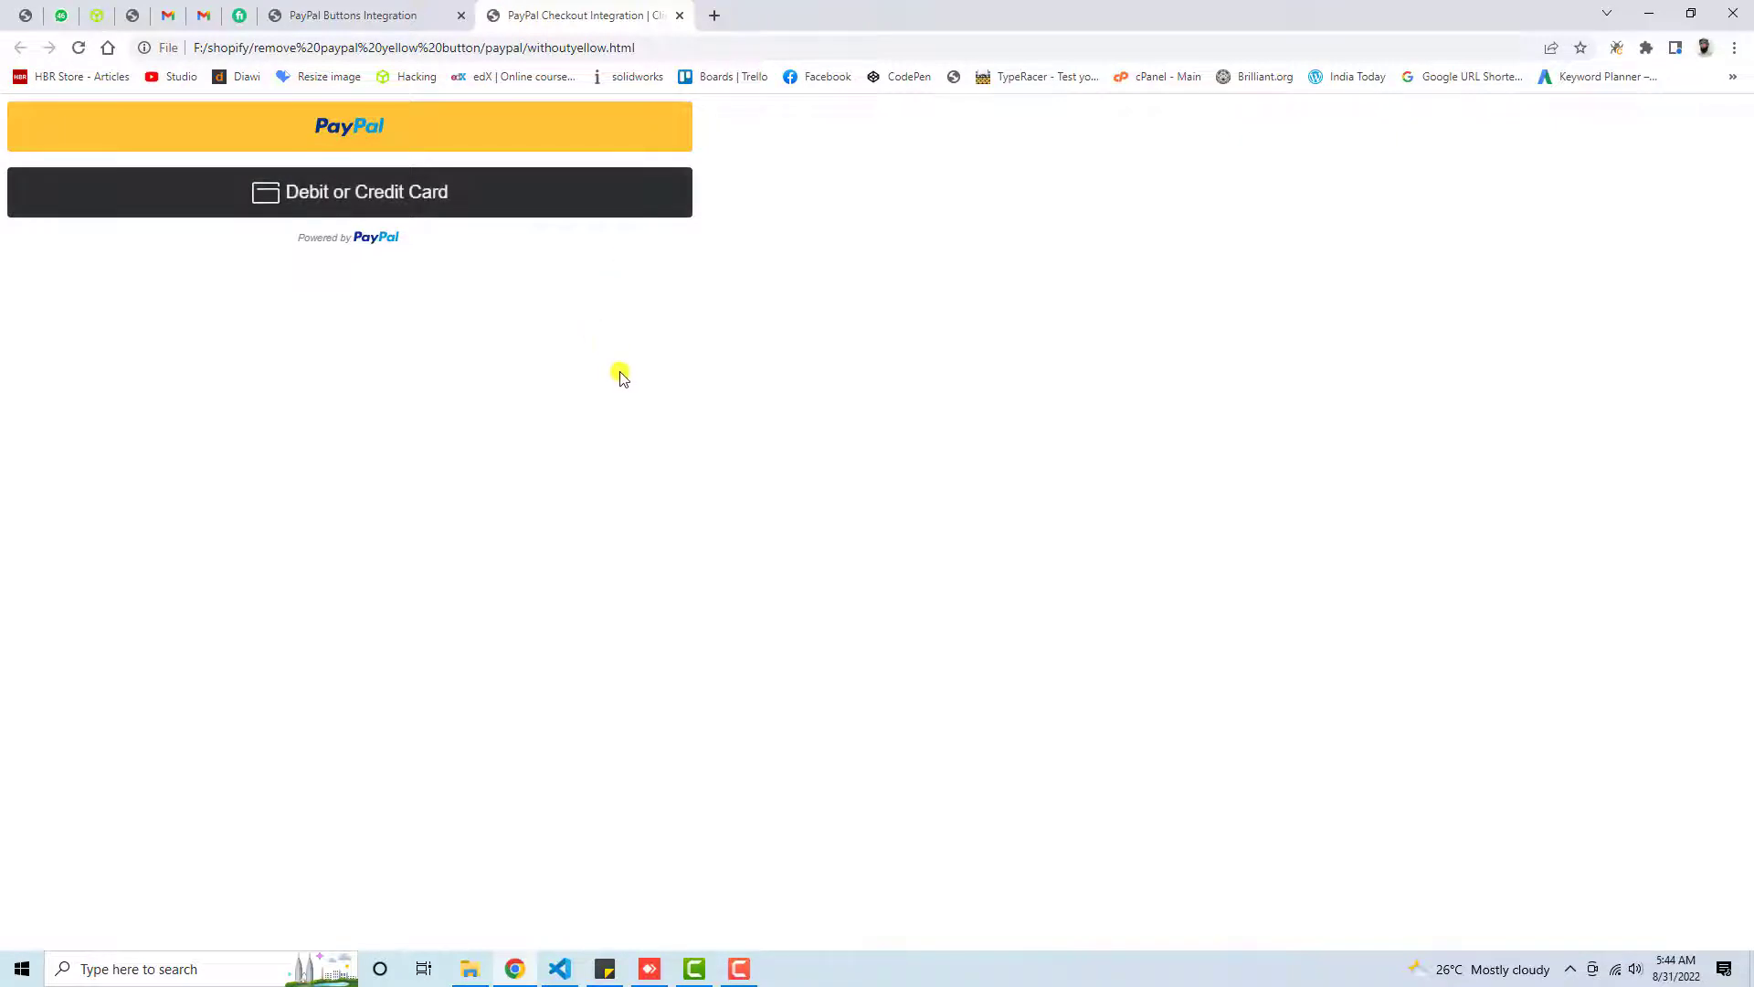
mouse_move(522, 387)
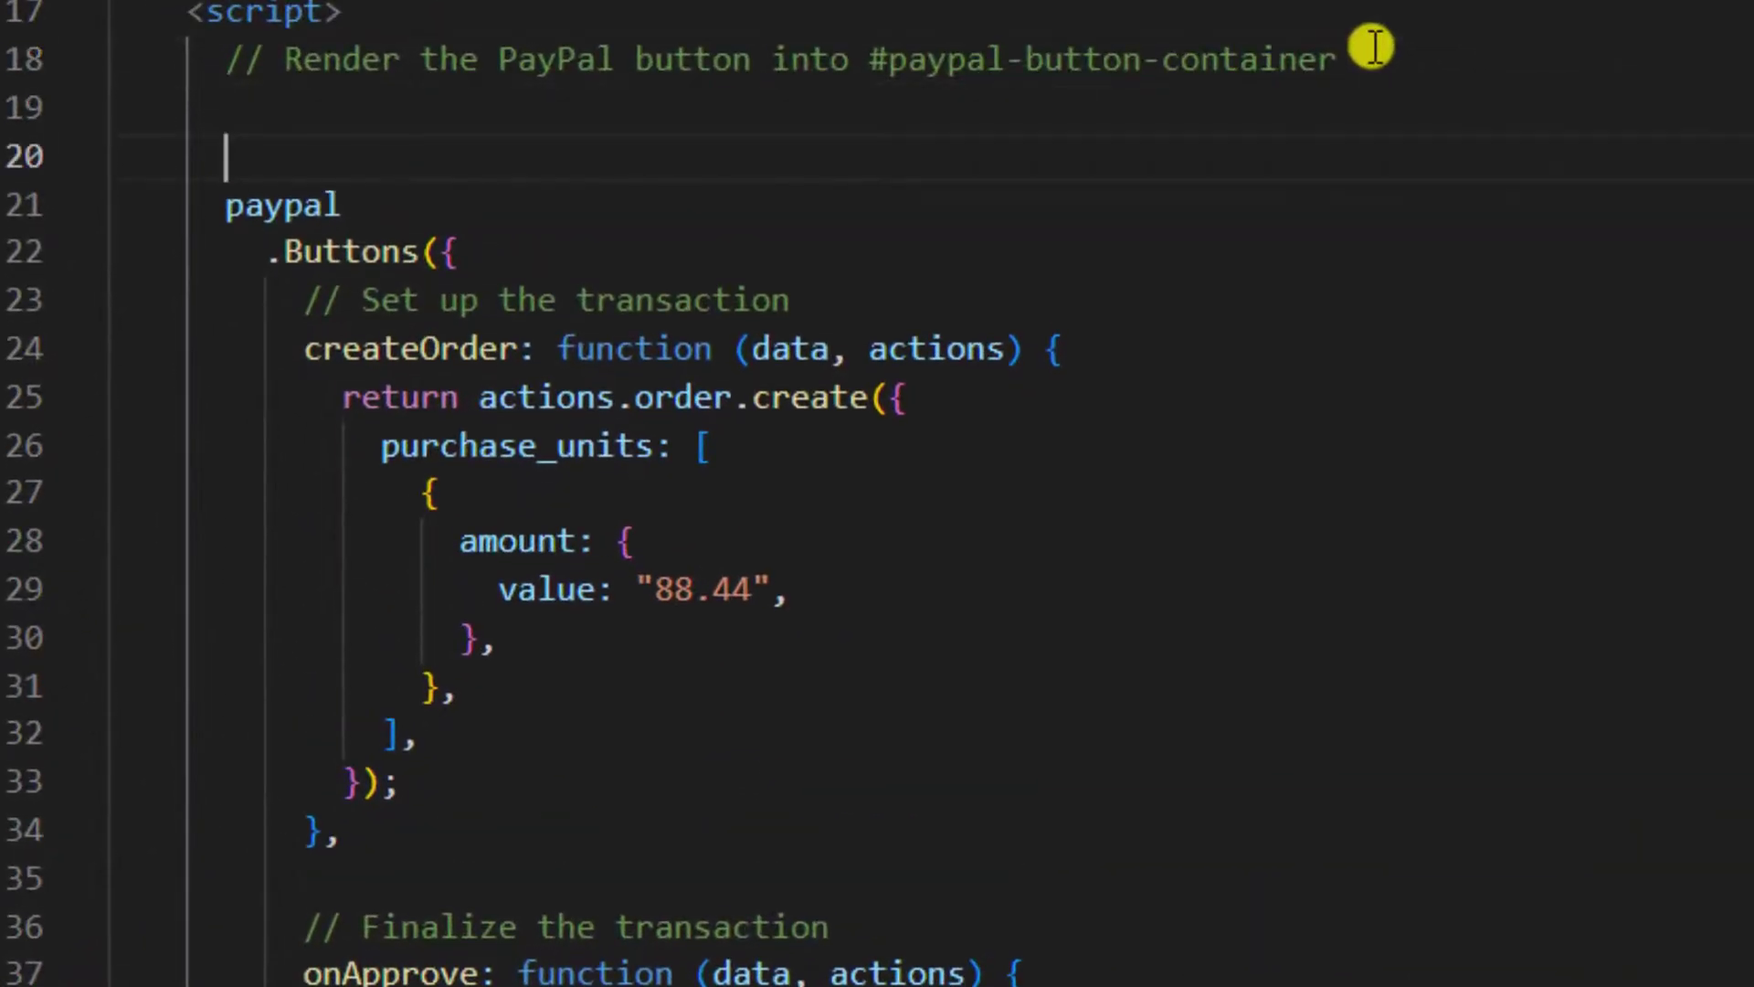
Step: Define var FUNDING_SOURCES = [paypal.FUNDING.CREDIT, paypal.FUNDING.CARD]; above the buttons code
type("var")
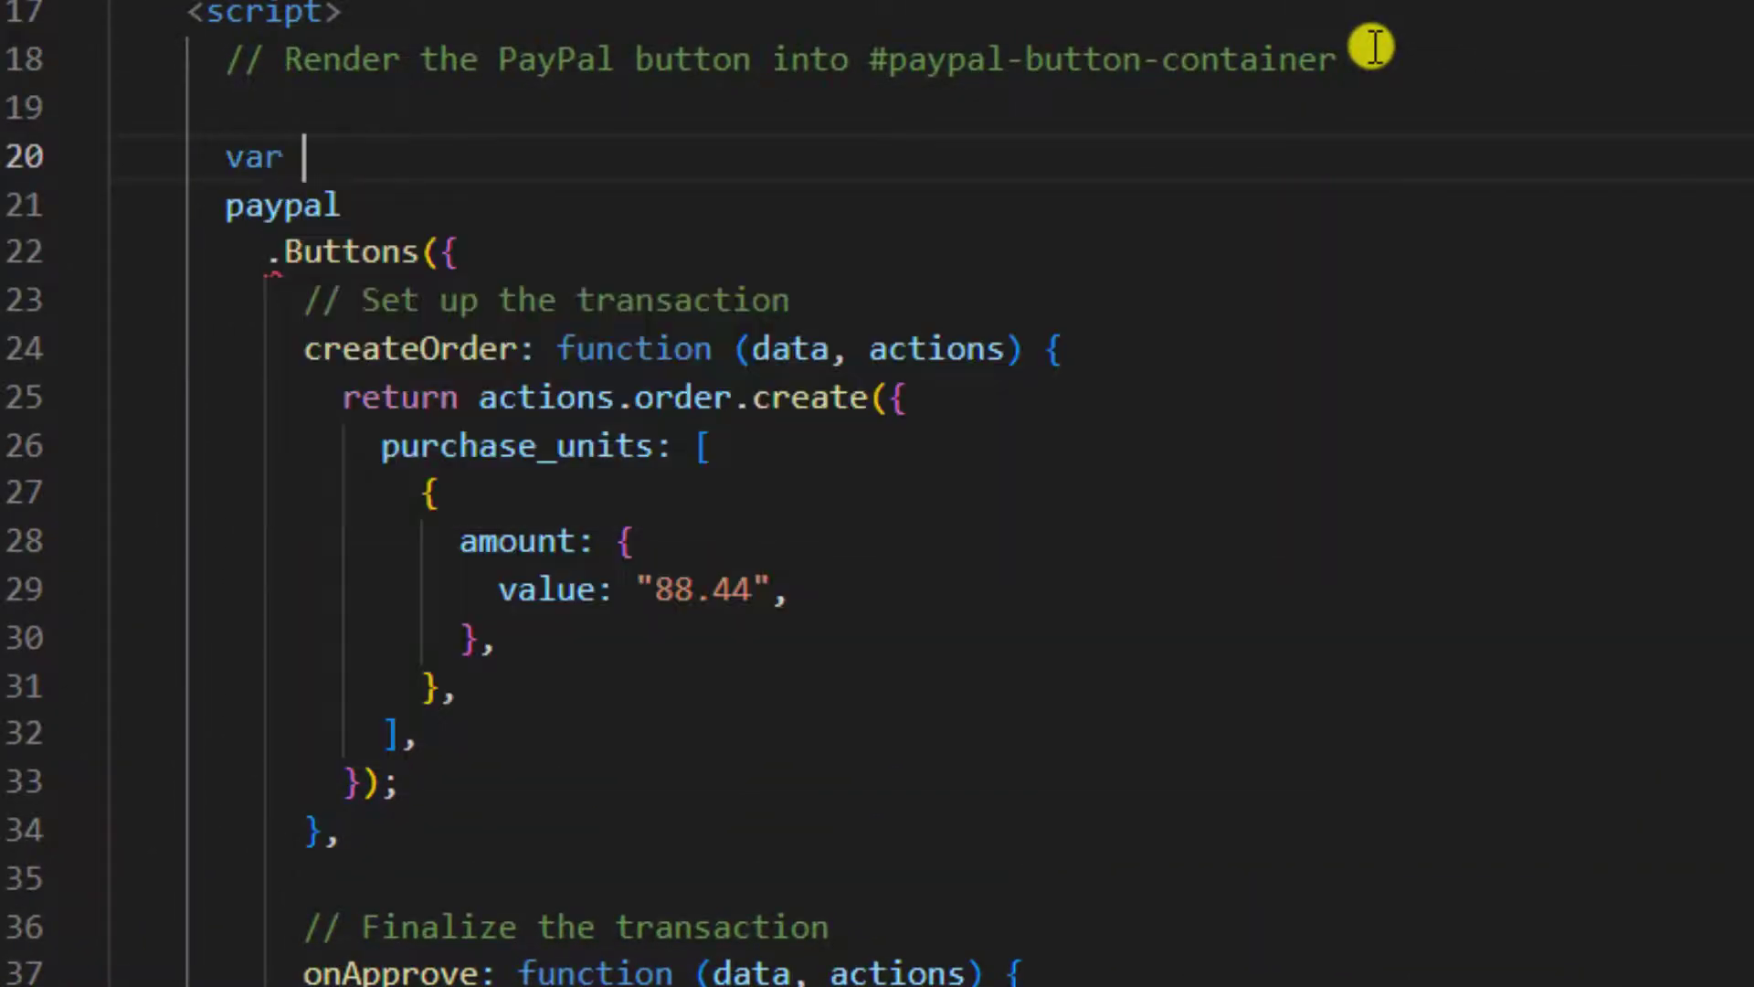
type("FUNDIN")
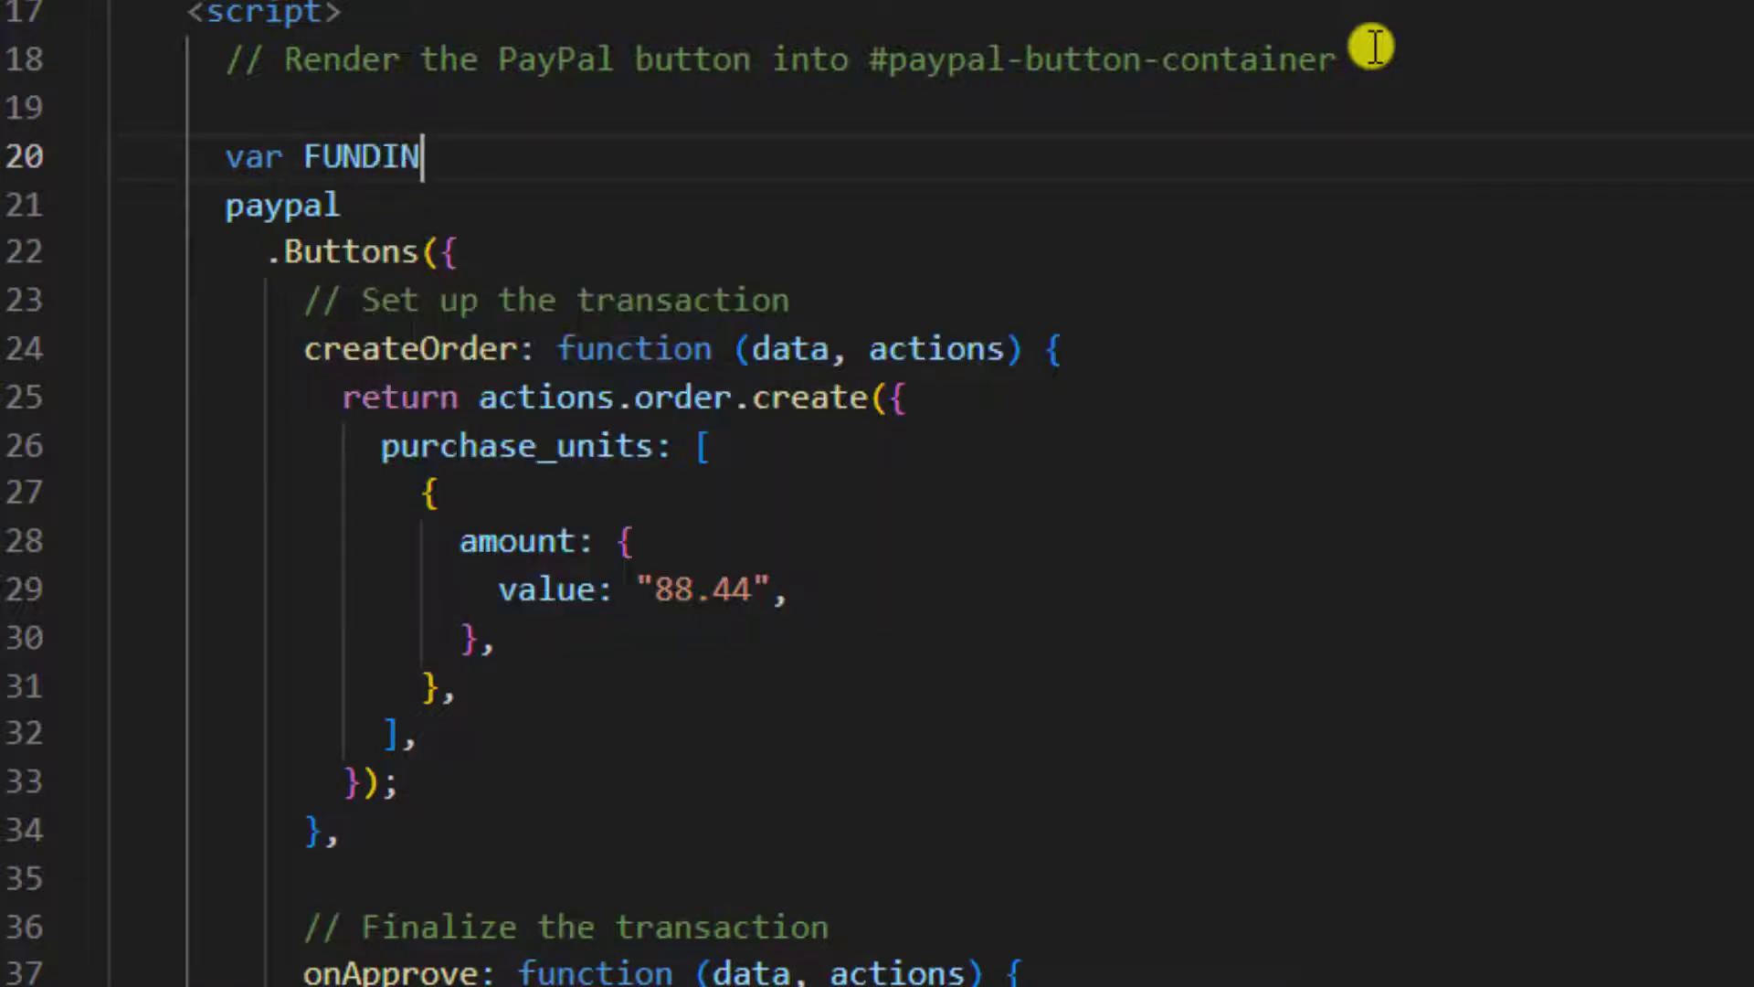
type("G_")
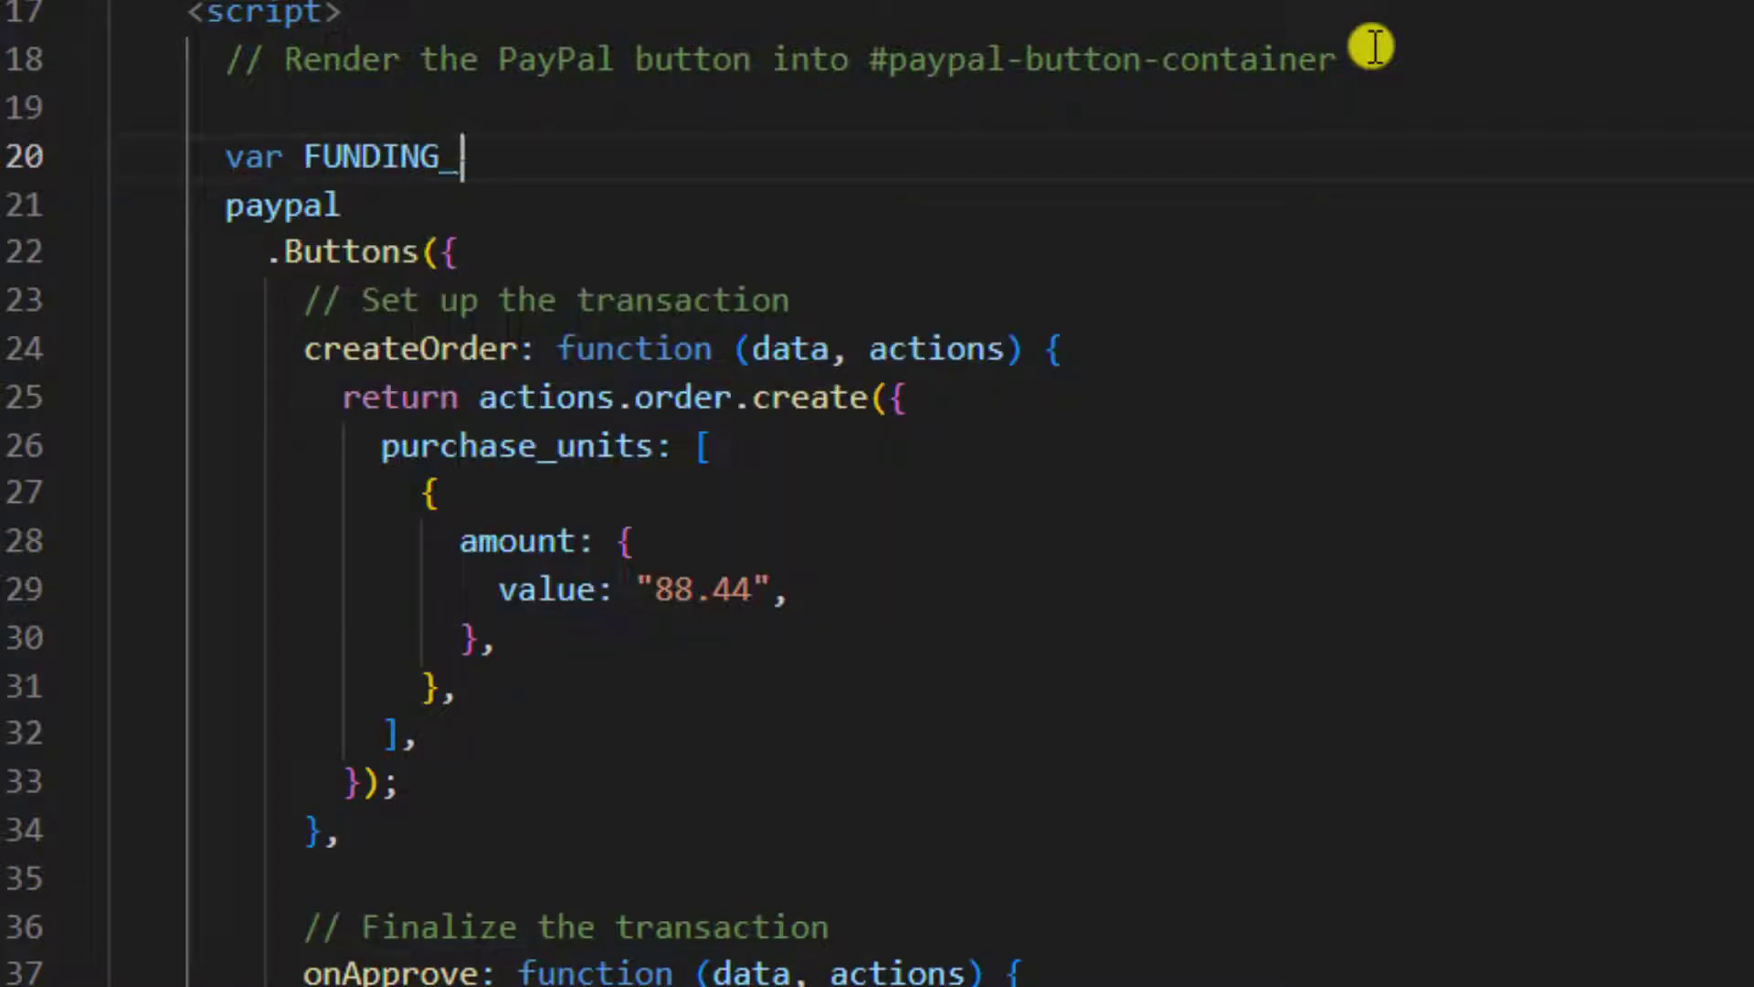
type("SOURCES =")
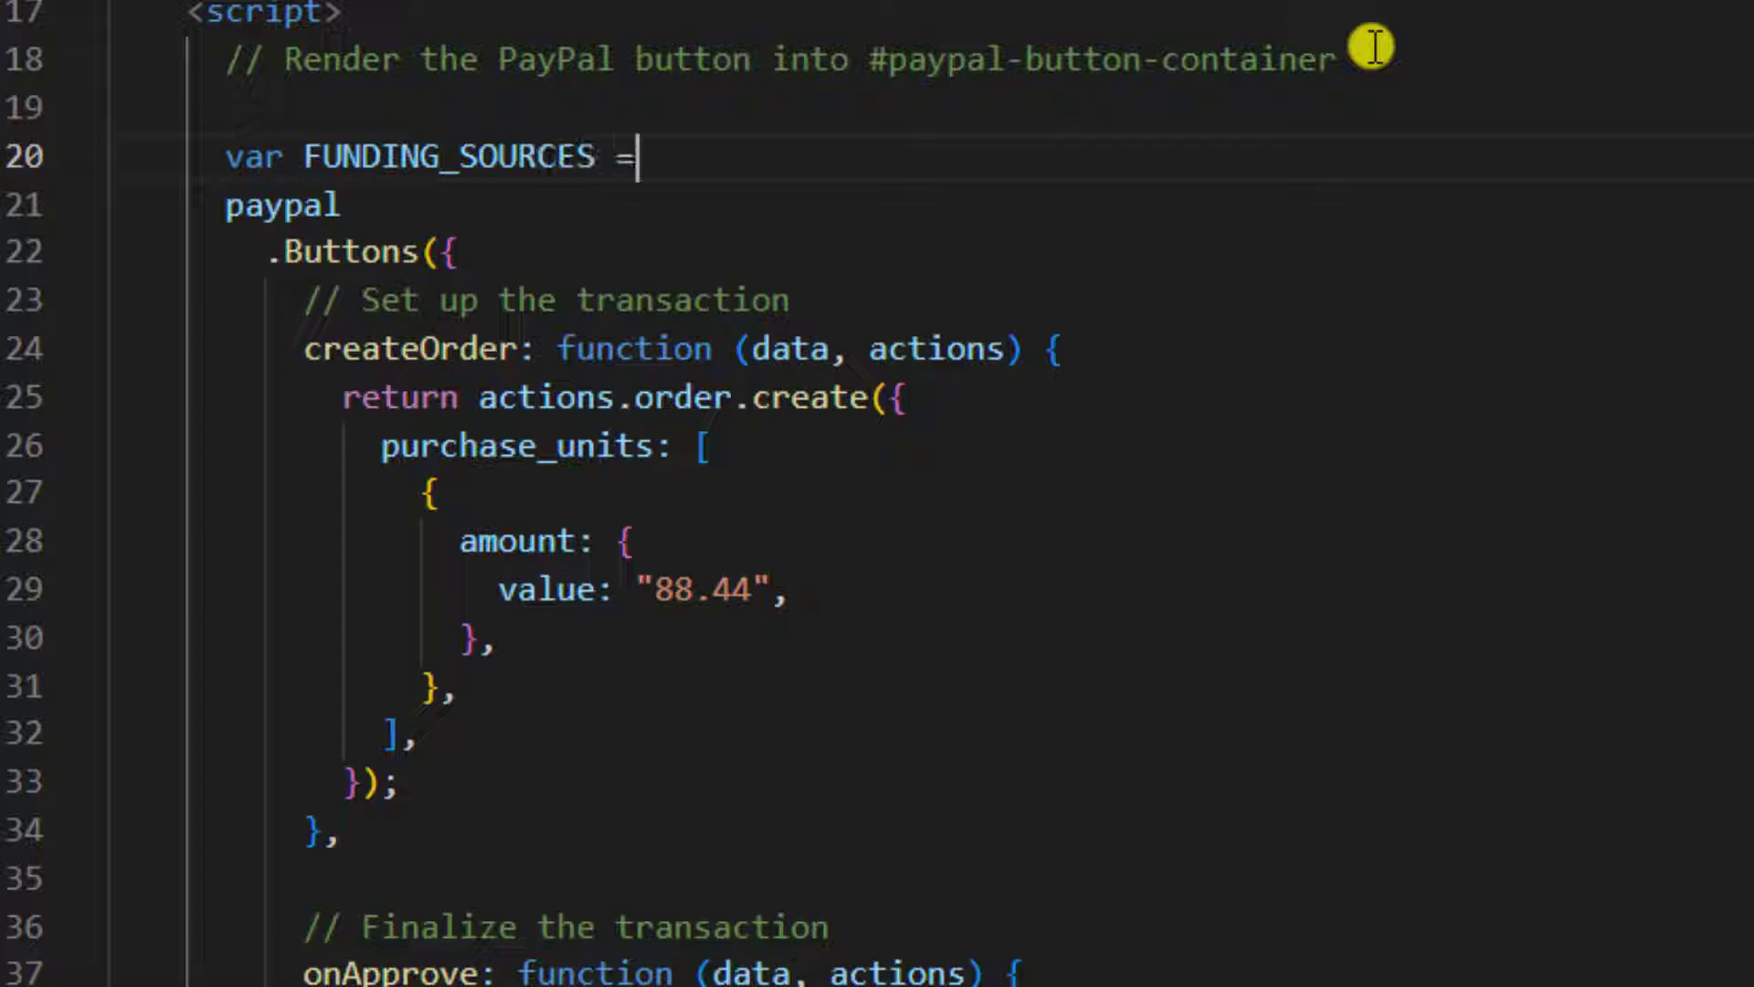
type("[]")
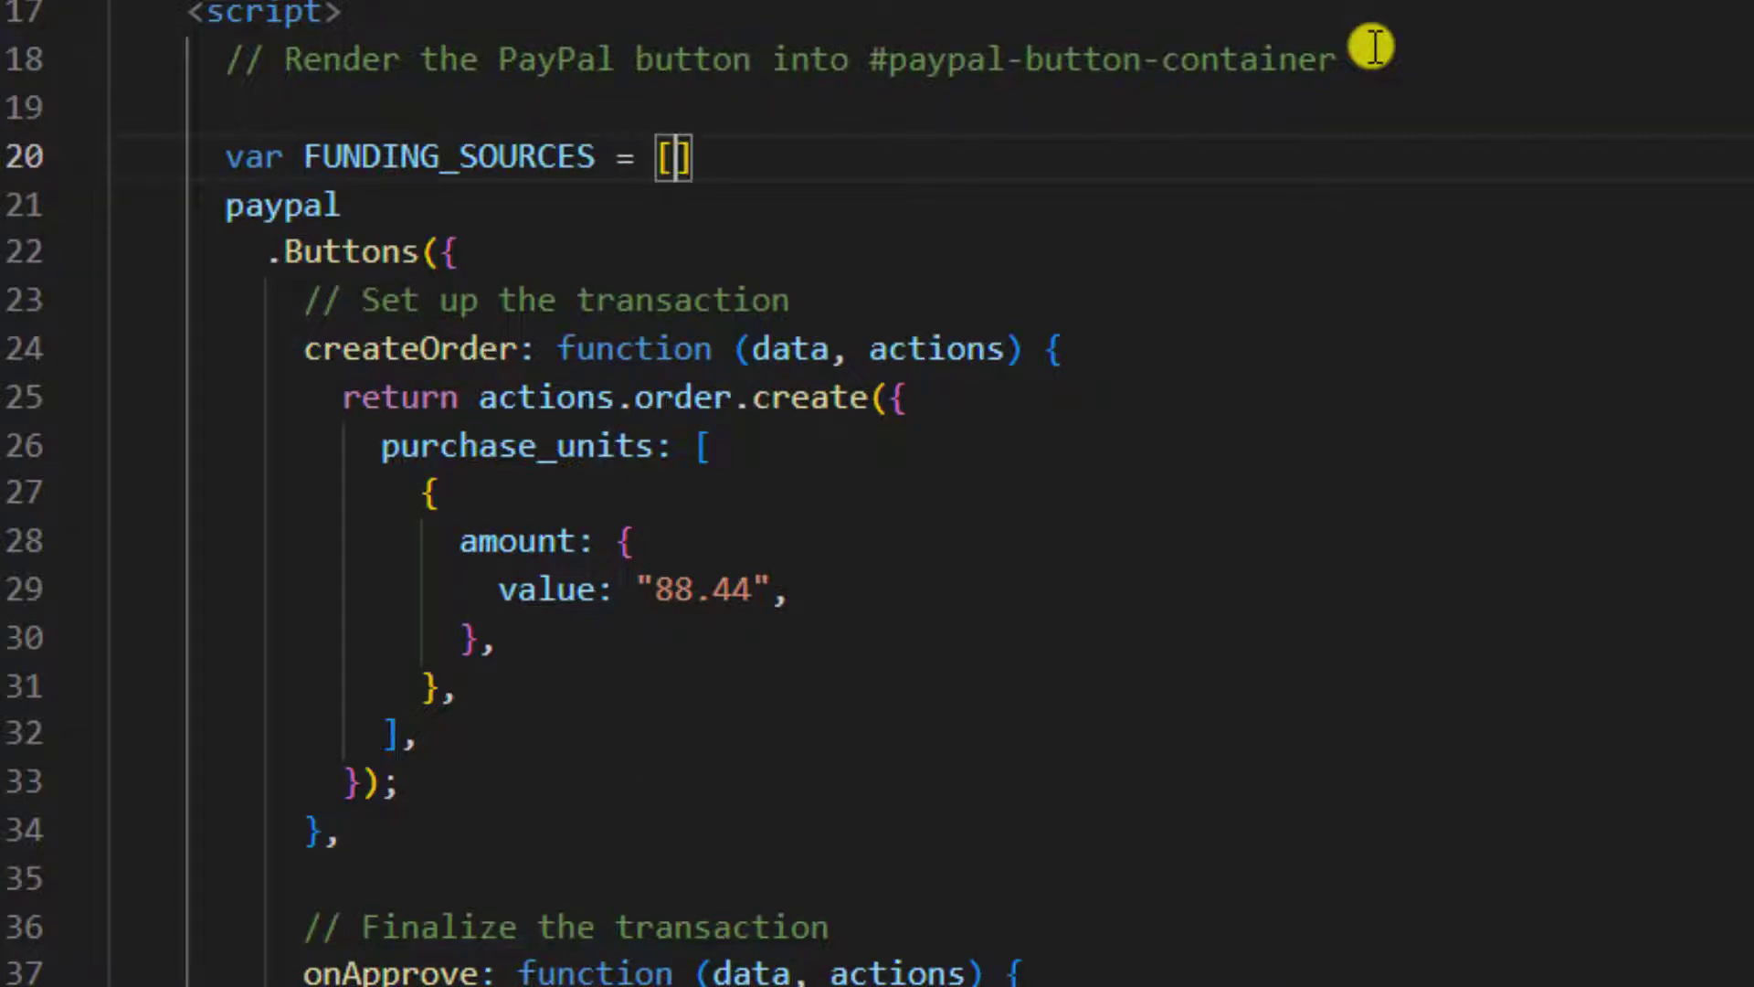
type("paypal")
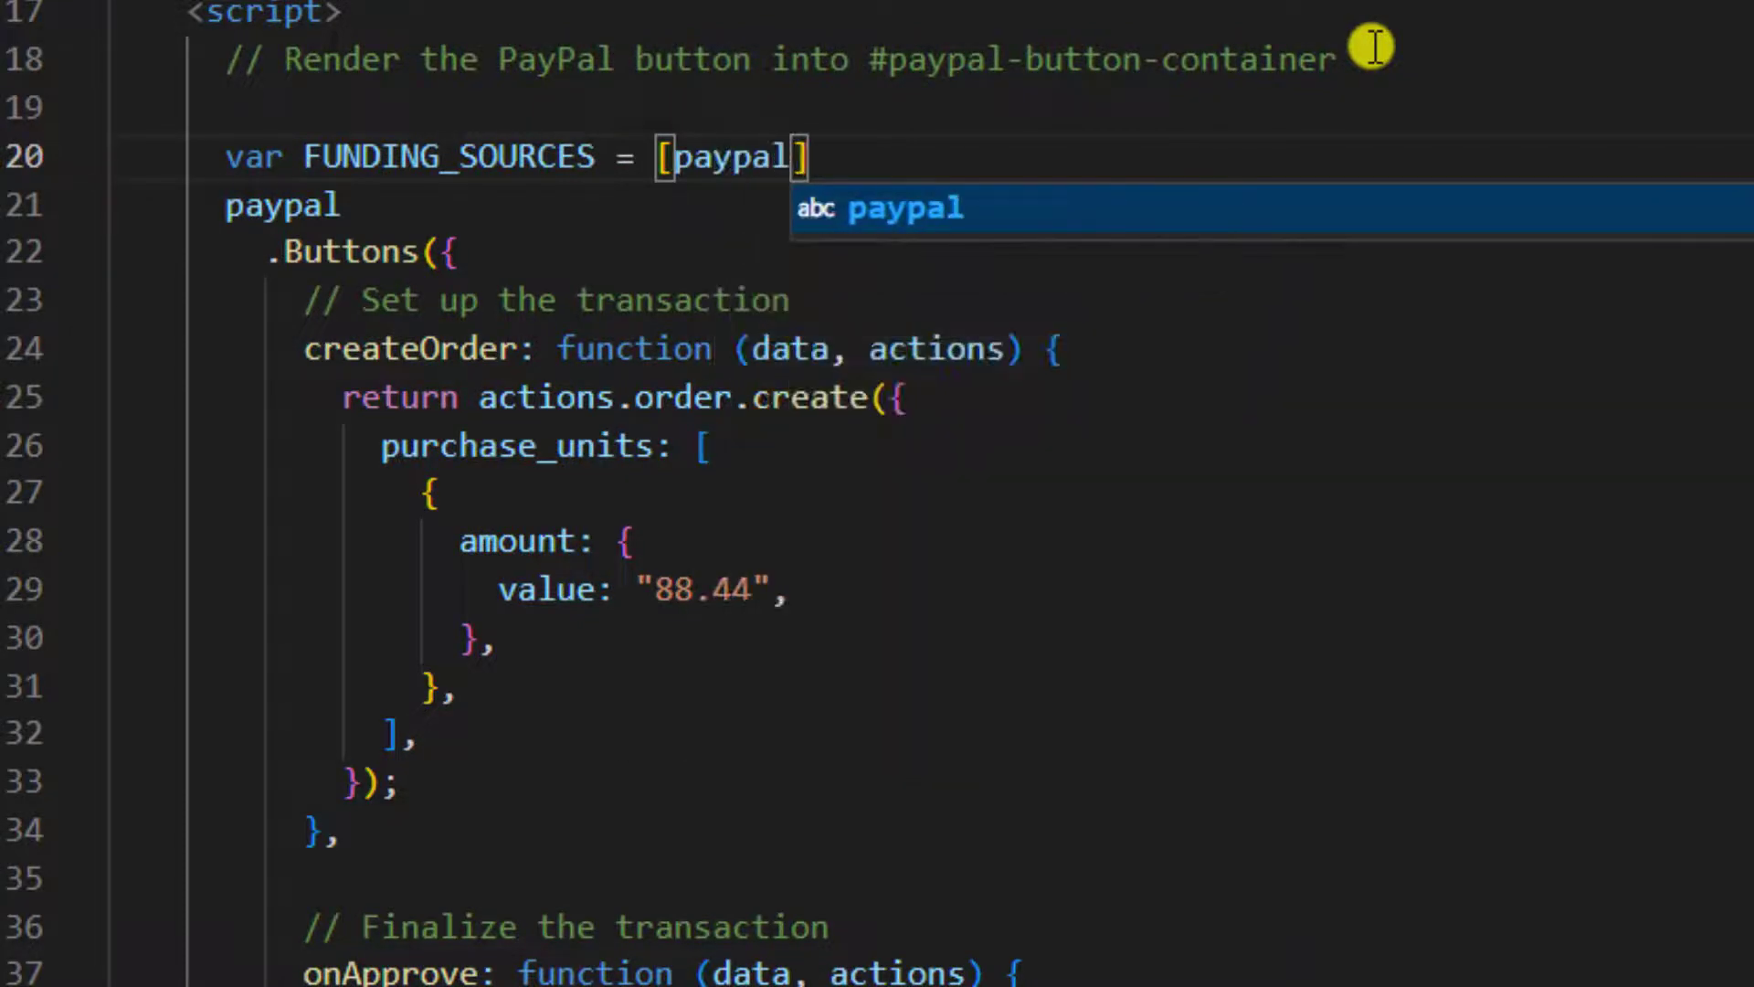
type(".")
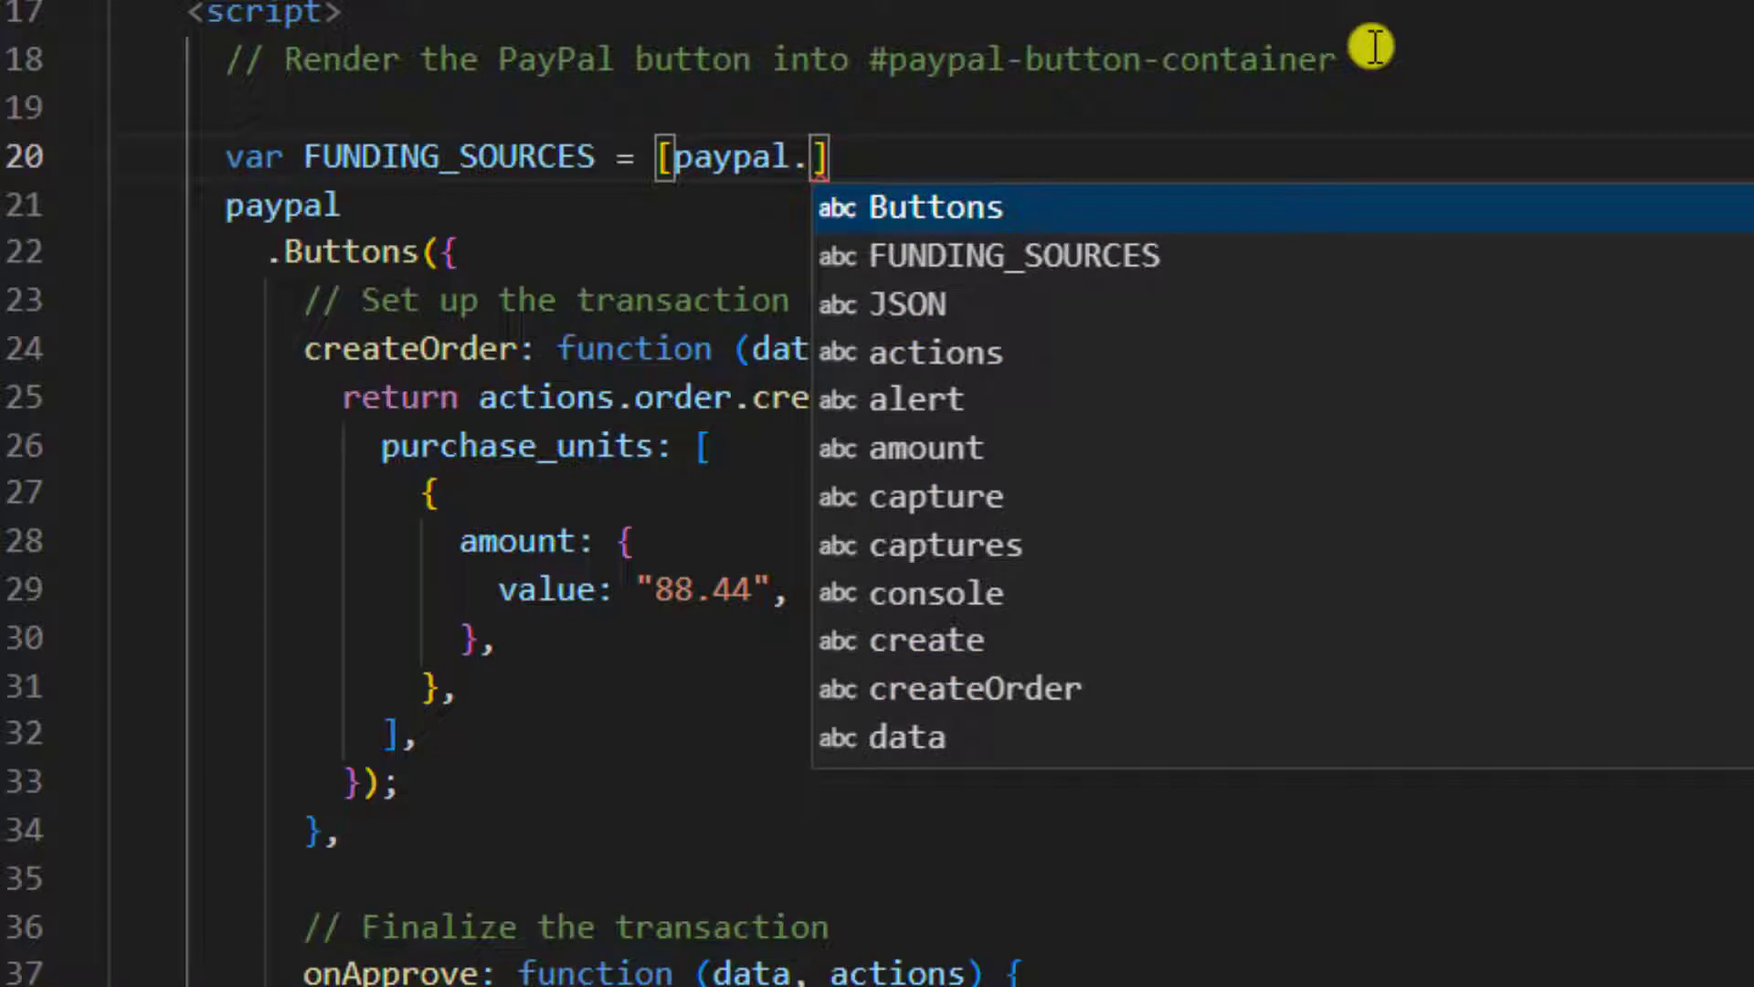
type("FUNDING")
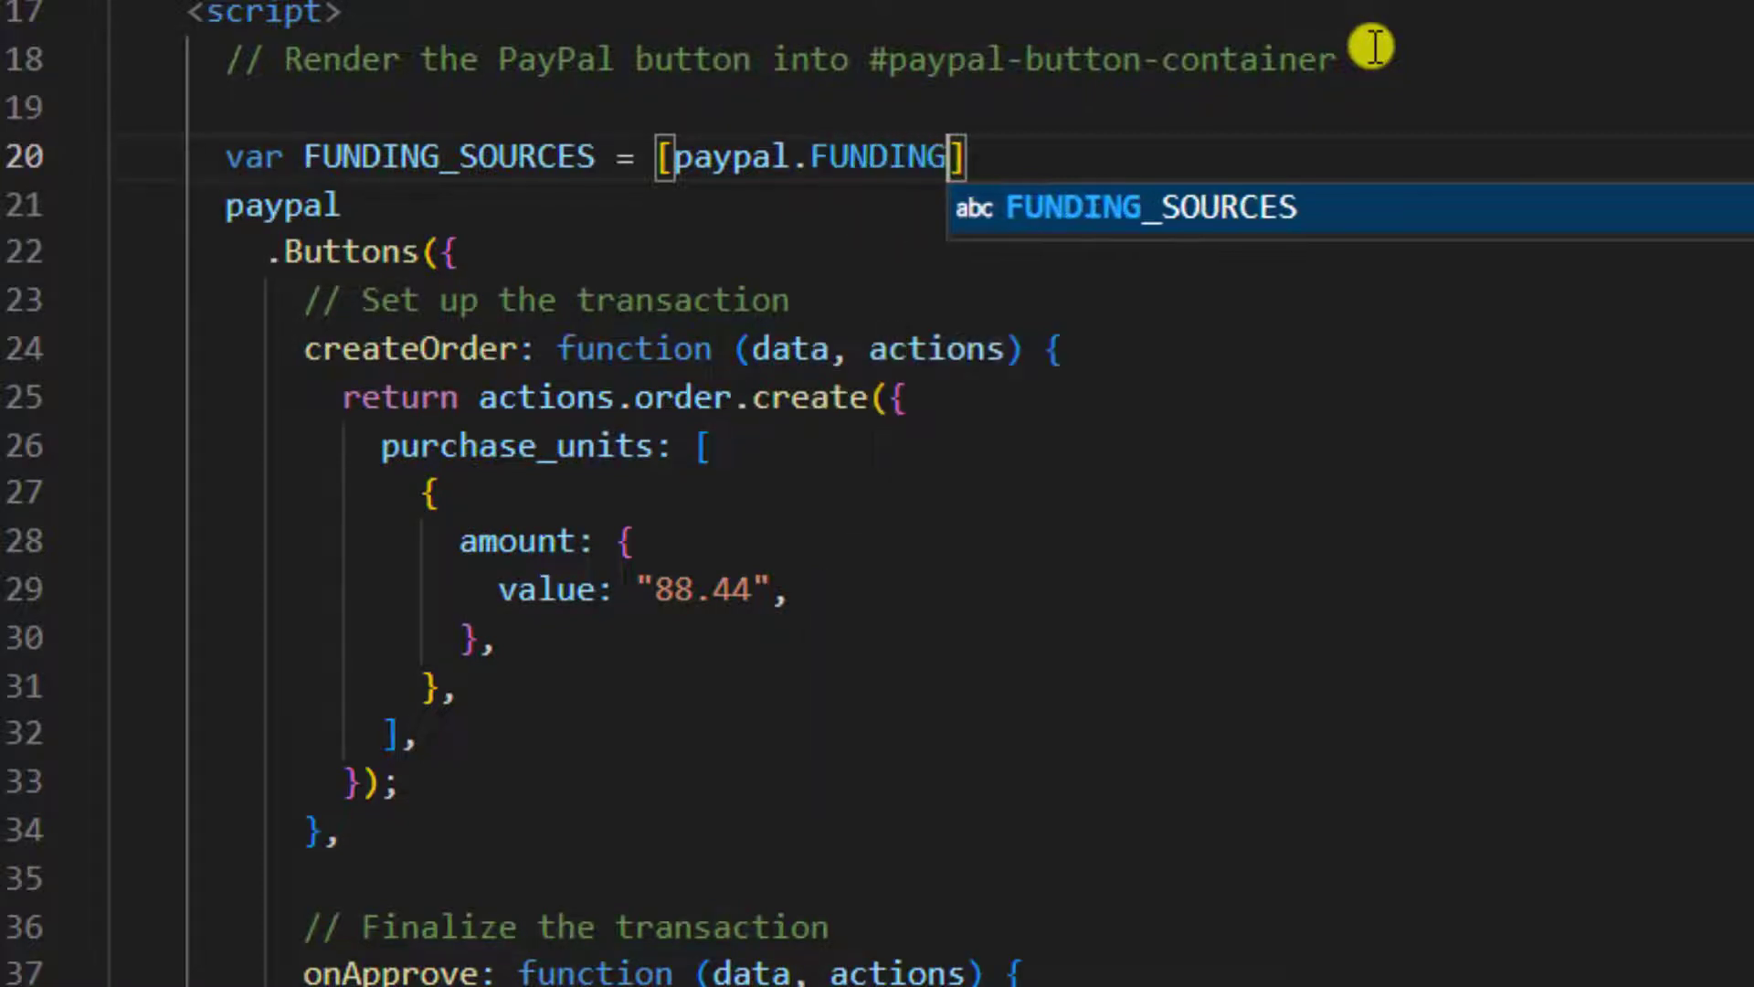
type(".CREDIT")
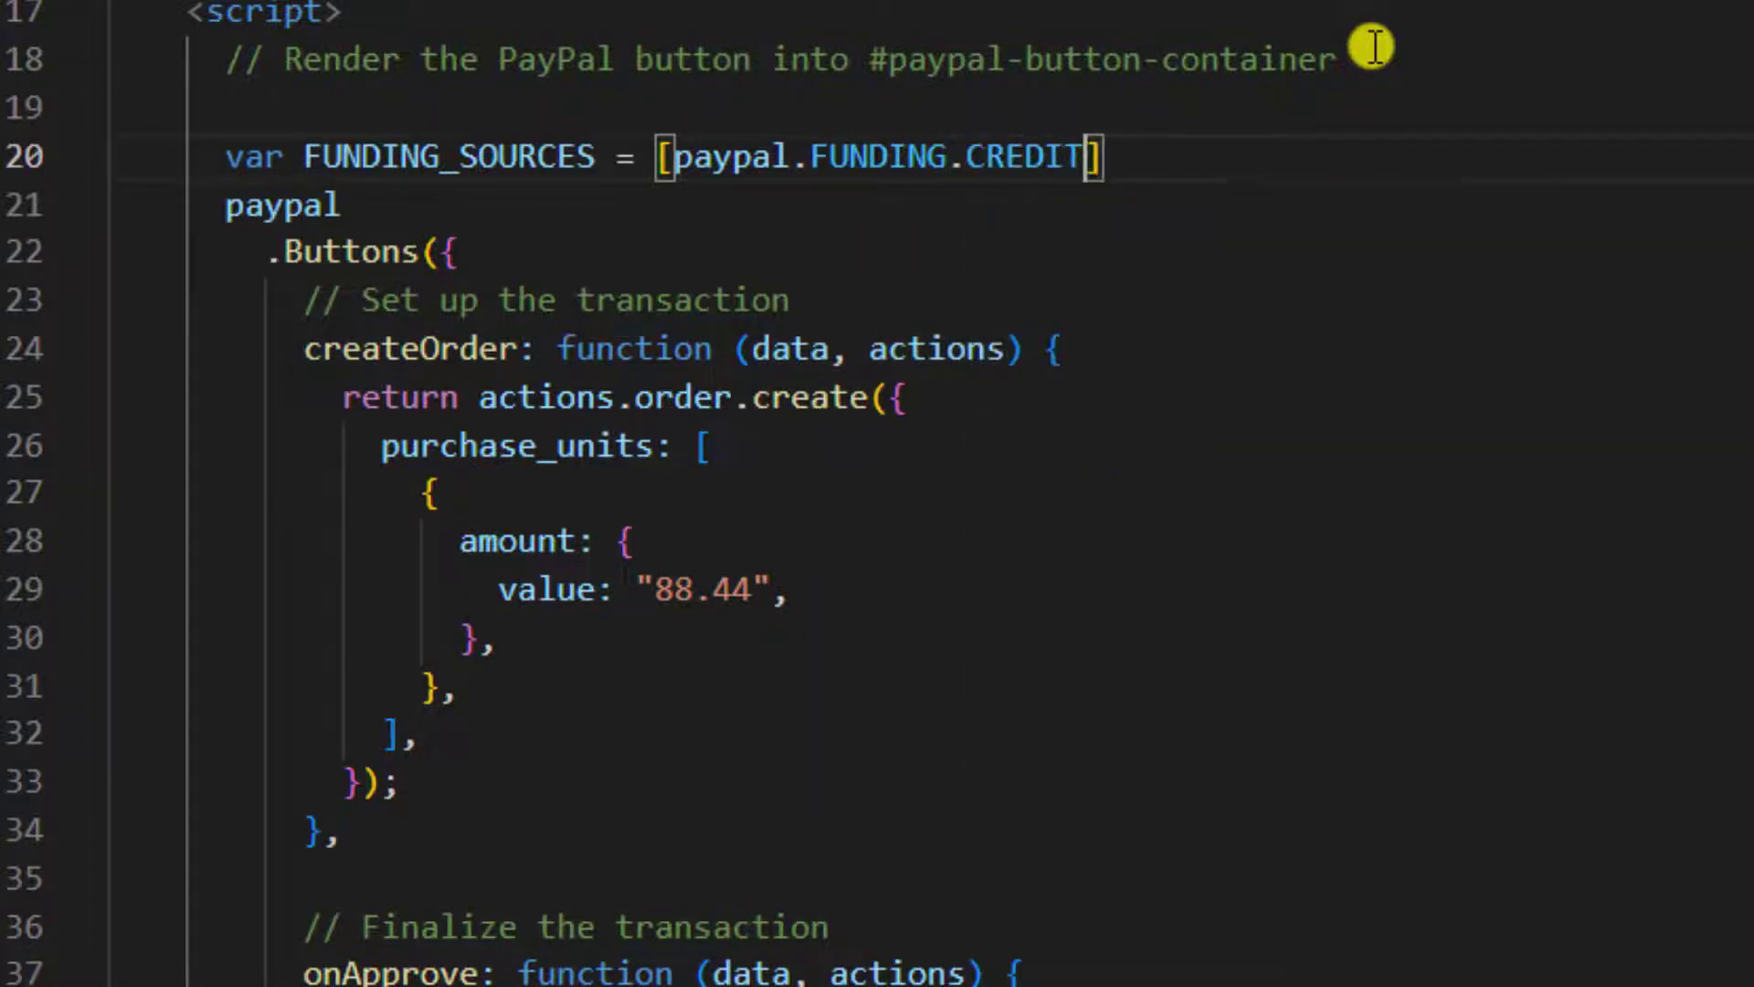
type(", pa")
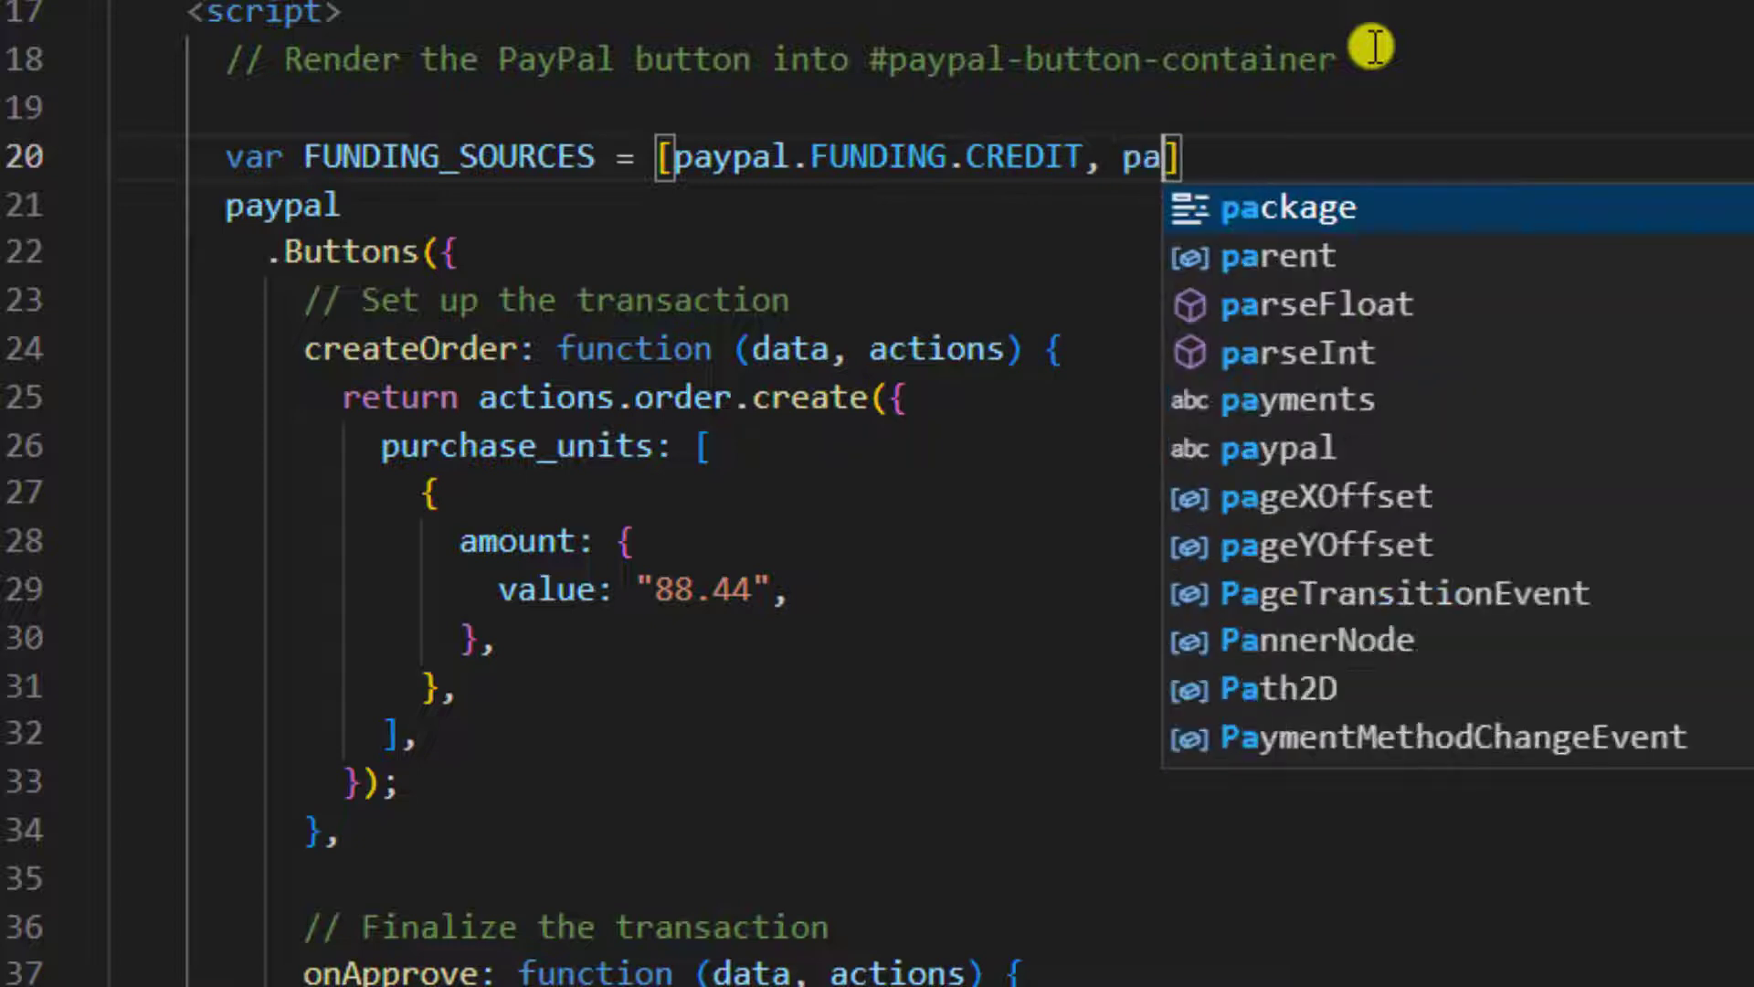
type("ypal.")
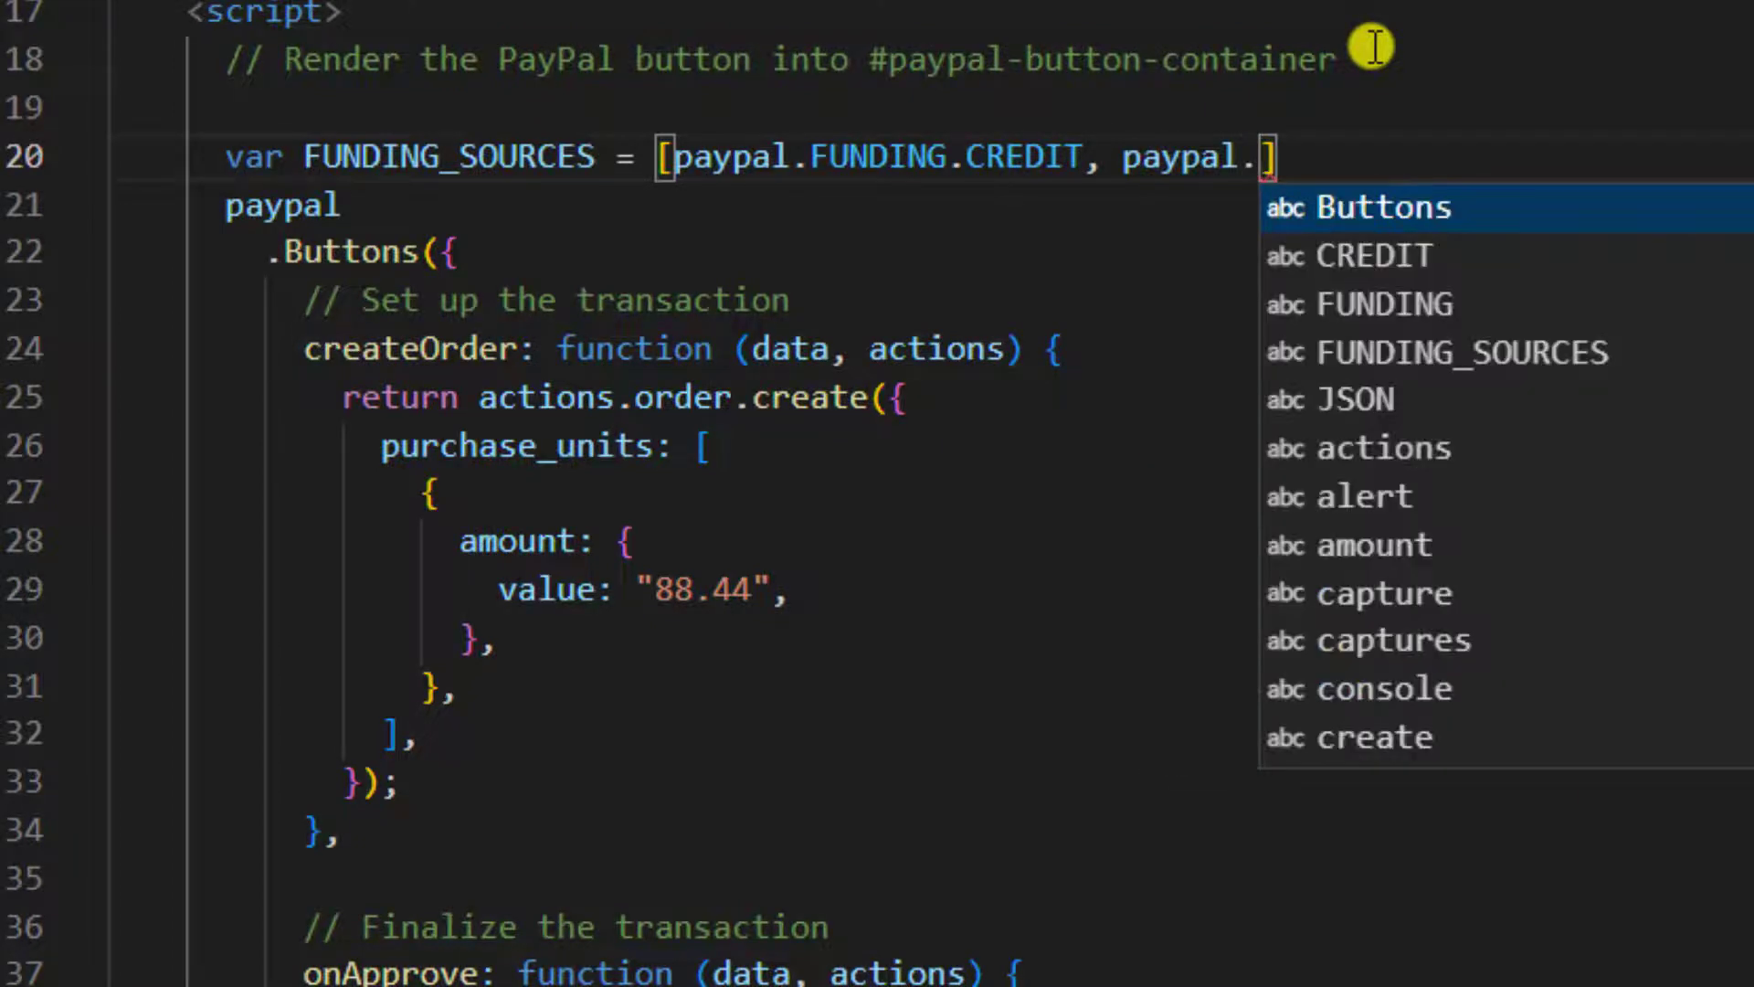
type("FUNDING")
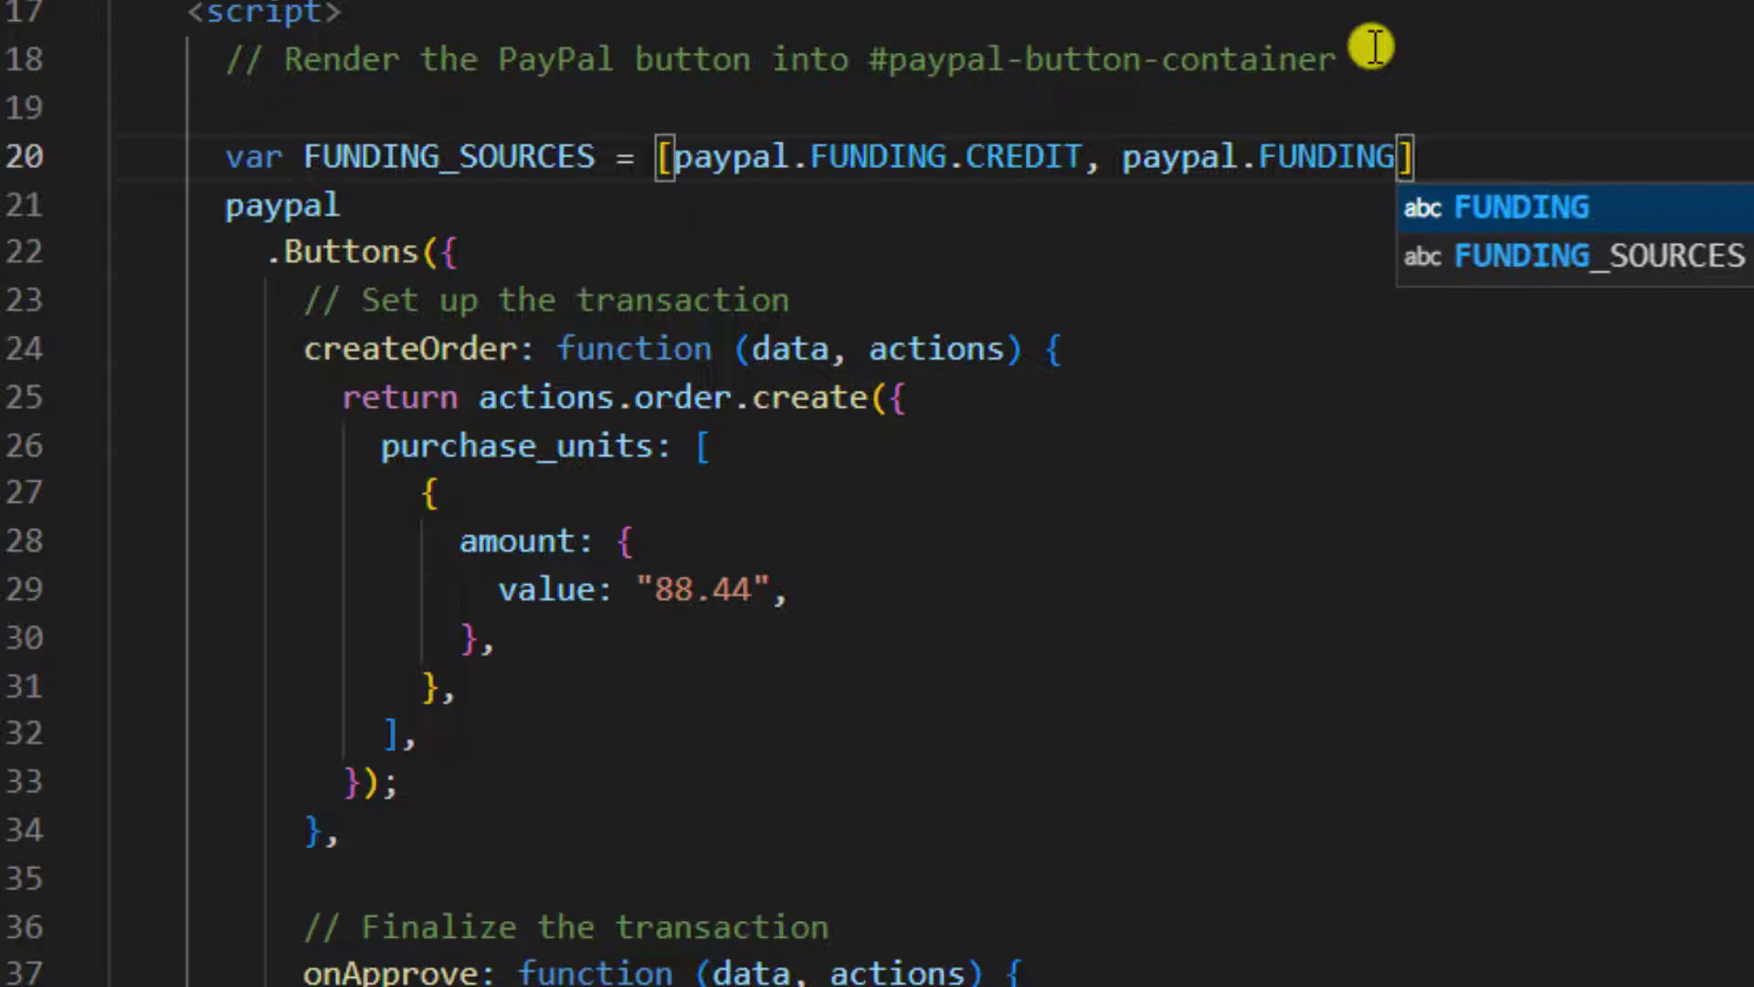
type(".CARD")
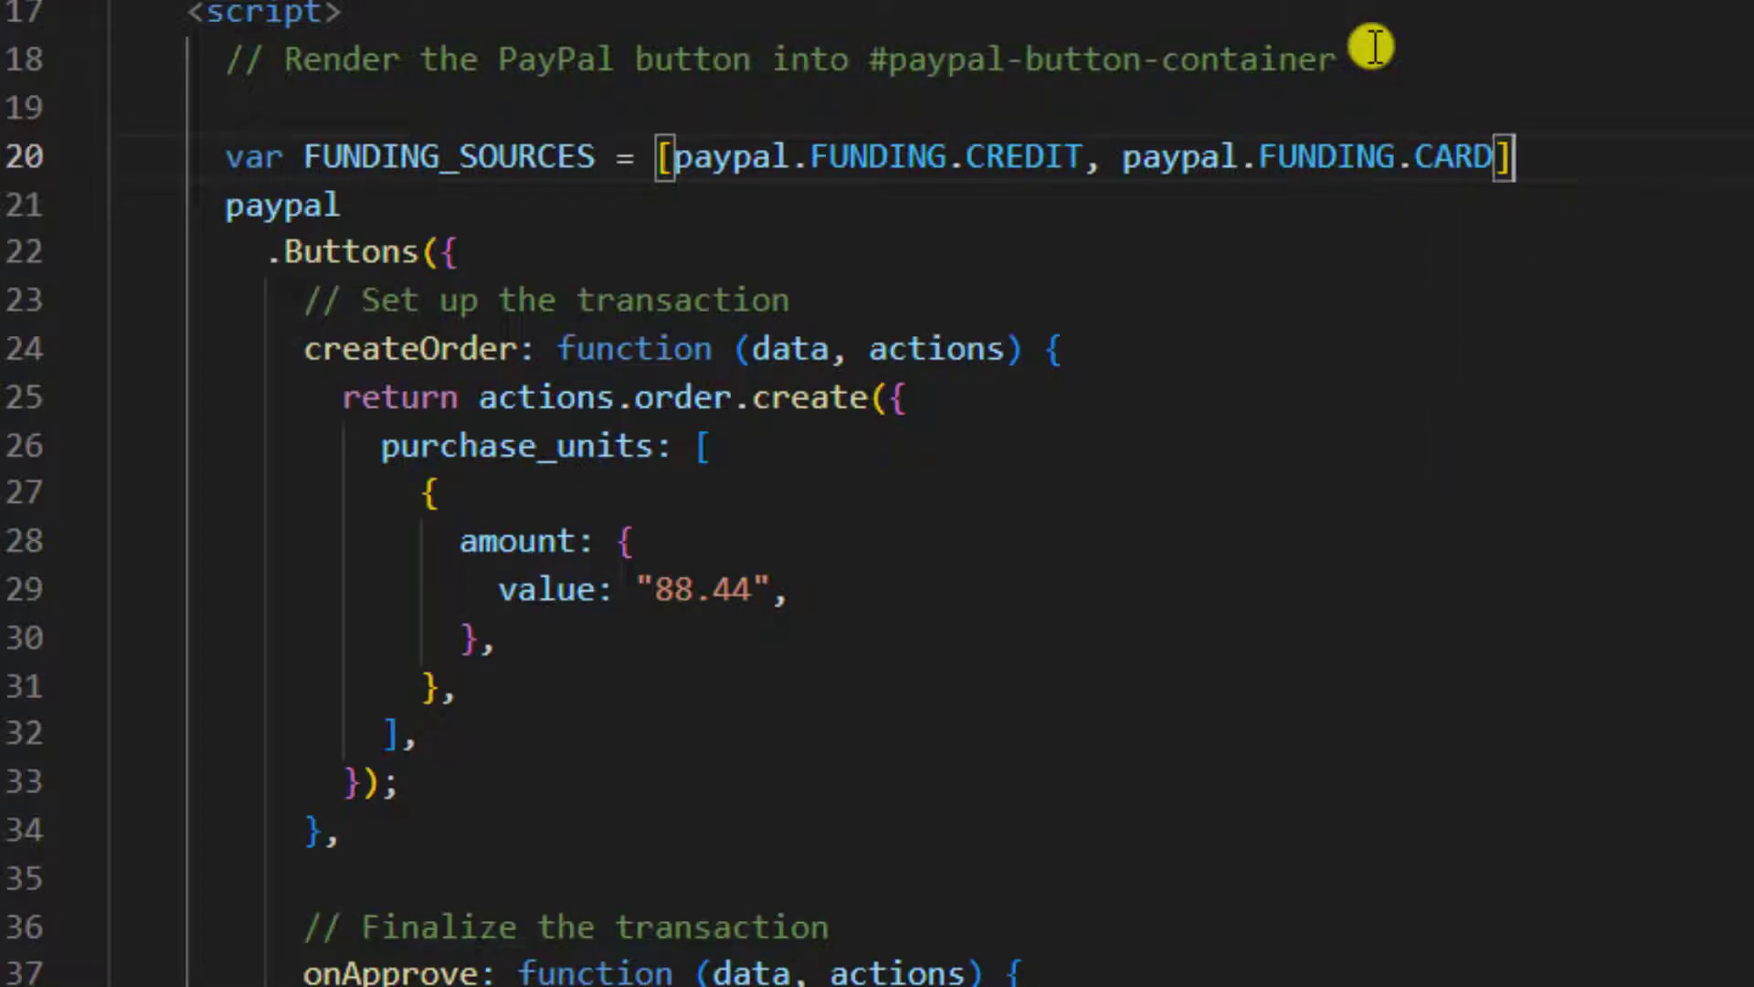
type(";")
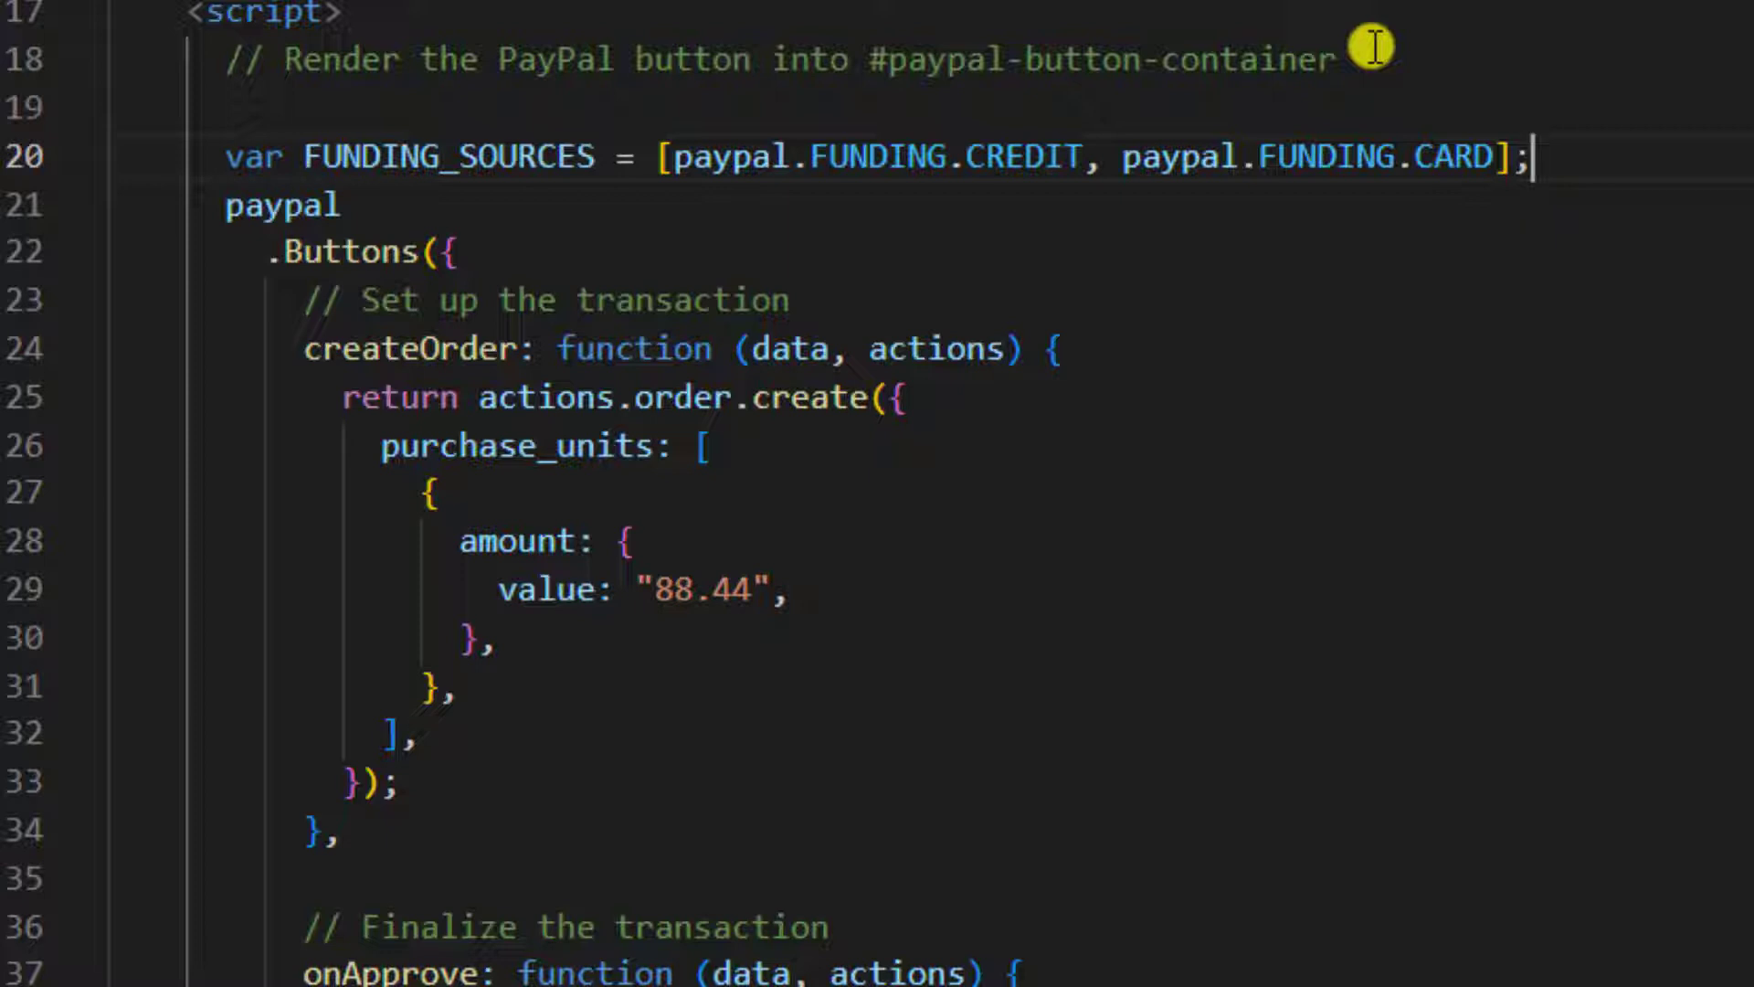
key("Enter")
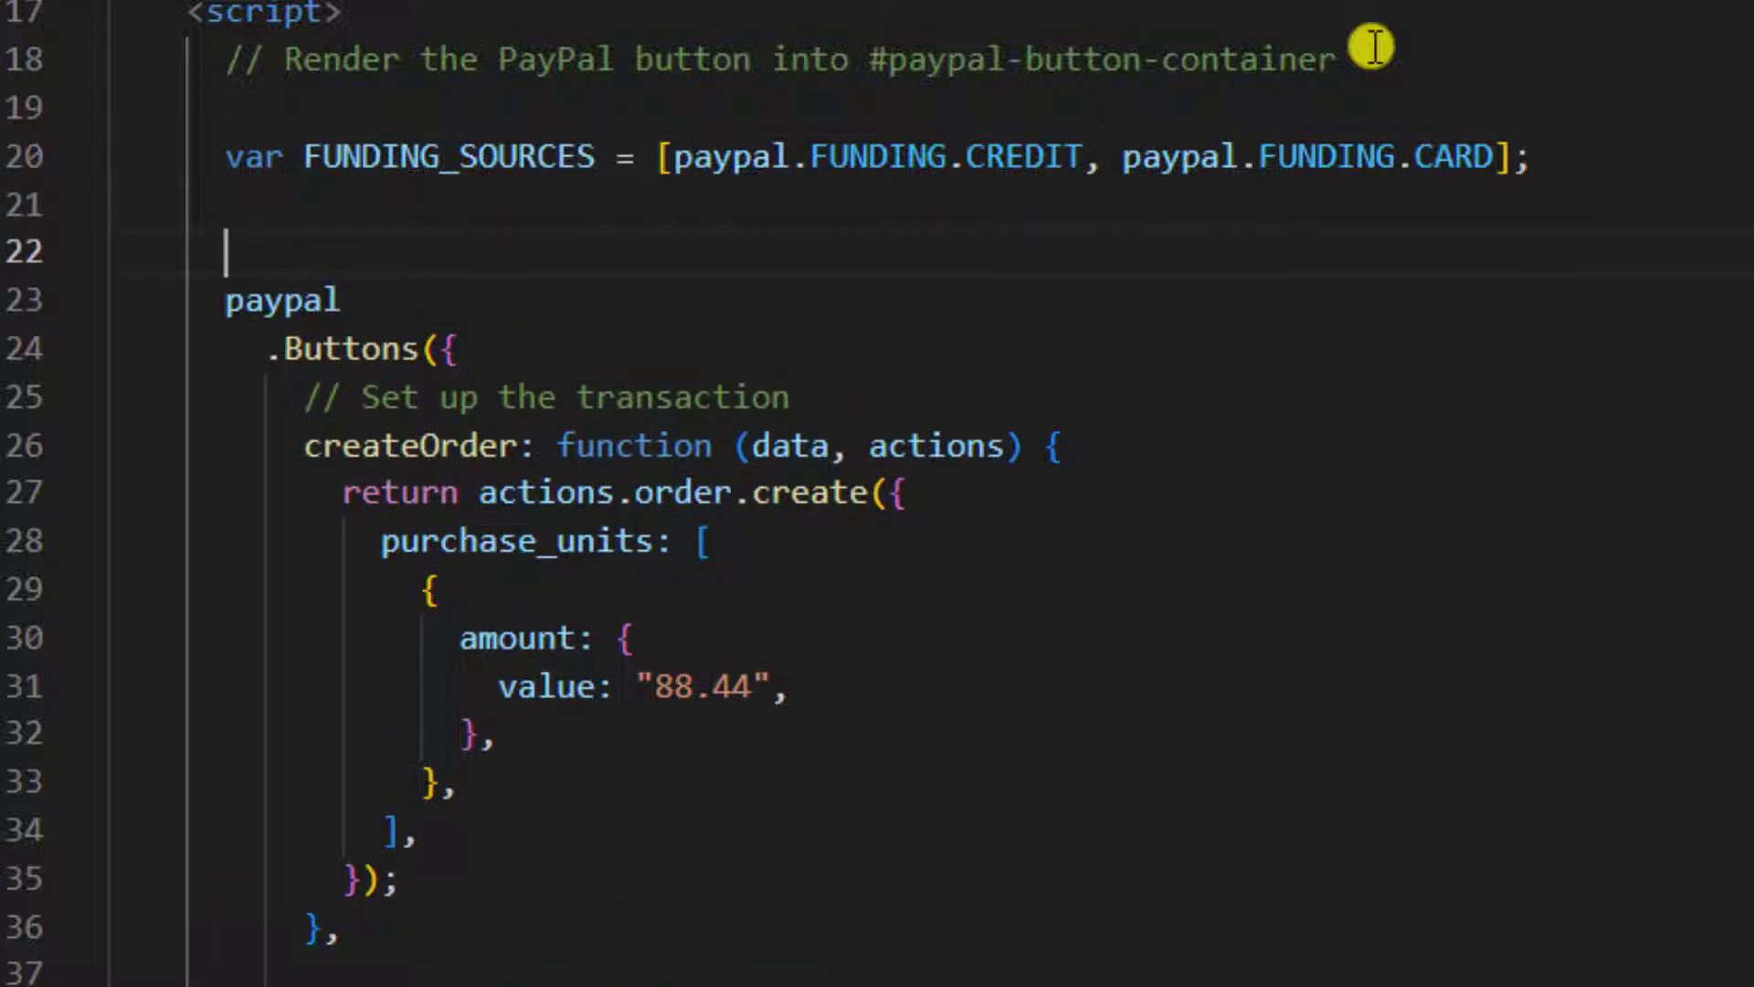
Step: Wrap the paypal.Buttons render call in FUNDING_SOURCES.forEach(function (fundingSource) { ... })
type("FUNC")
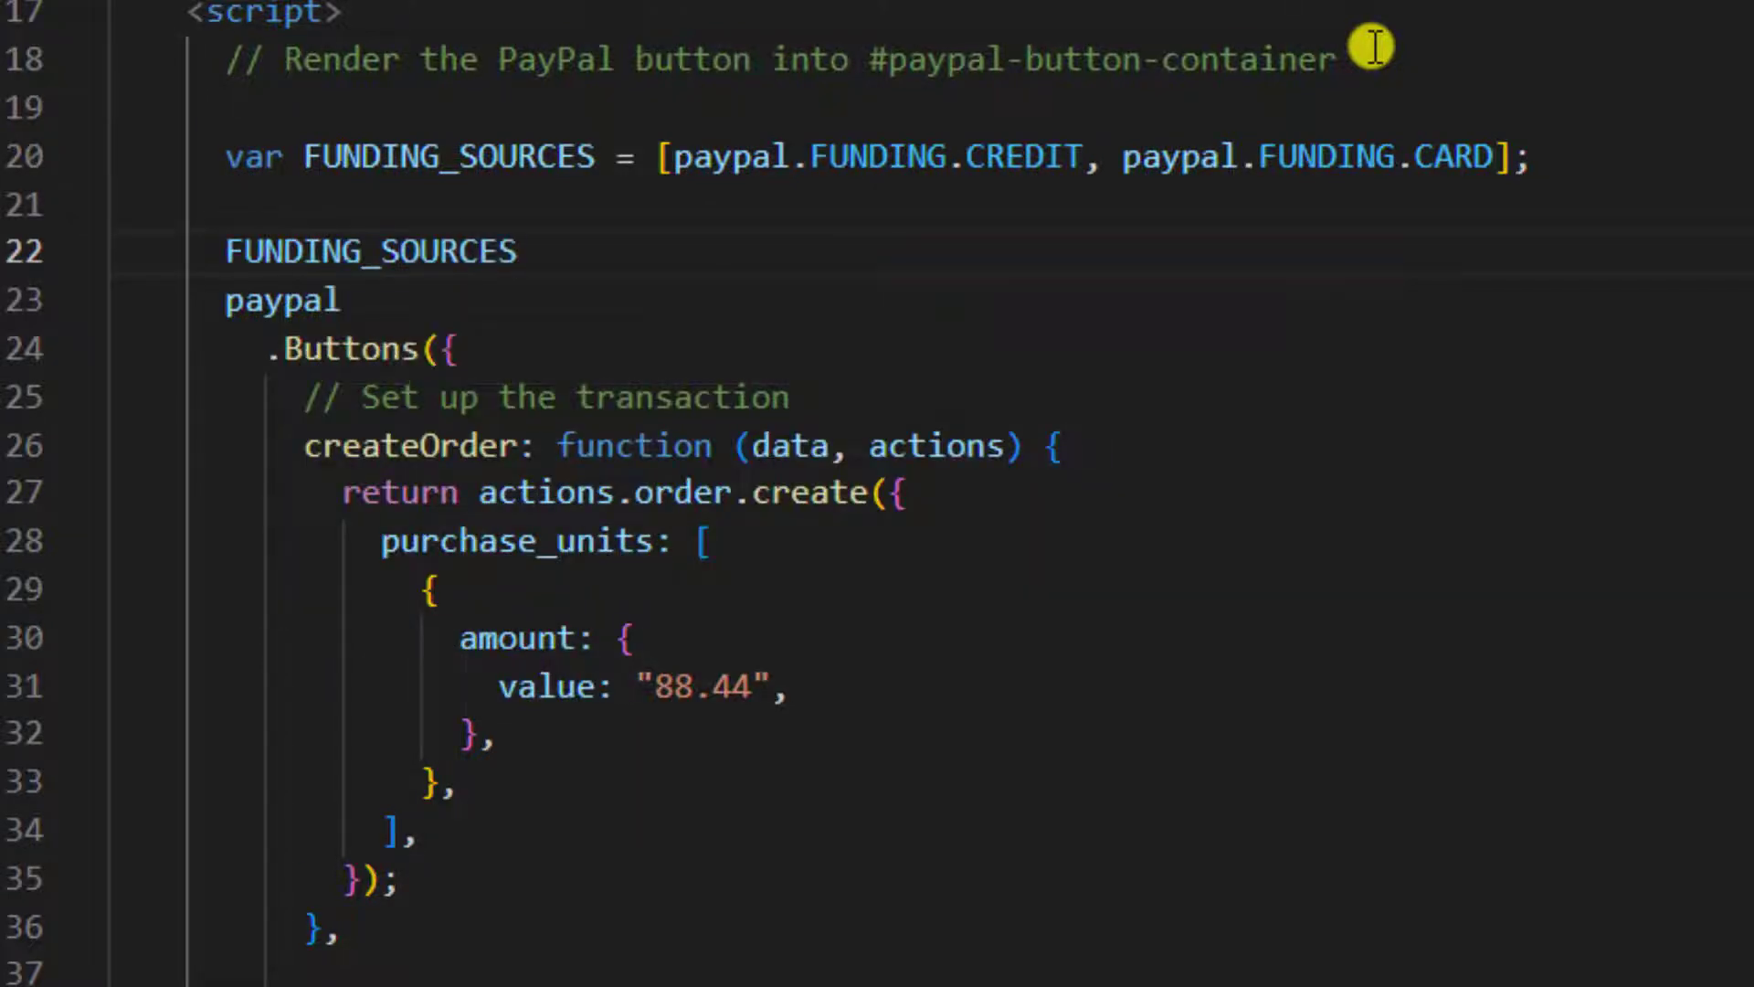
type(".forEach")
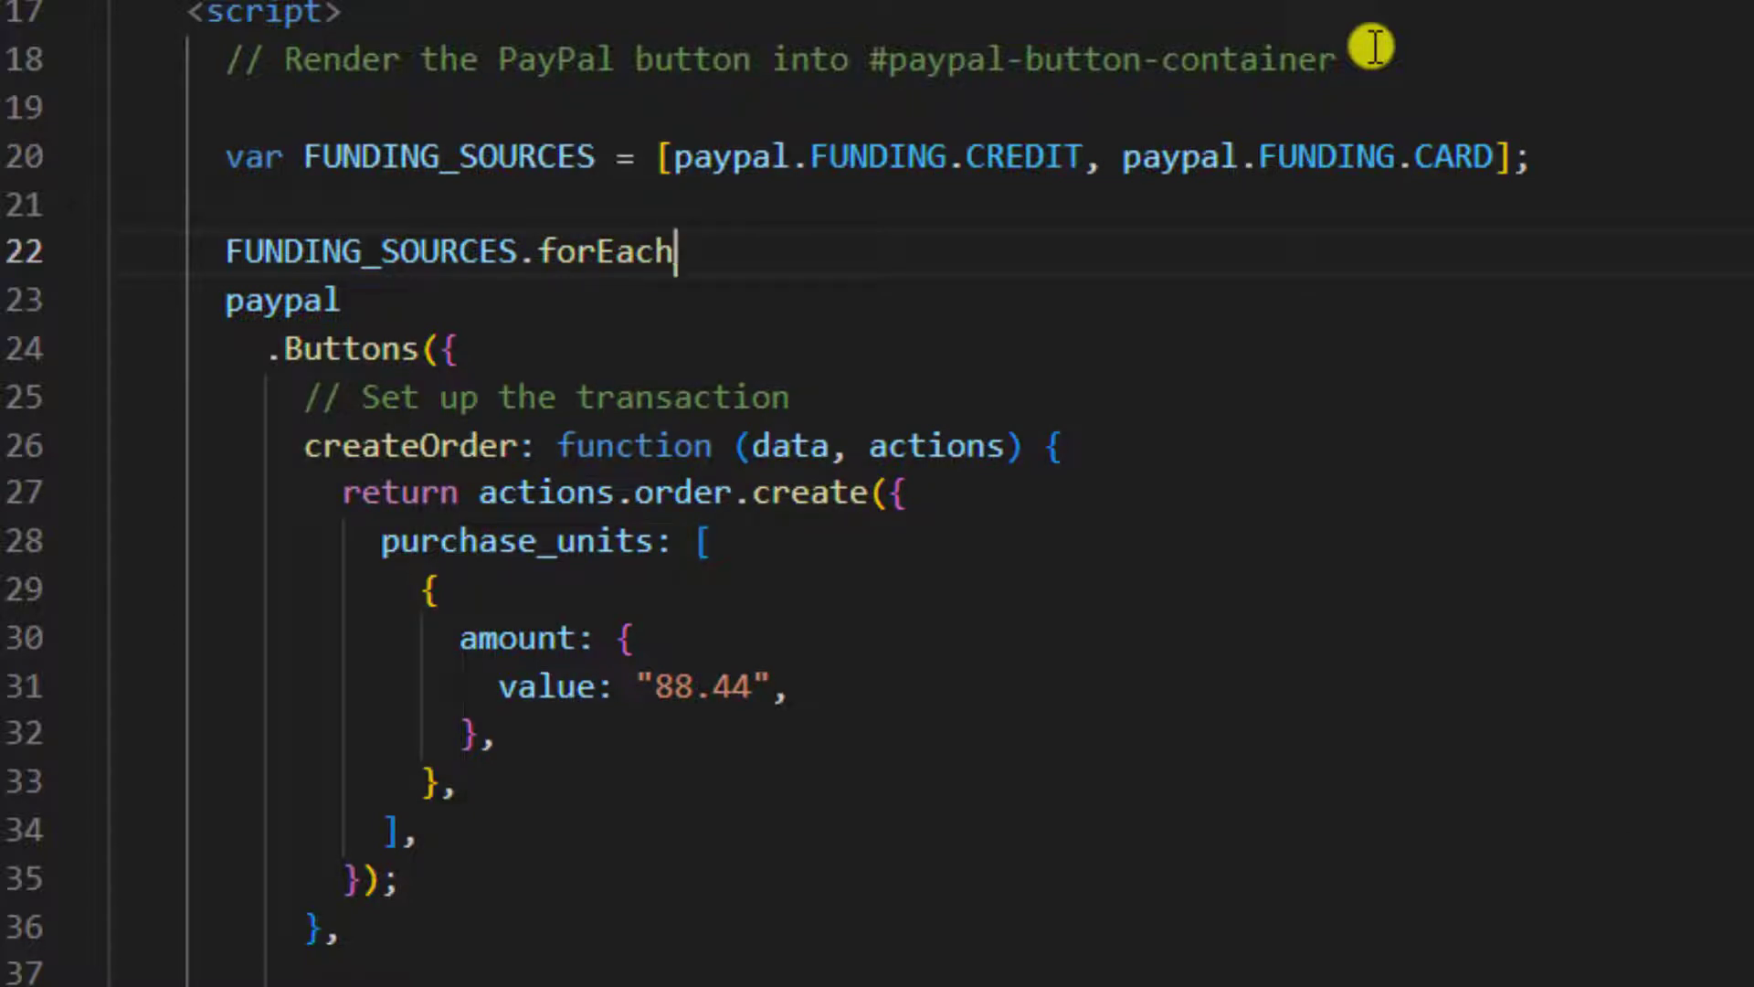
type("(func")
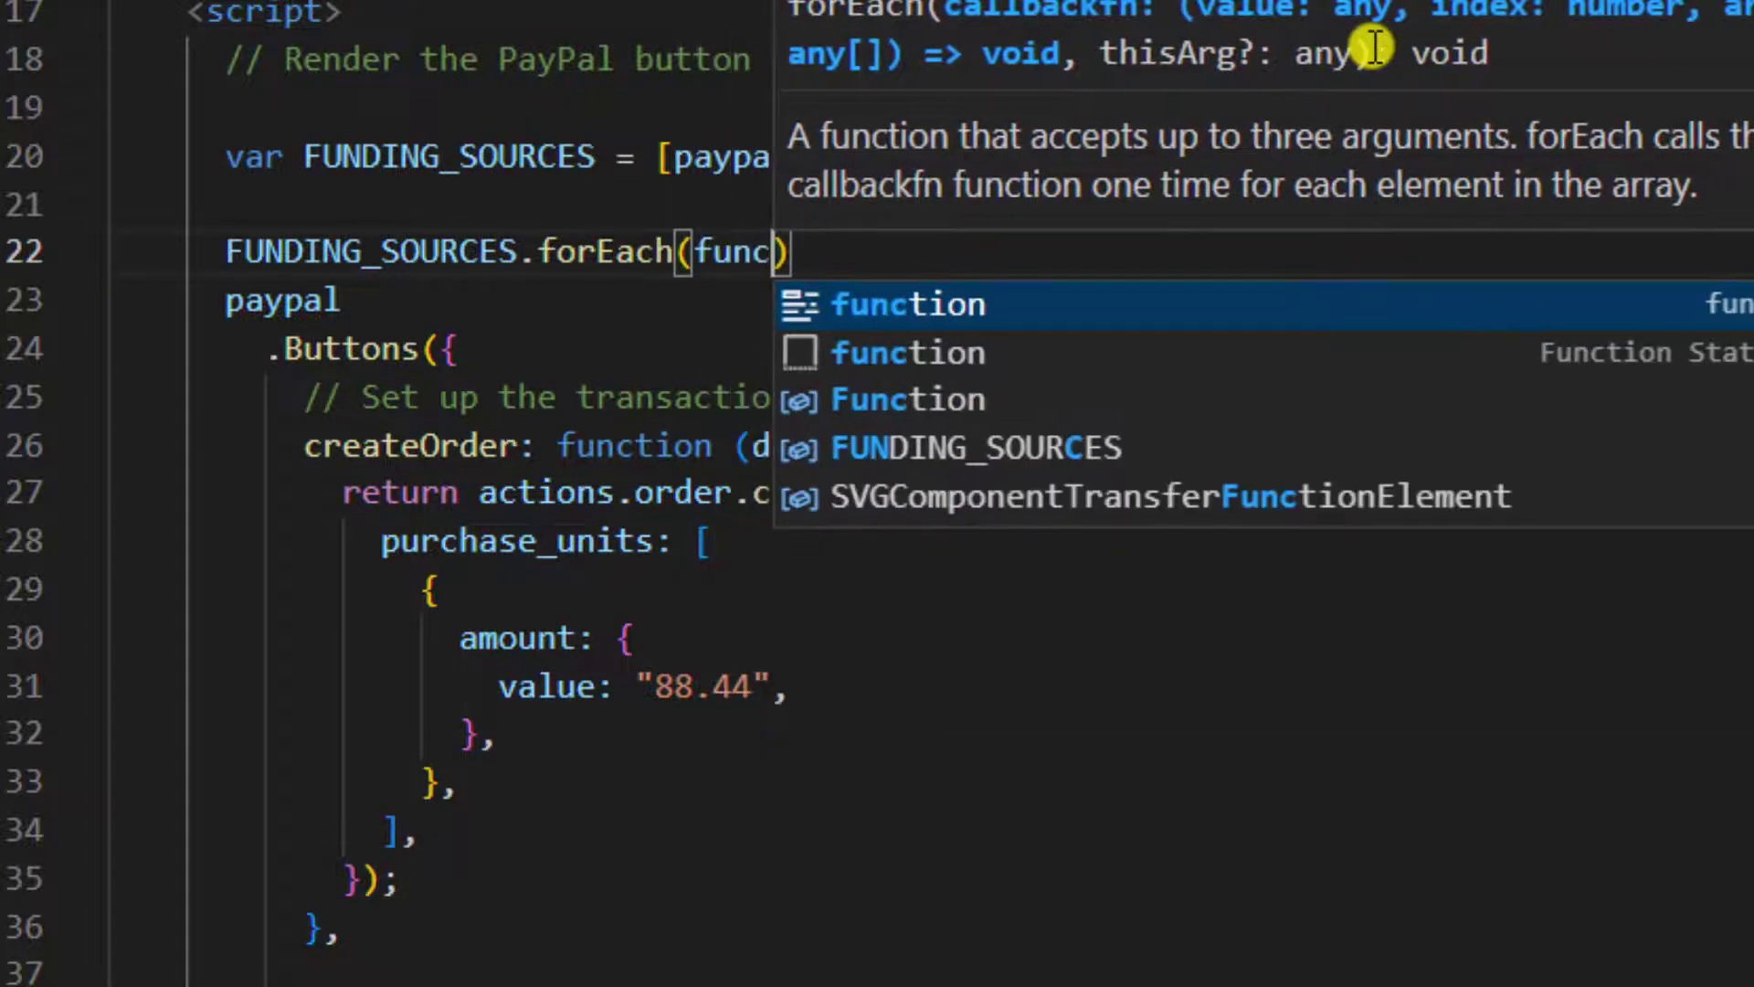
key("Tab")
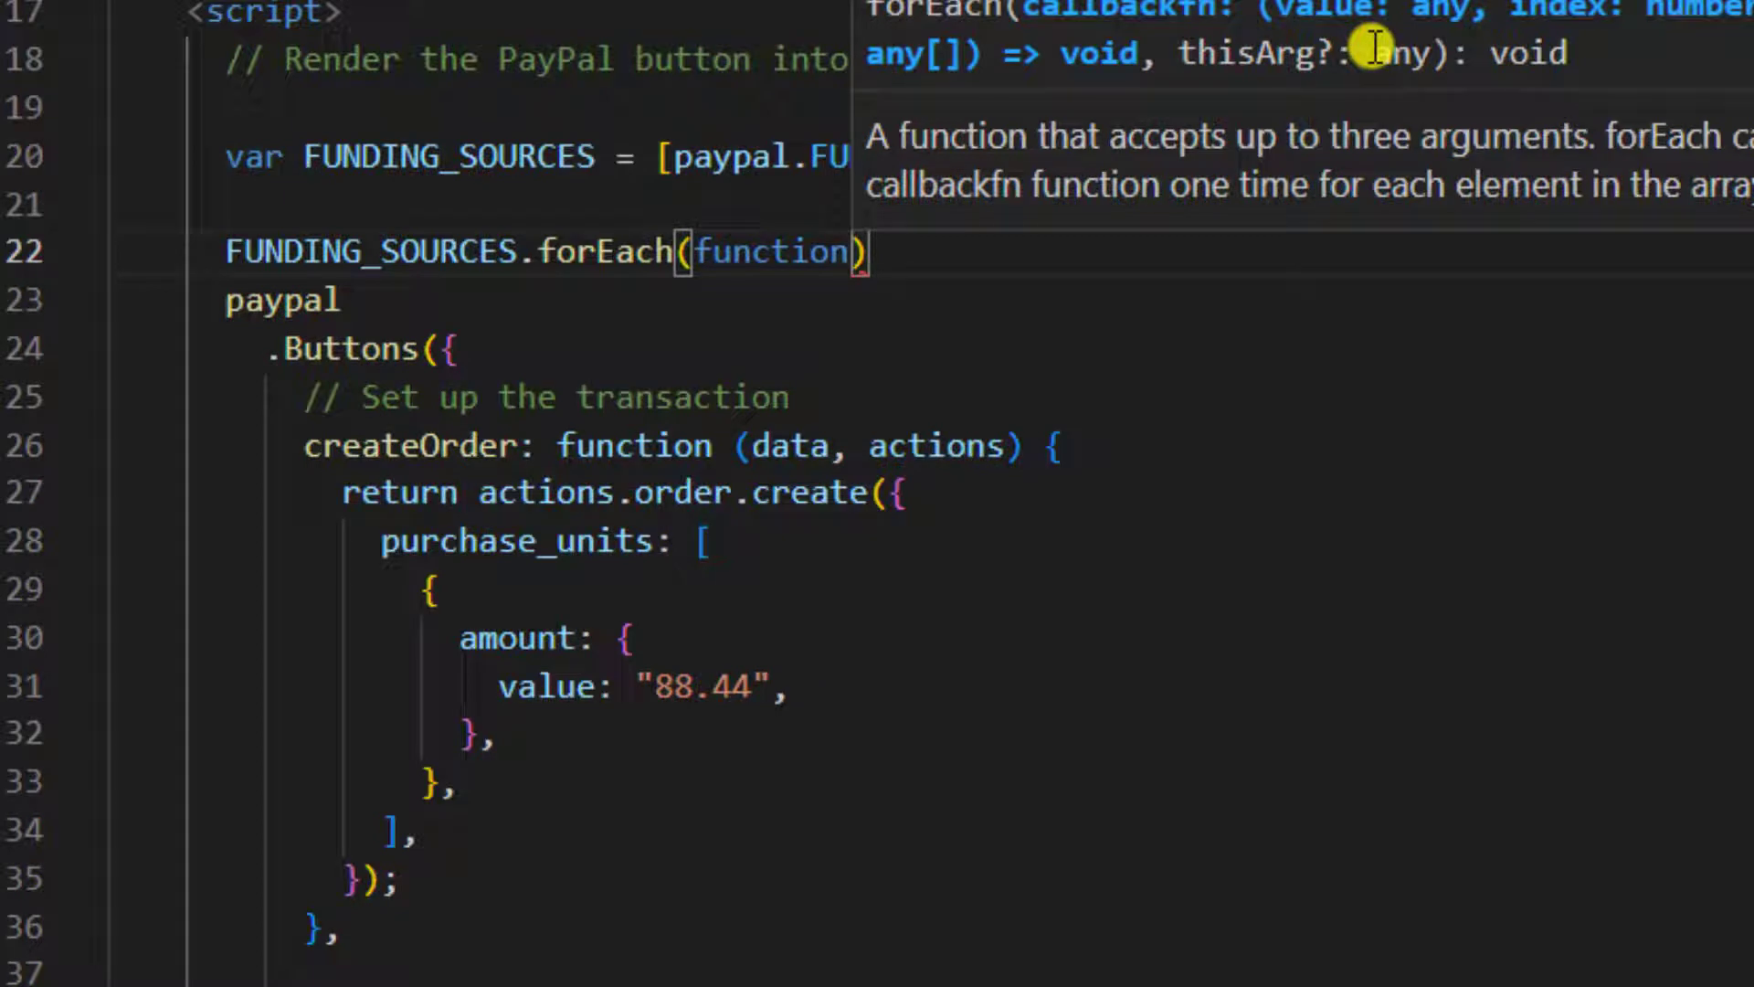
type("()")
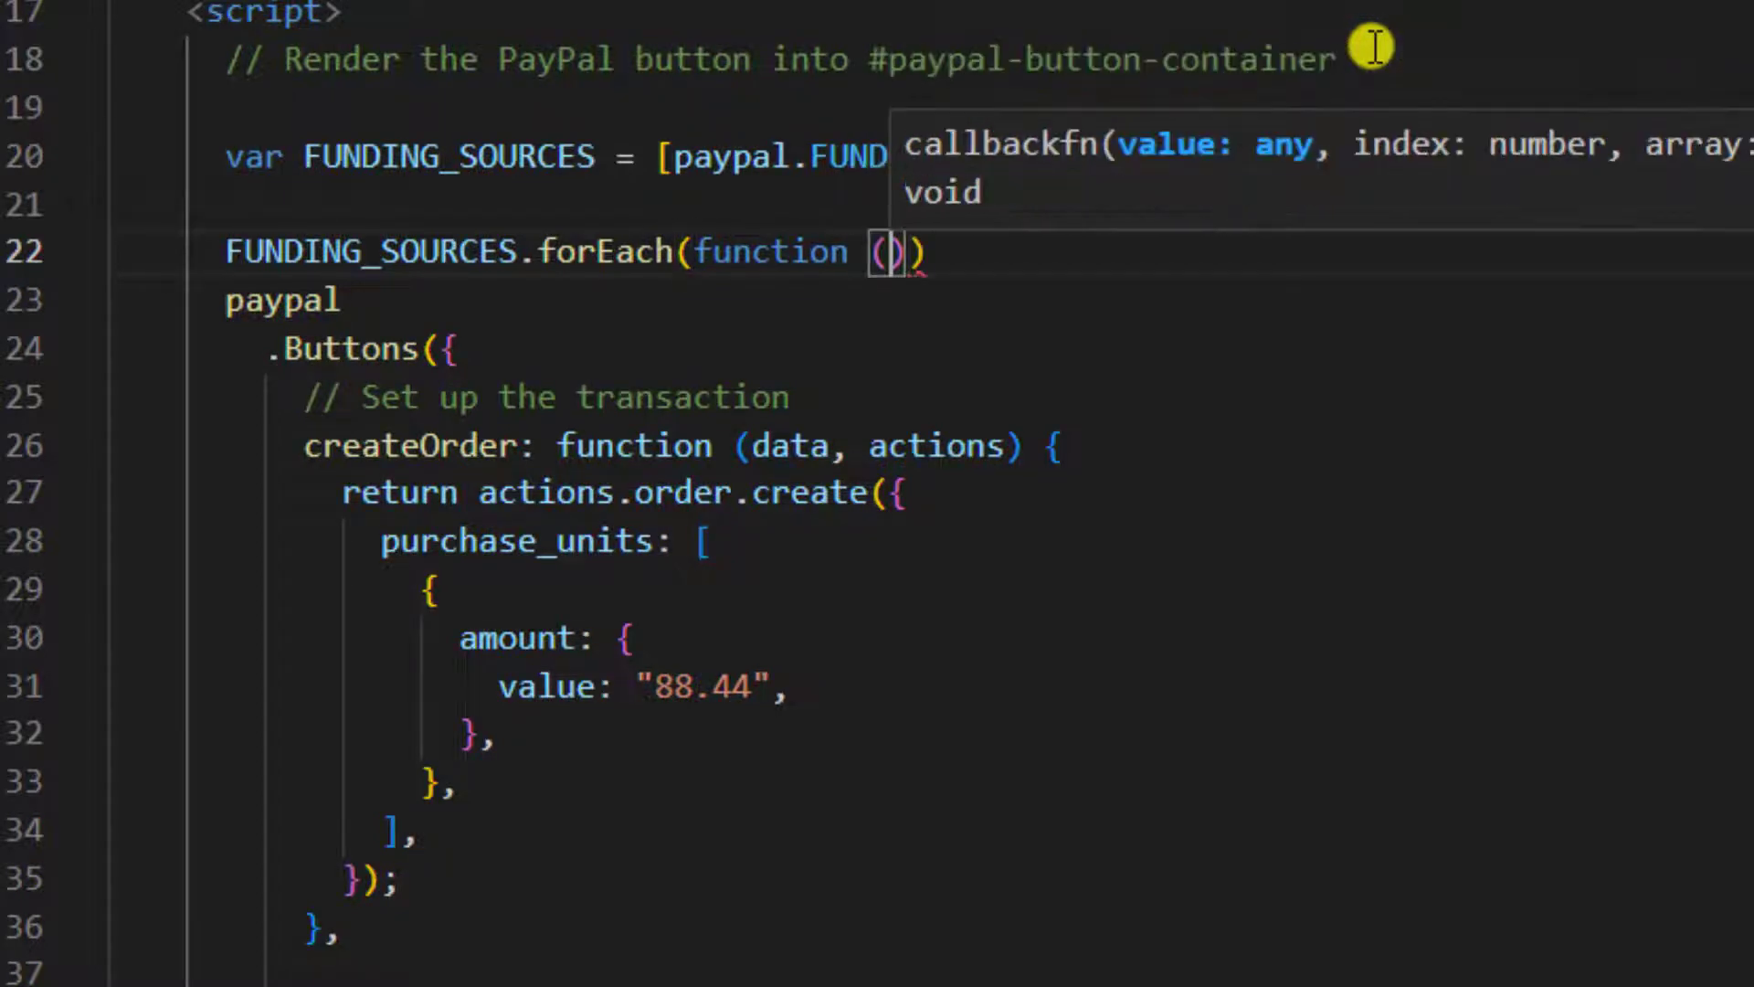
type("FUN")
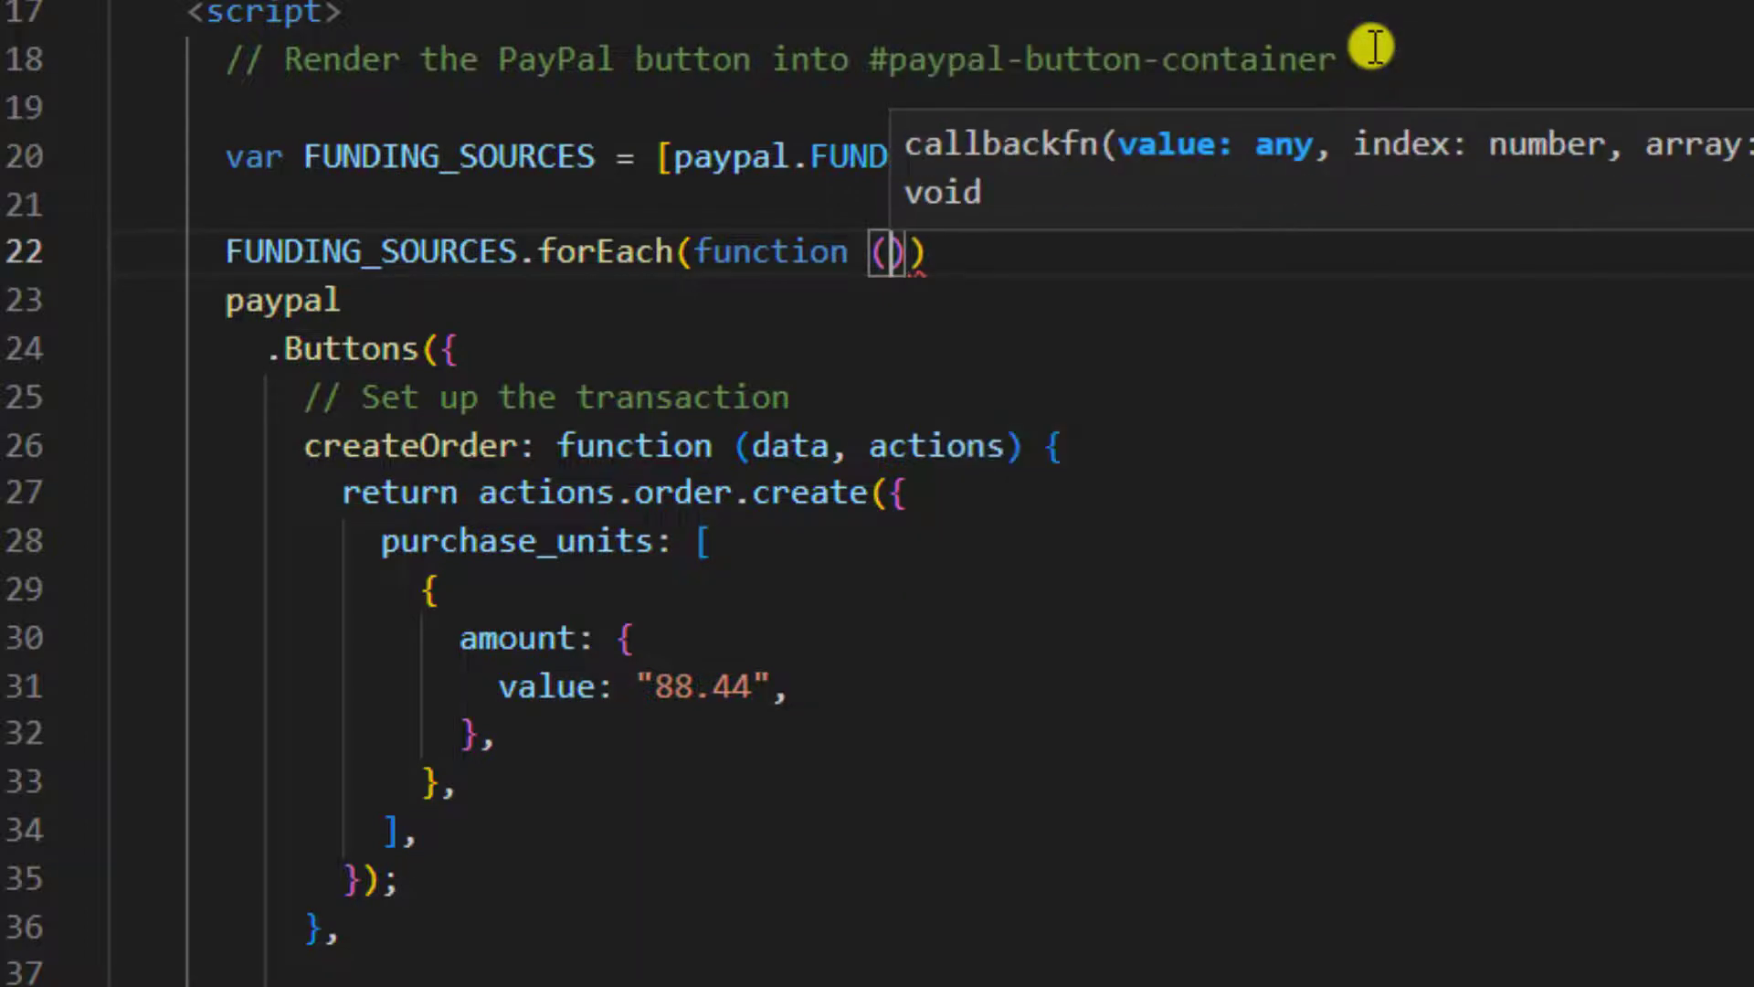
type("funding")
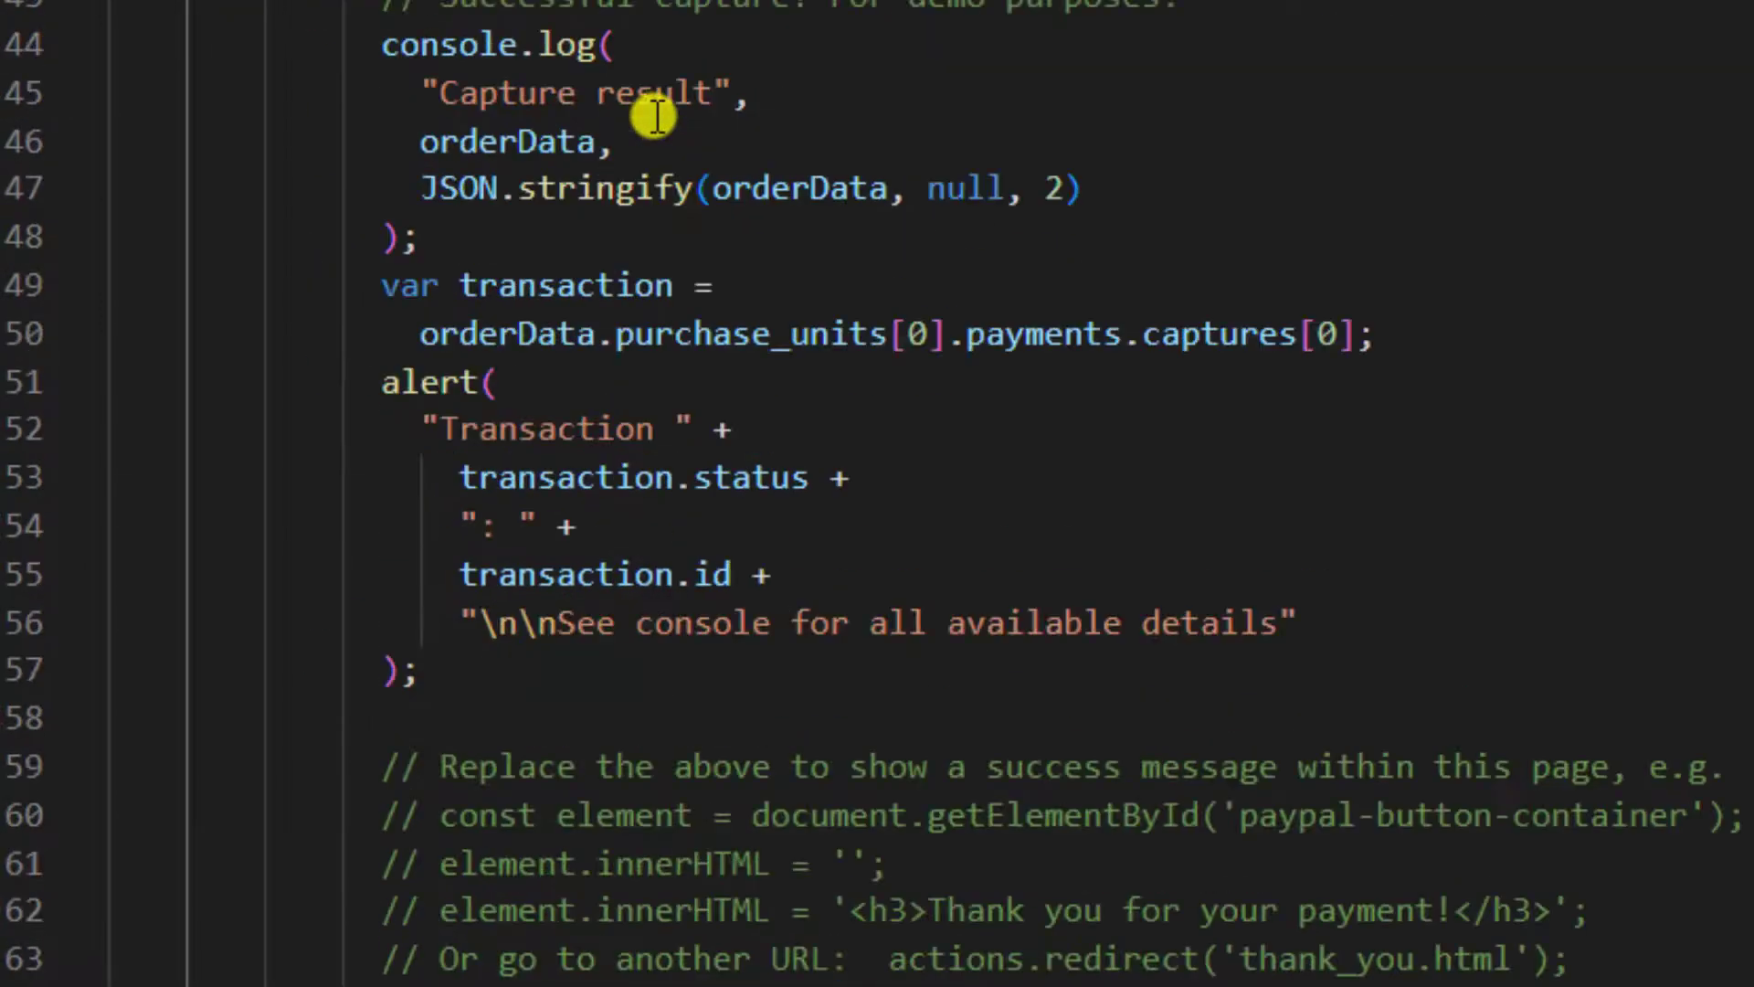
scroll("down", 3)
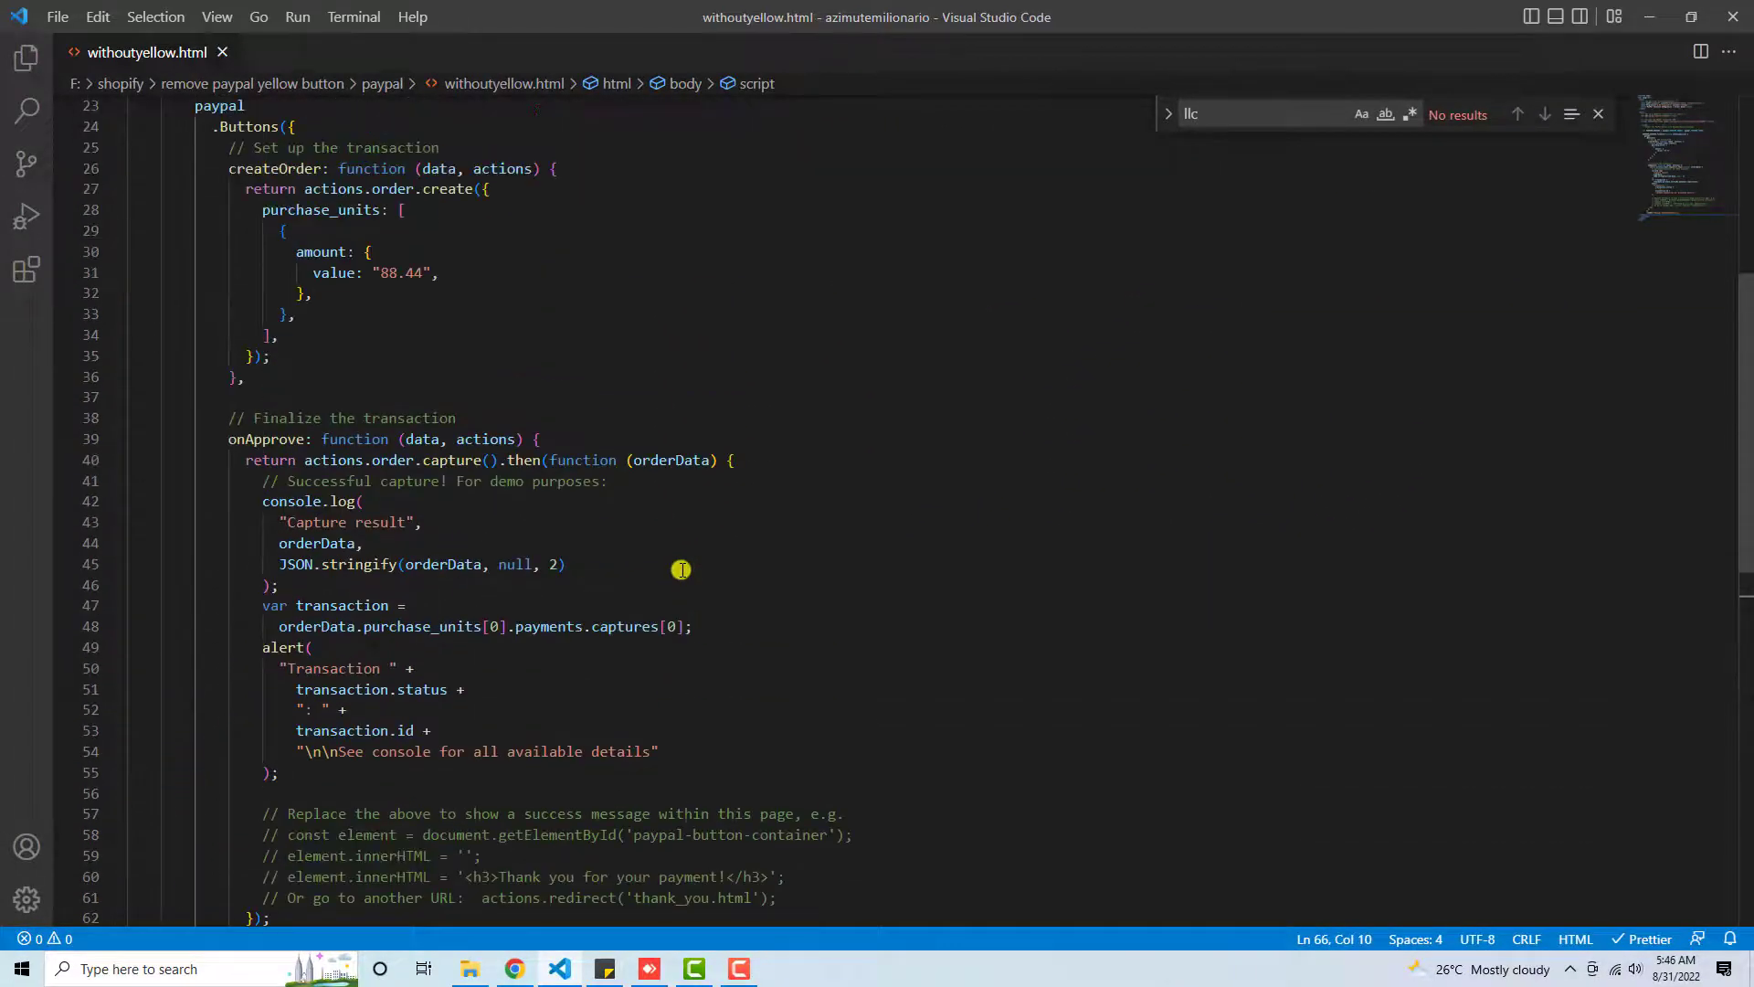
scroll("down", 3)
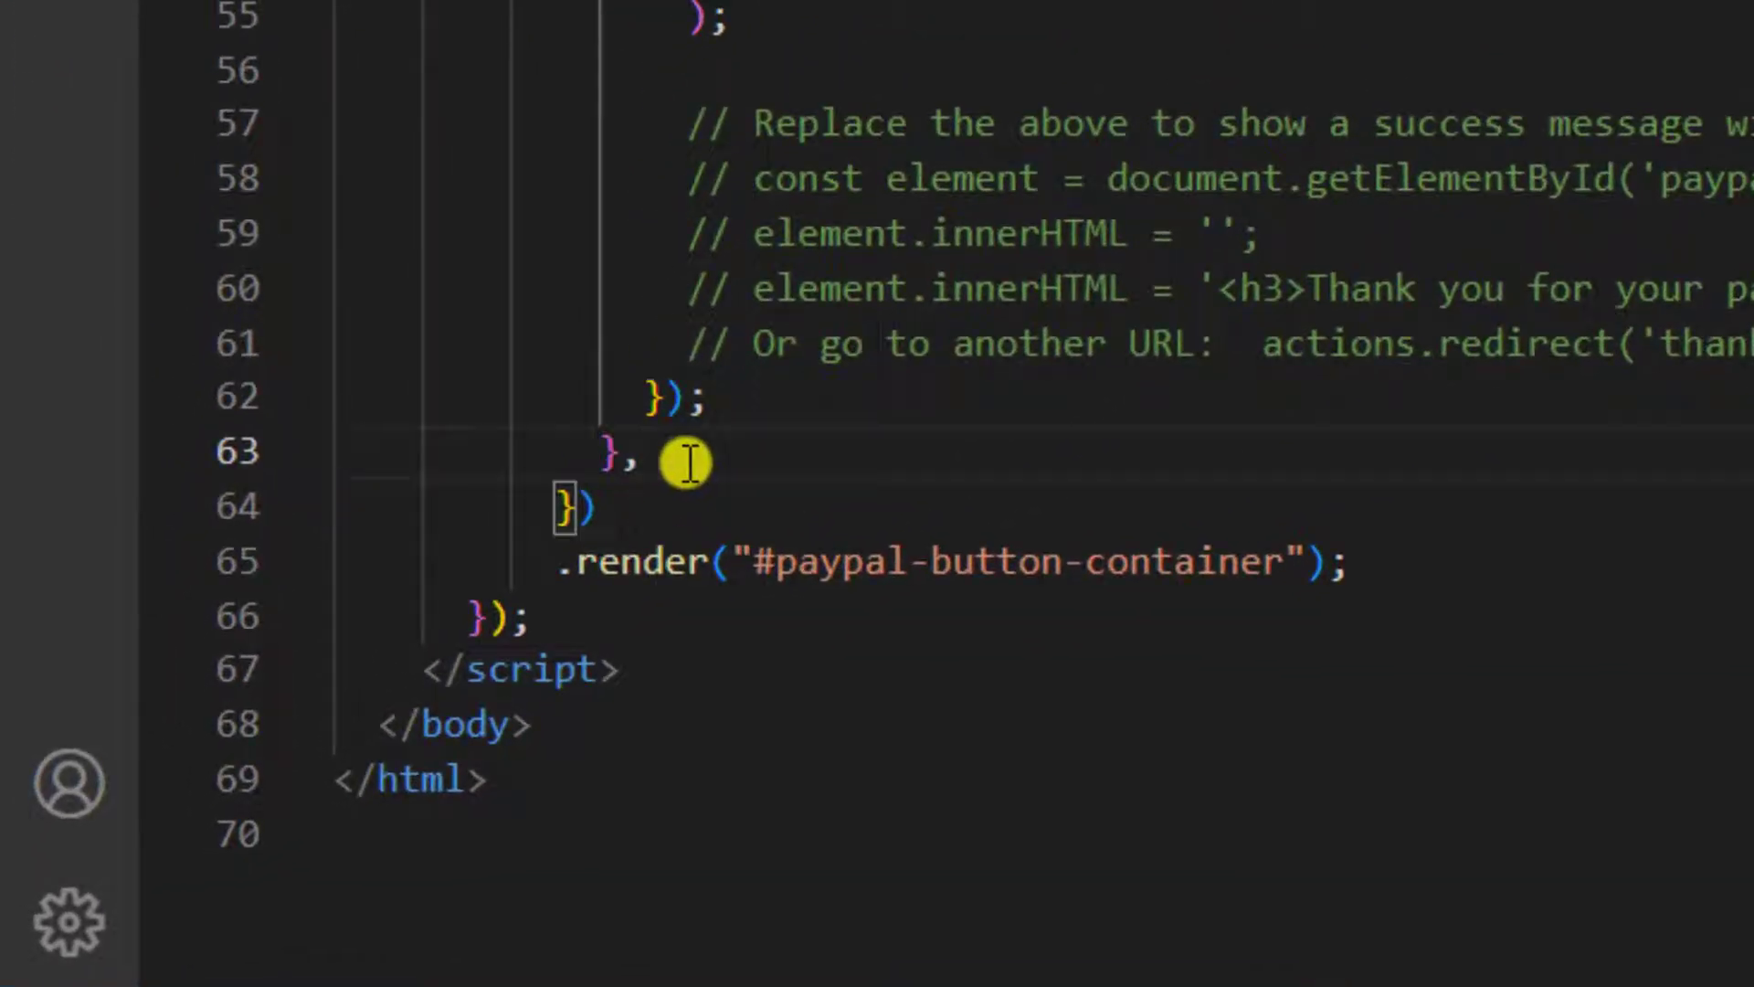
Step: Add fundingSource: fundingSource to the Buttons options after the onApprove handler
key("Enter")
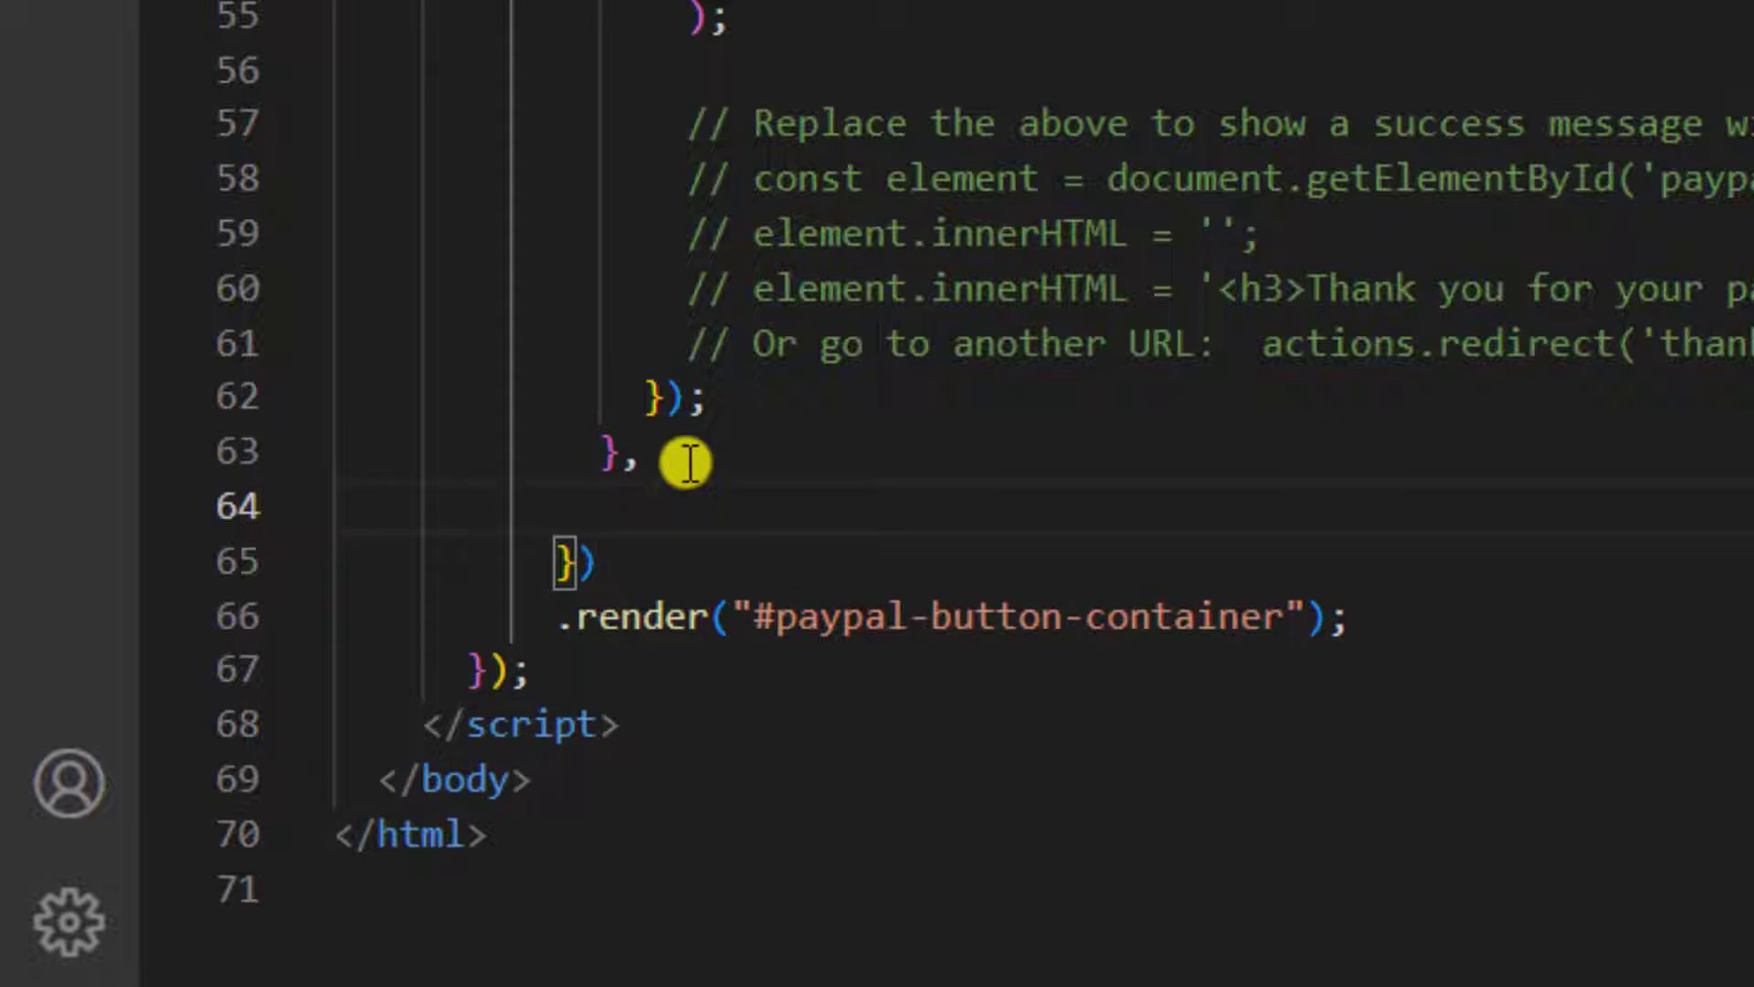
type("fund")
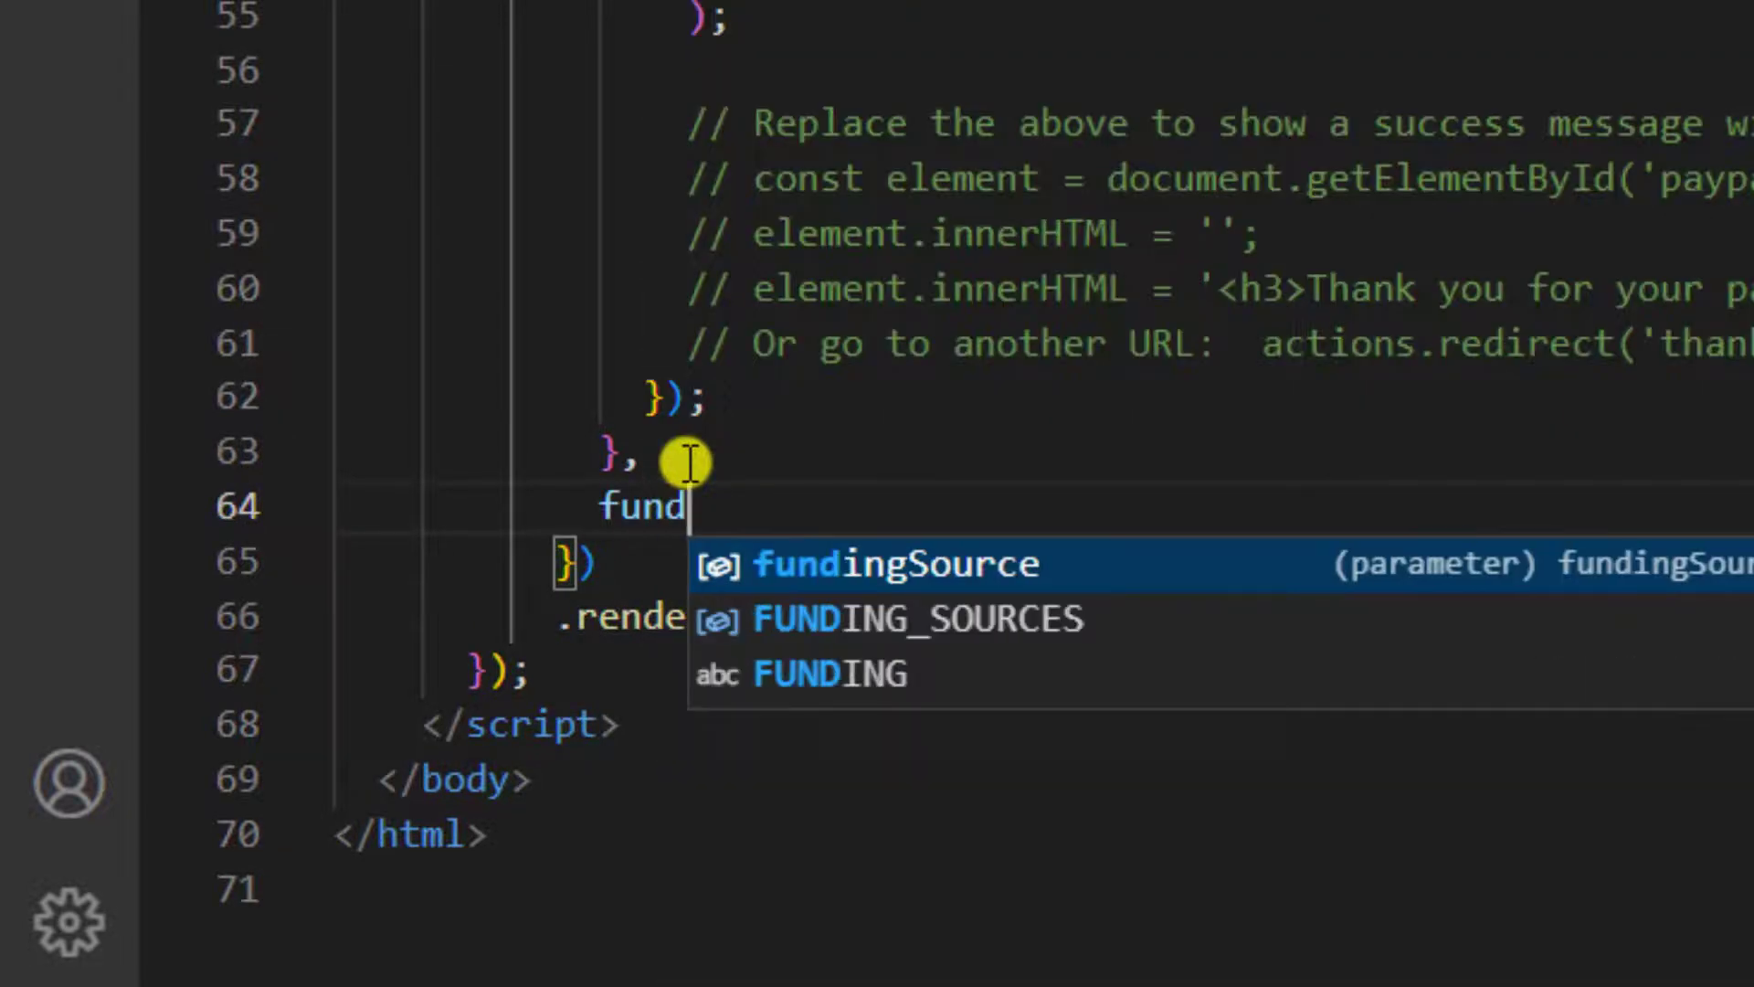
key("Tab")
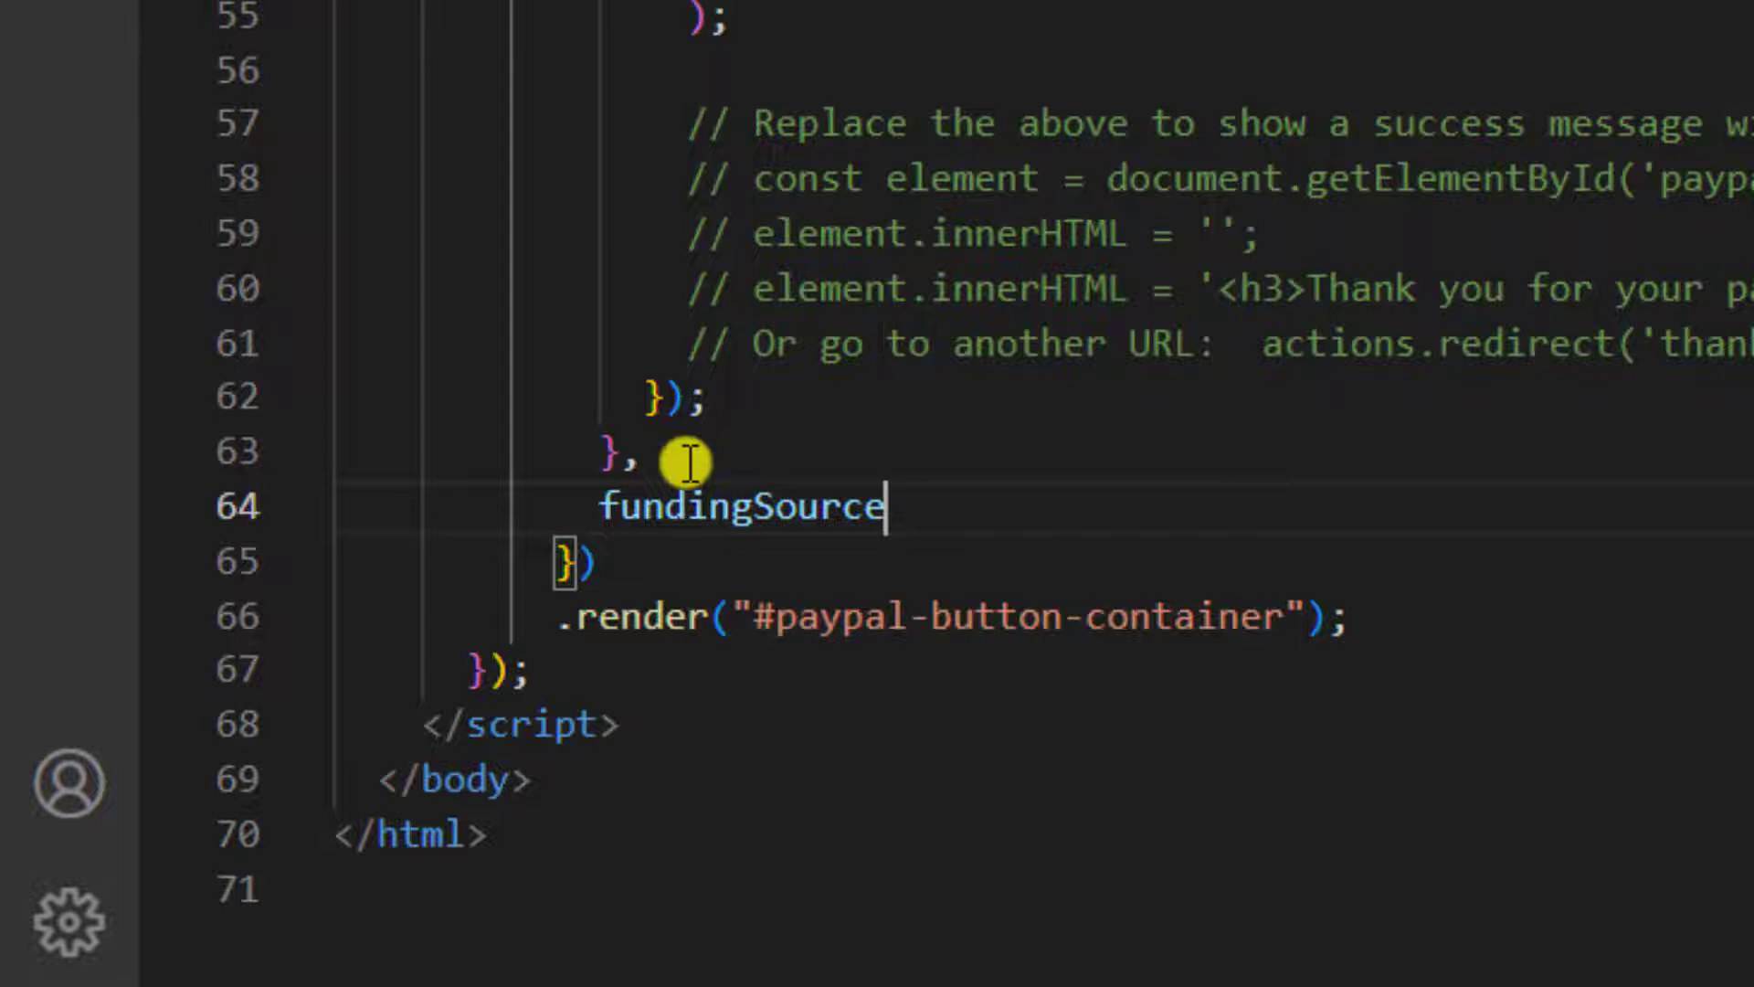
type(":")
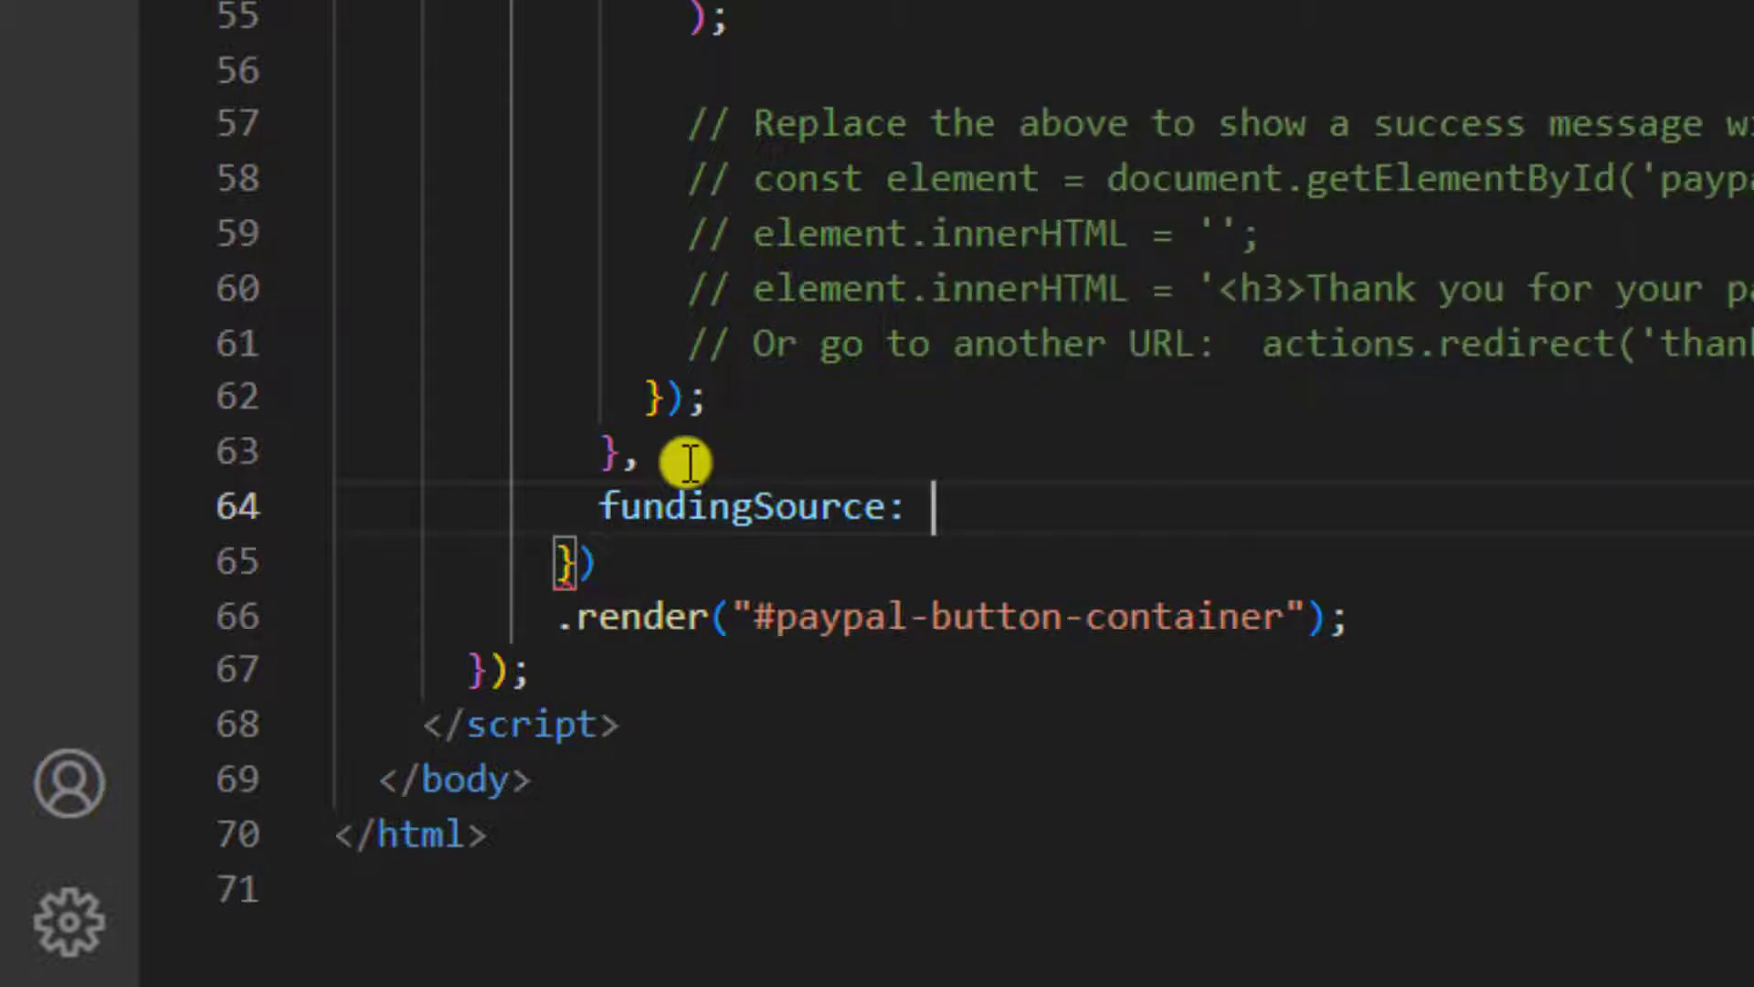
type("fundin")
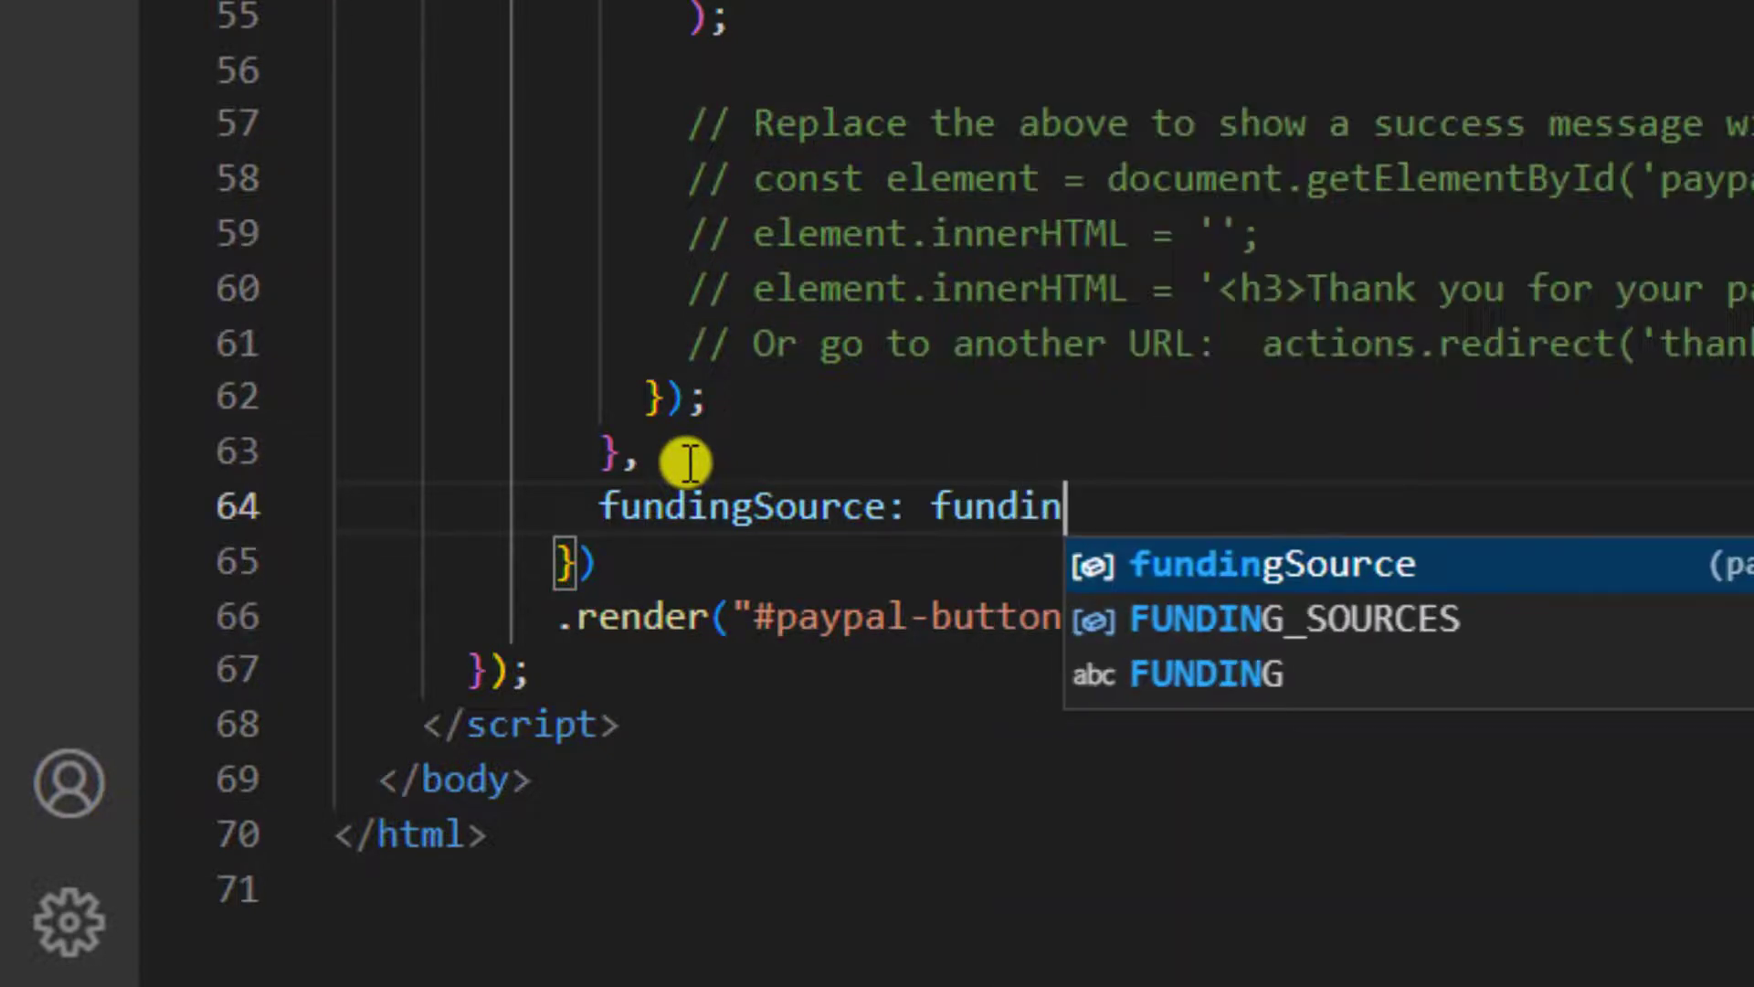
key("Tab")
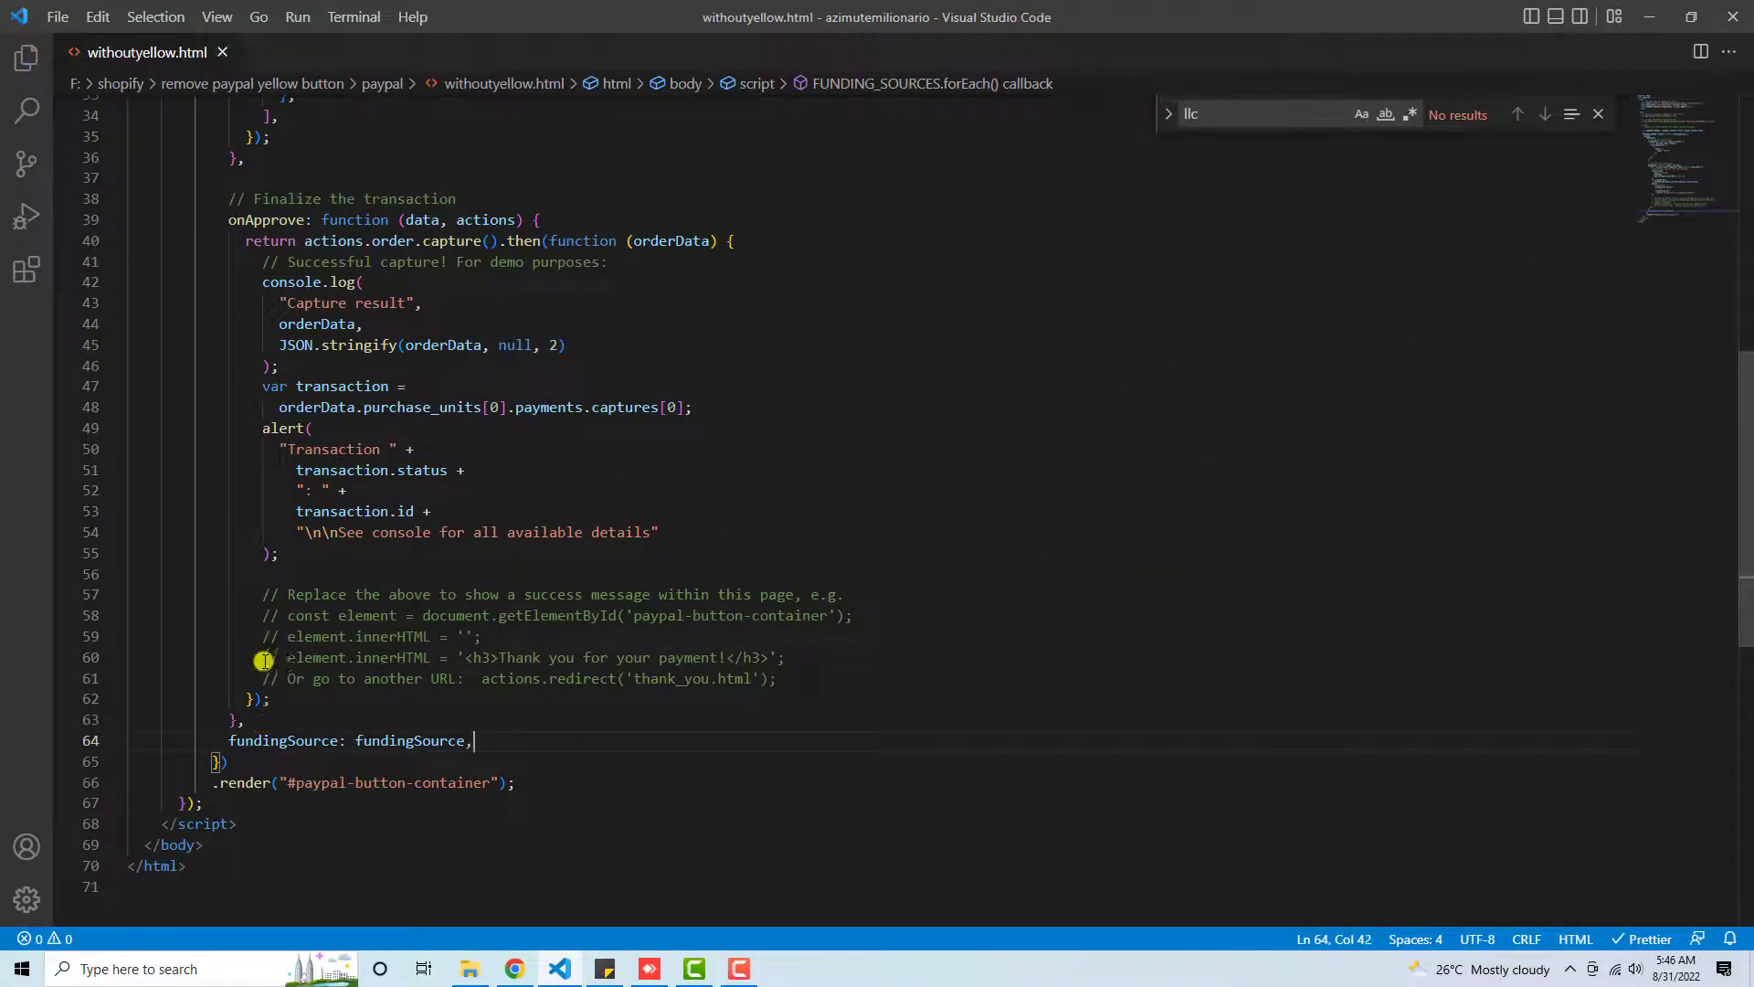
key("alt+tab")
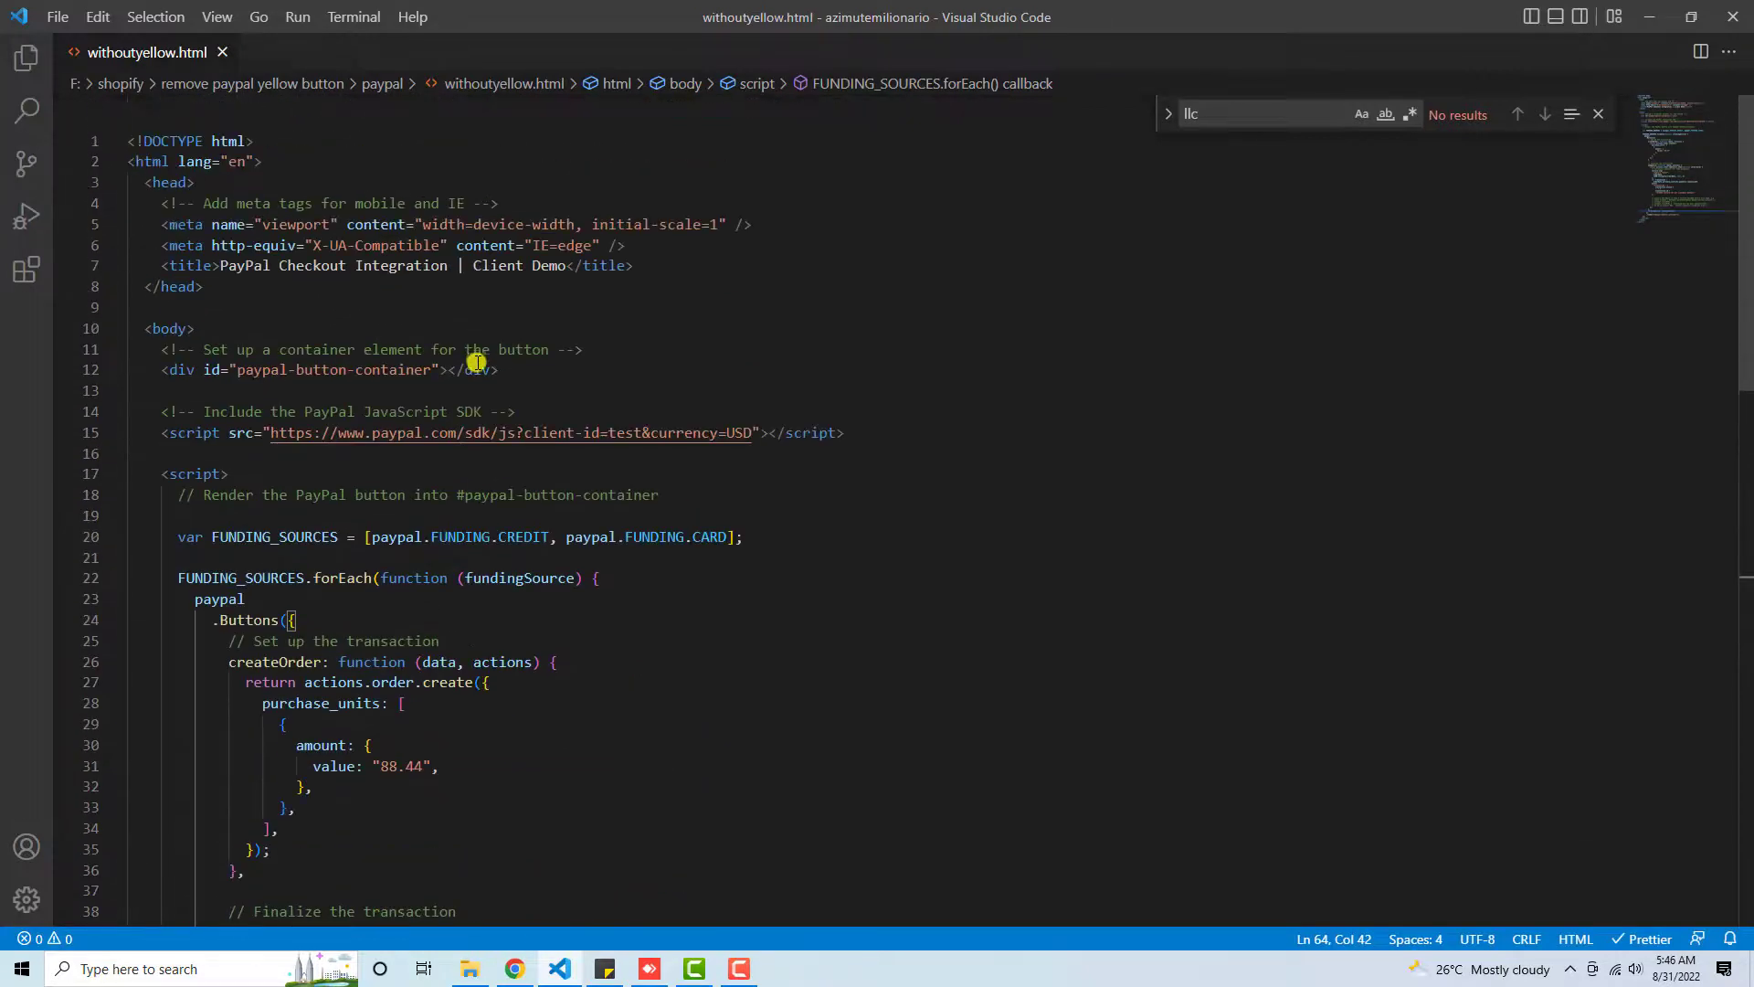
Step: Add a <style> block in the head with a #paypal-button-container rule
left_click(636, 265)
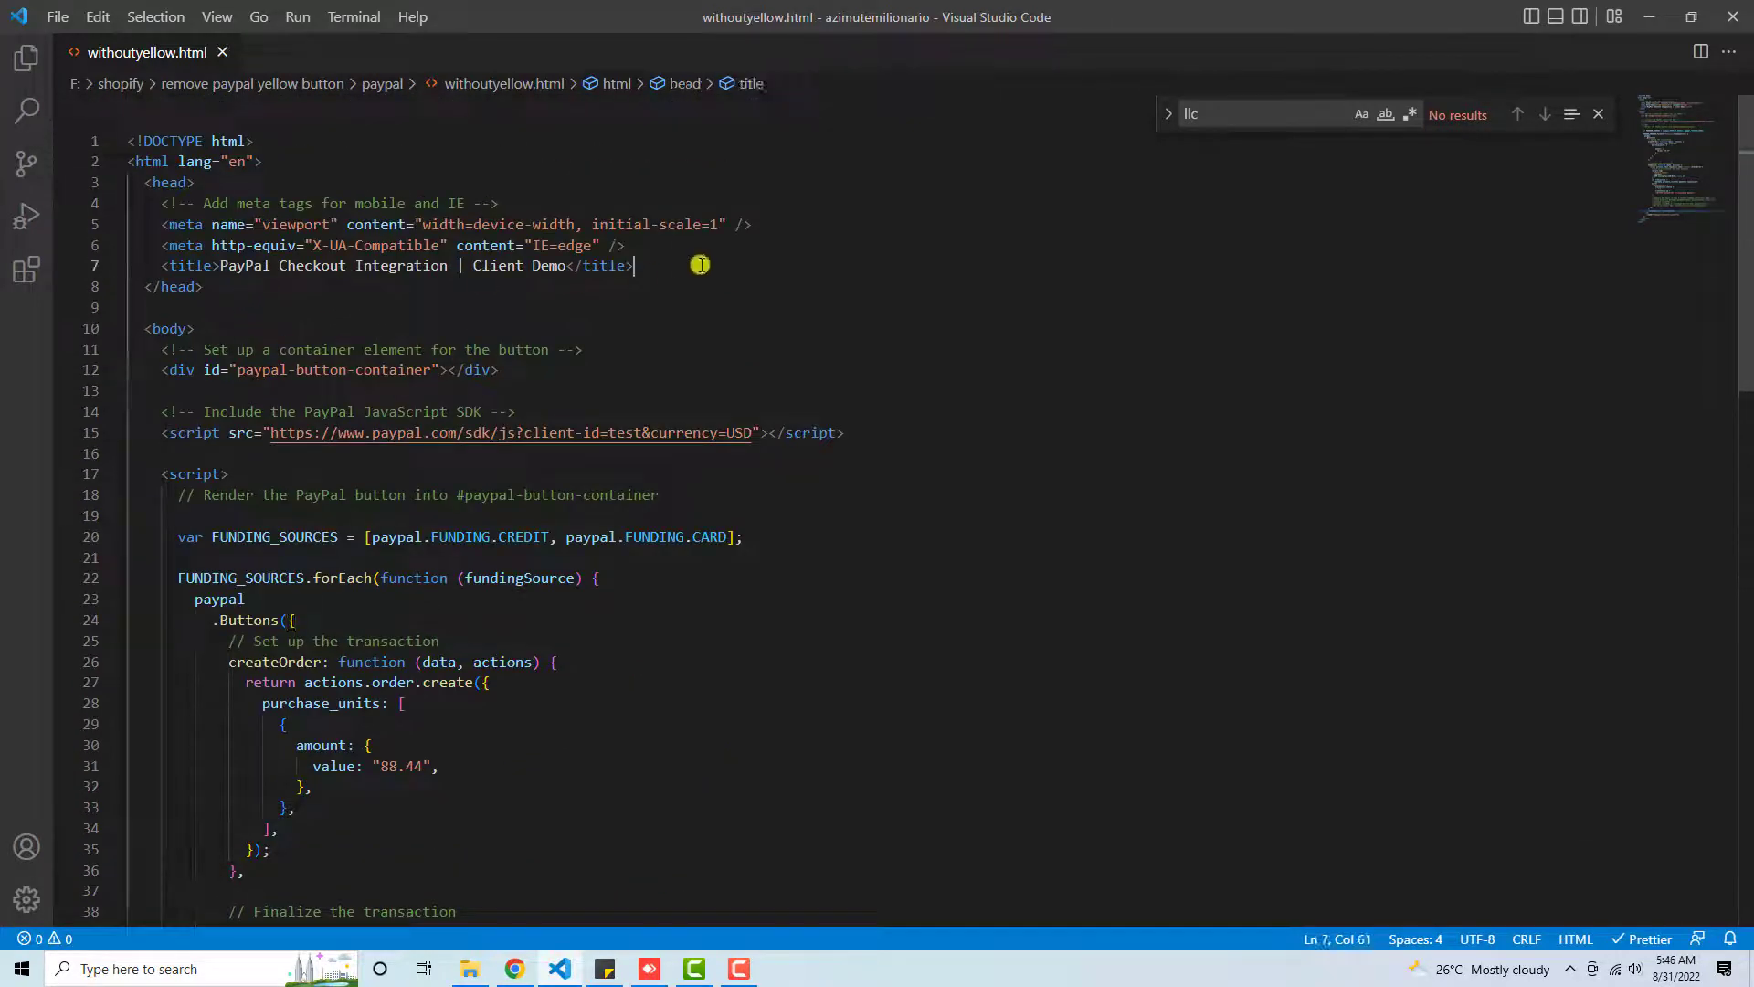
type("<style></style>")
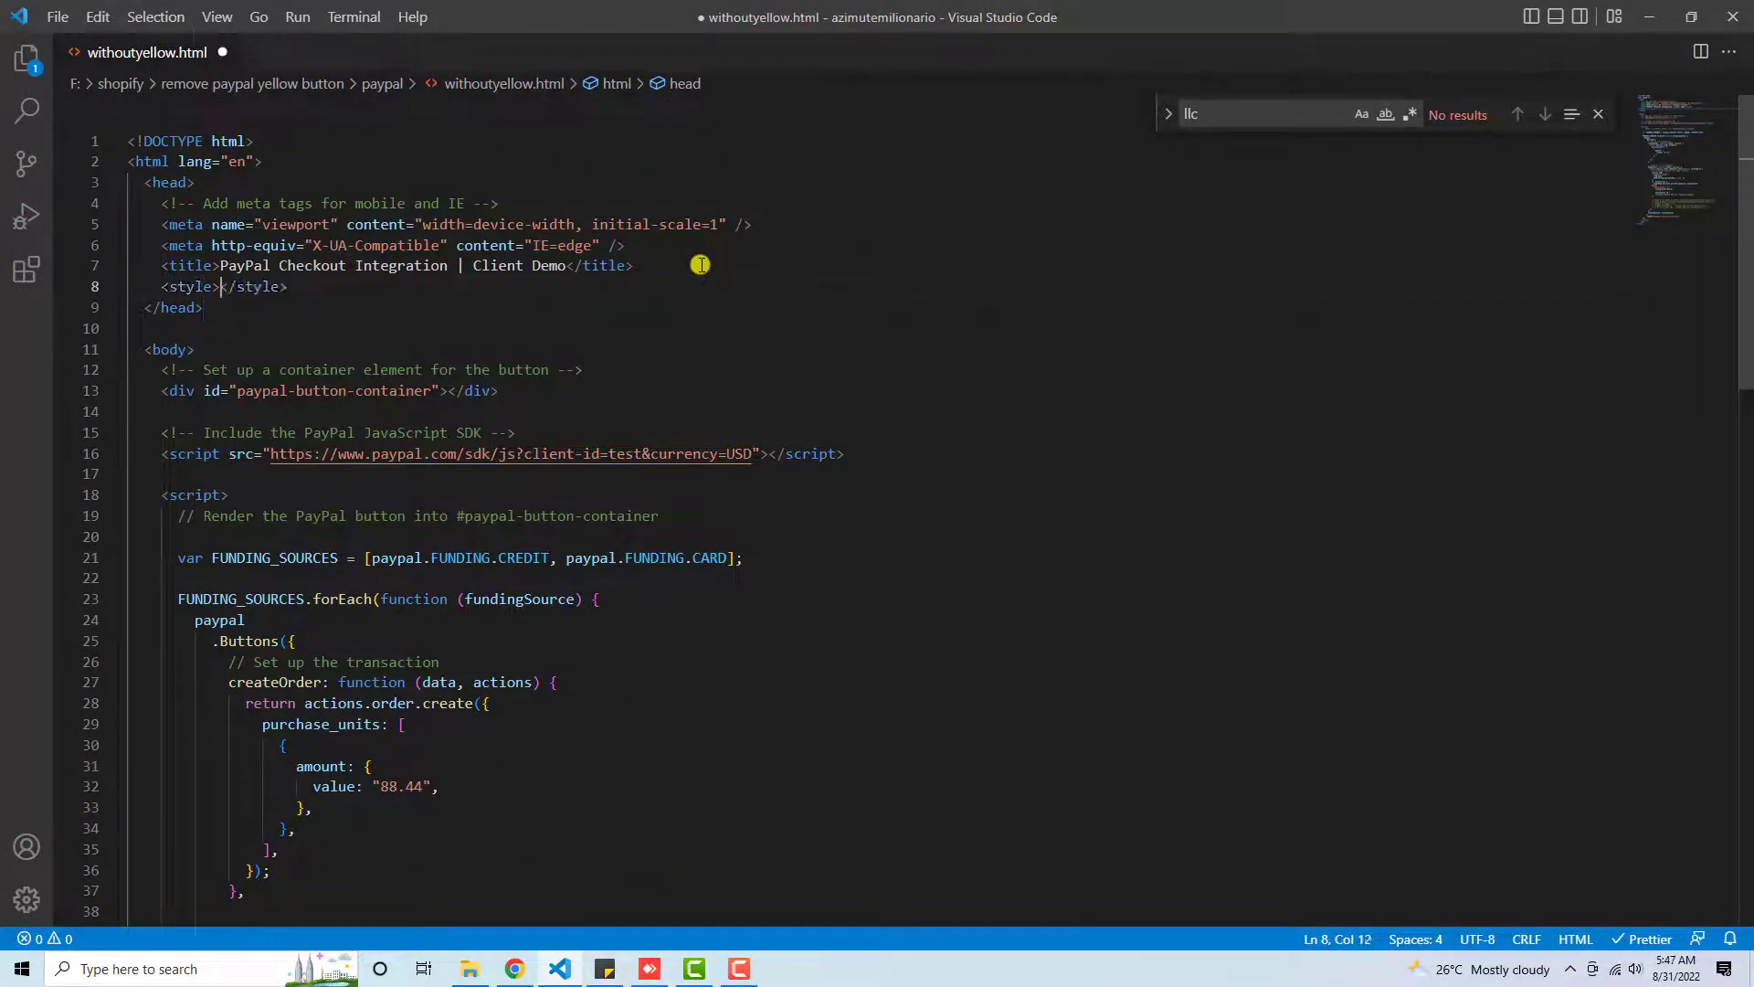
key("Enter")
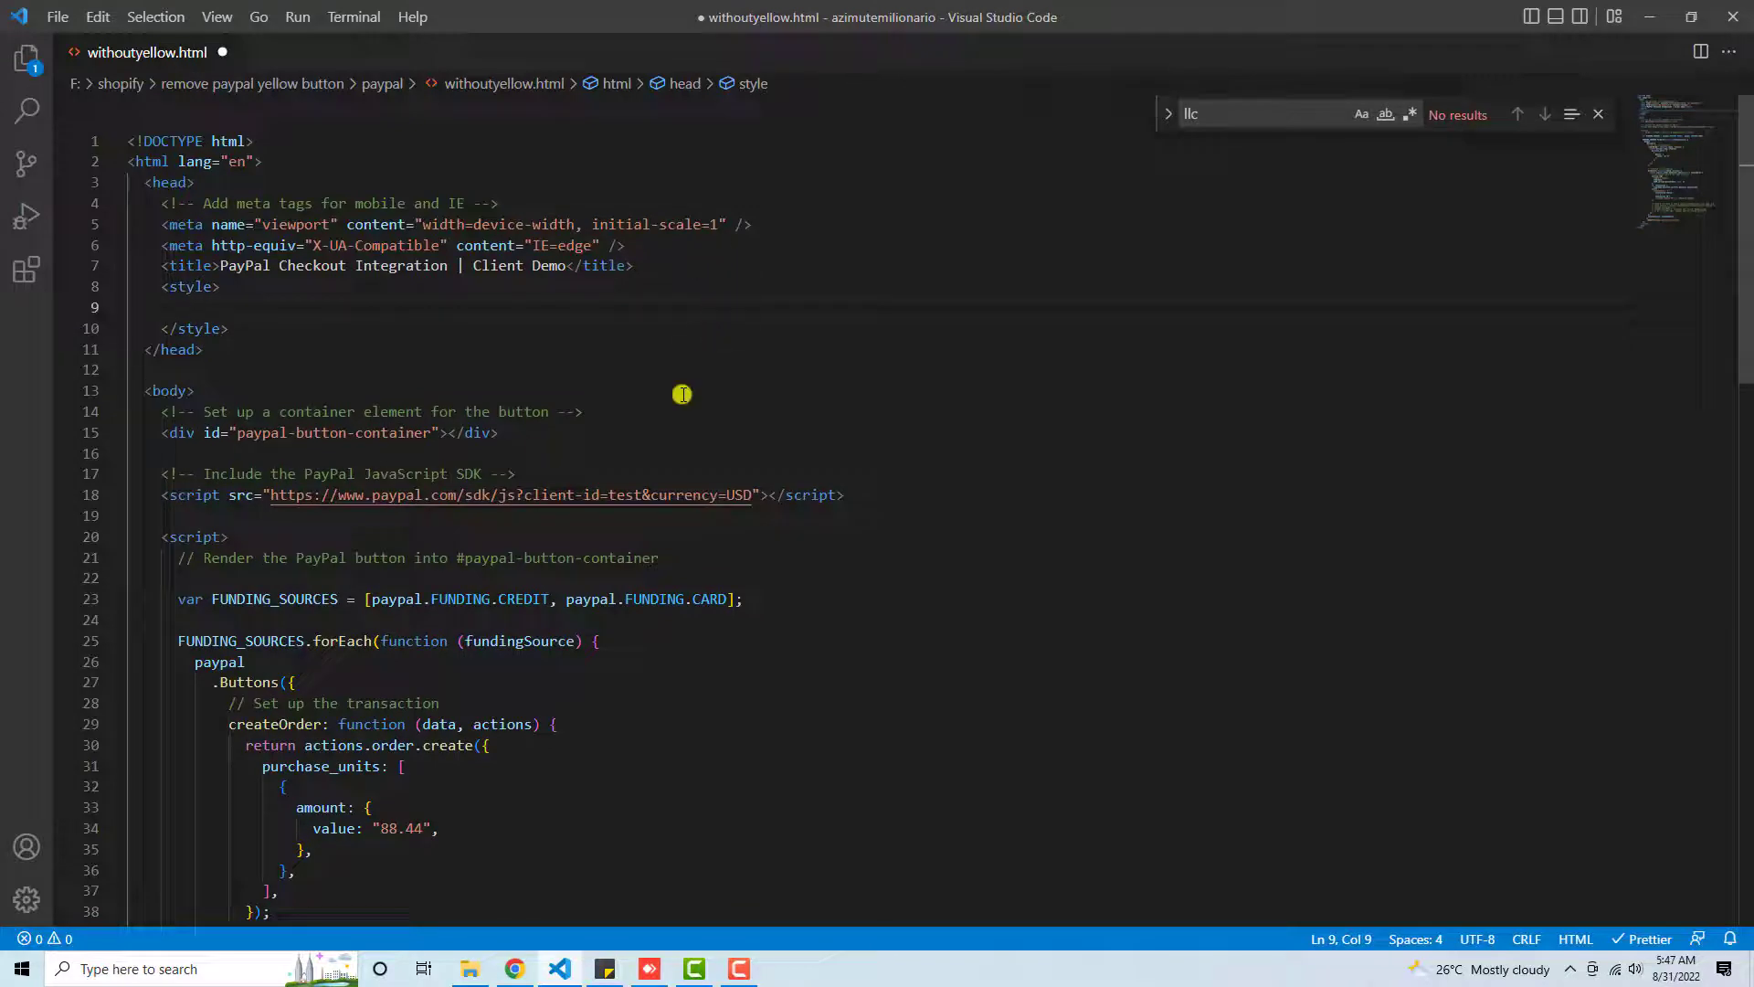
double_click(336, 212)
type("#")
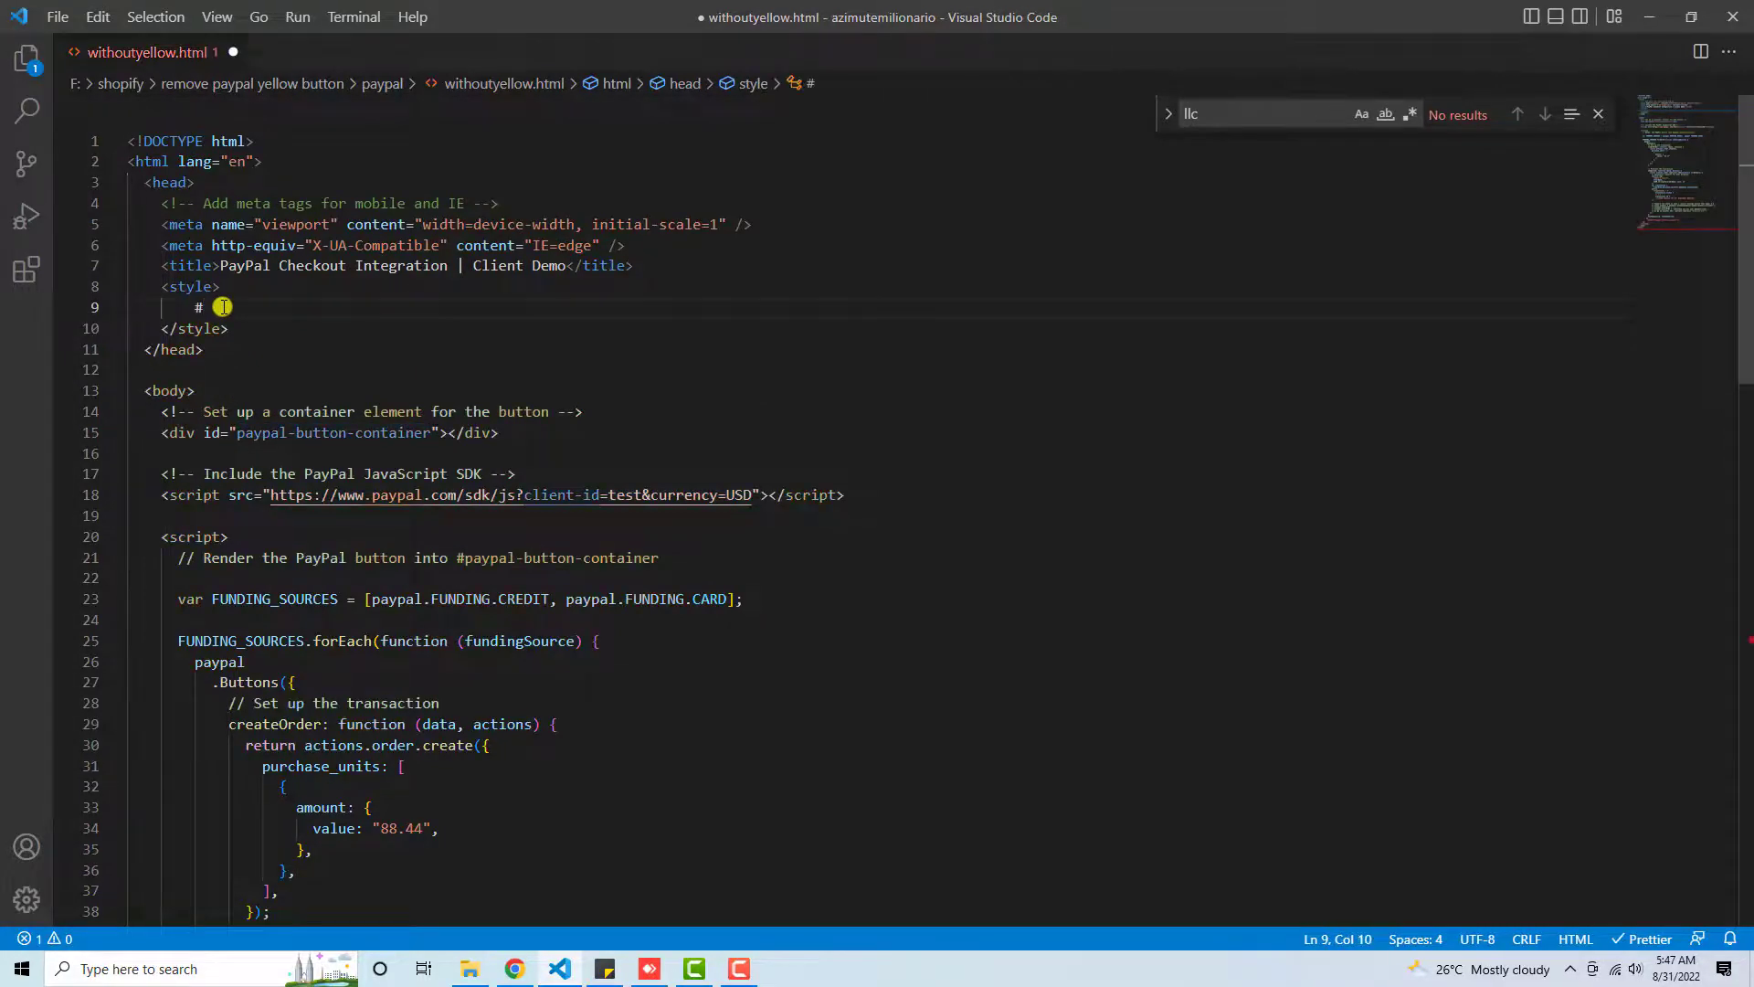
type("paypal-button-container")
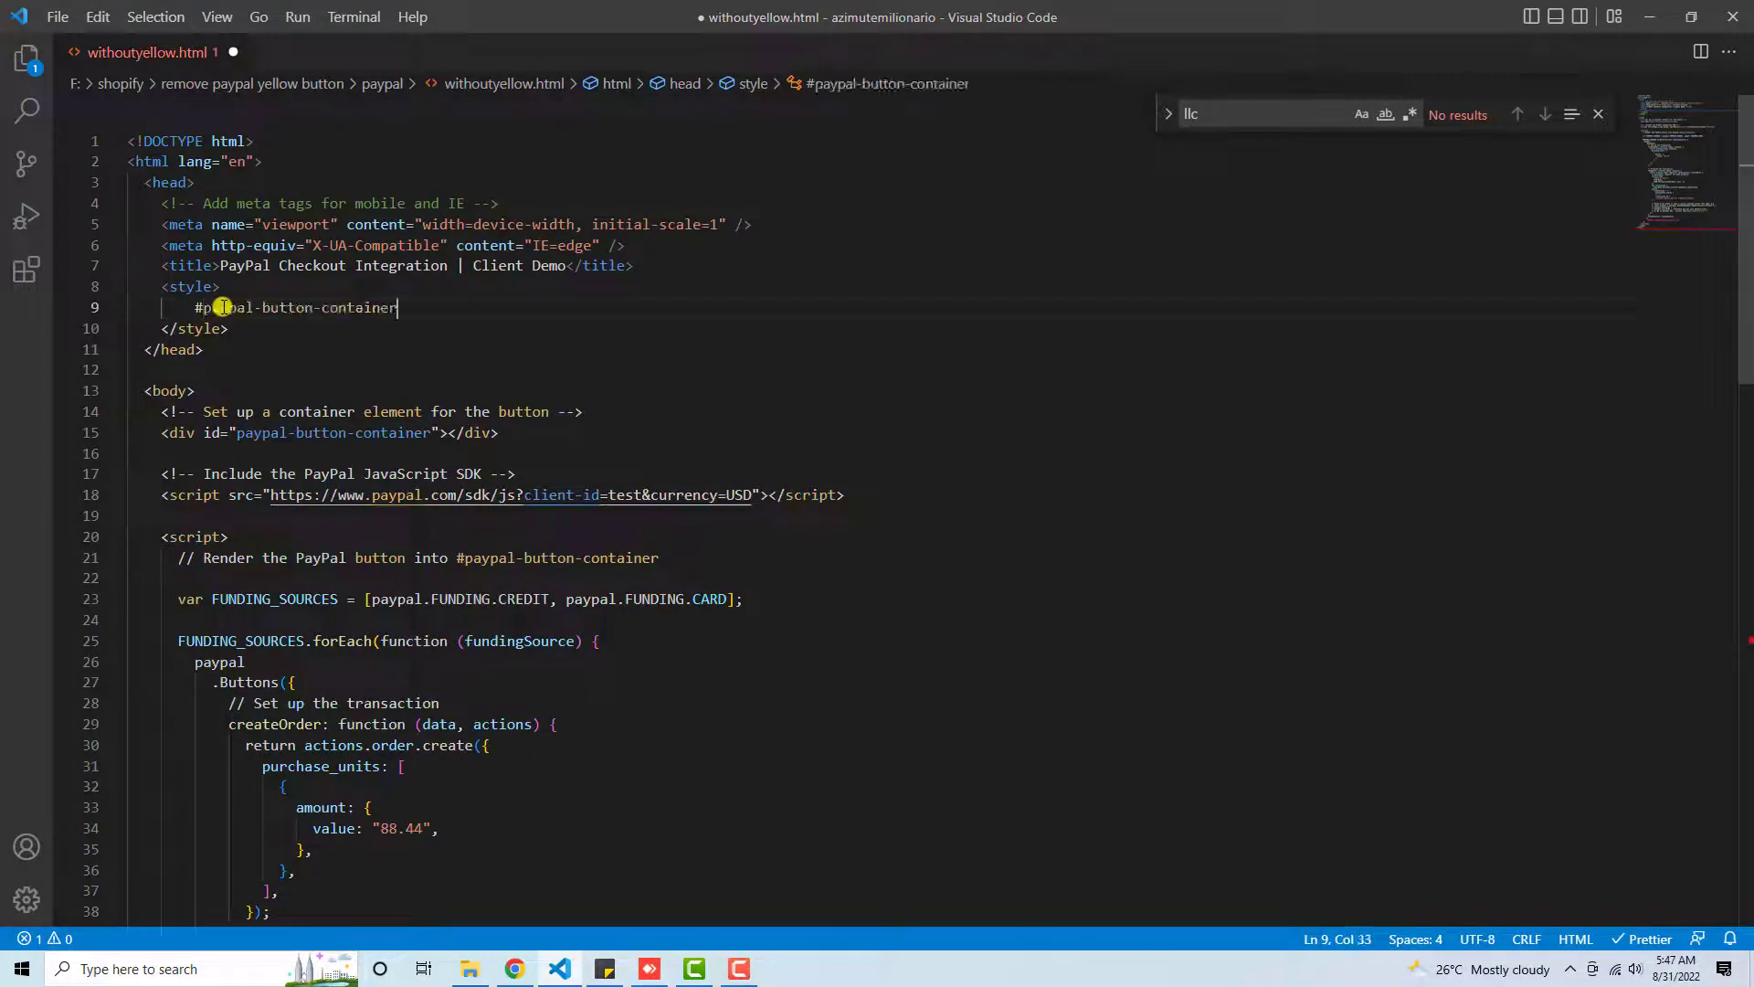
type("{")
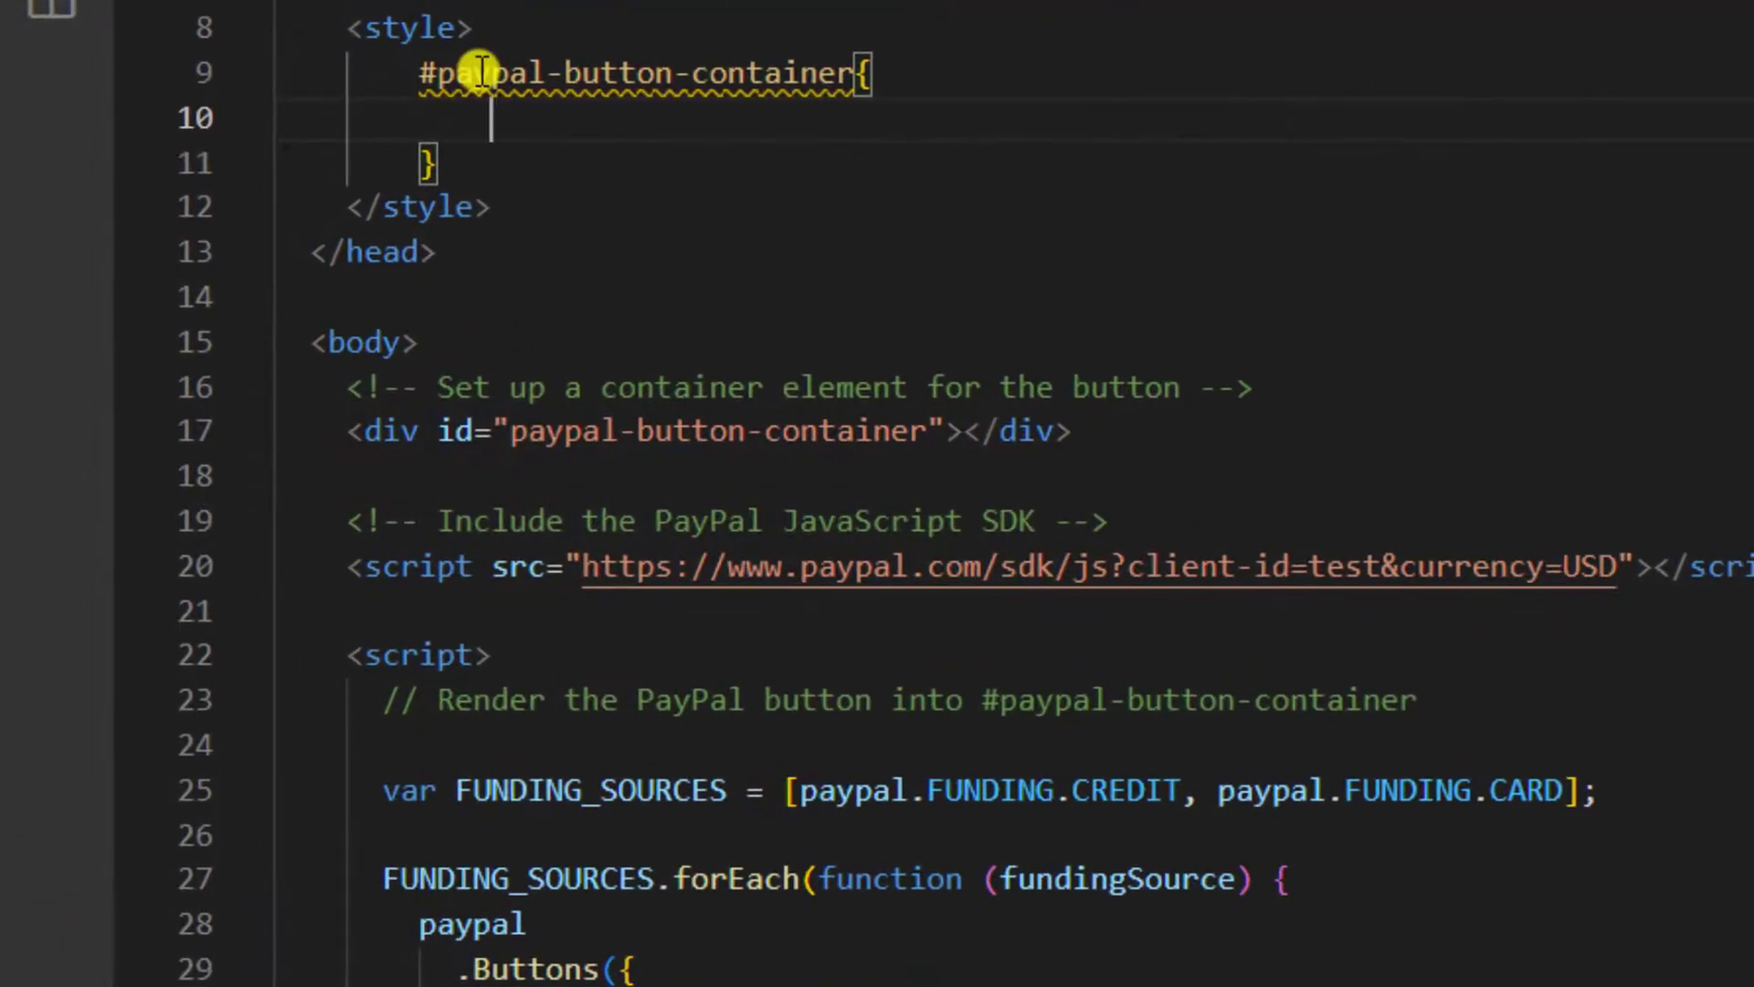
Step: Give the container rule text-align: center and margin-top: 2
type("text-align: ;")
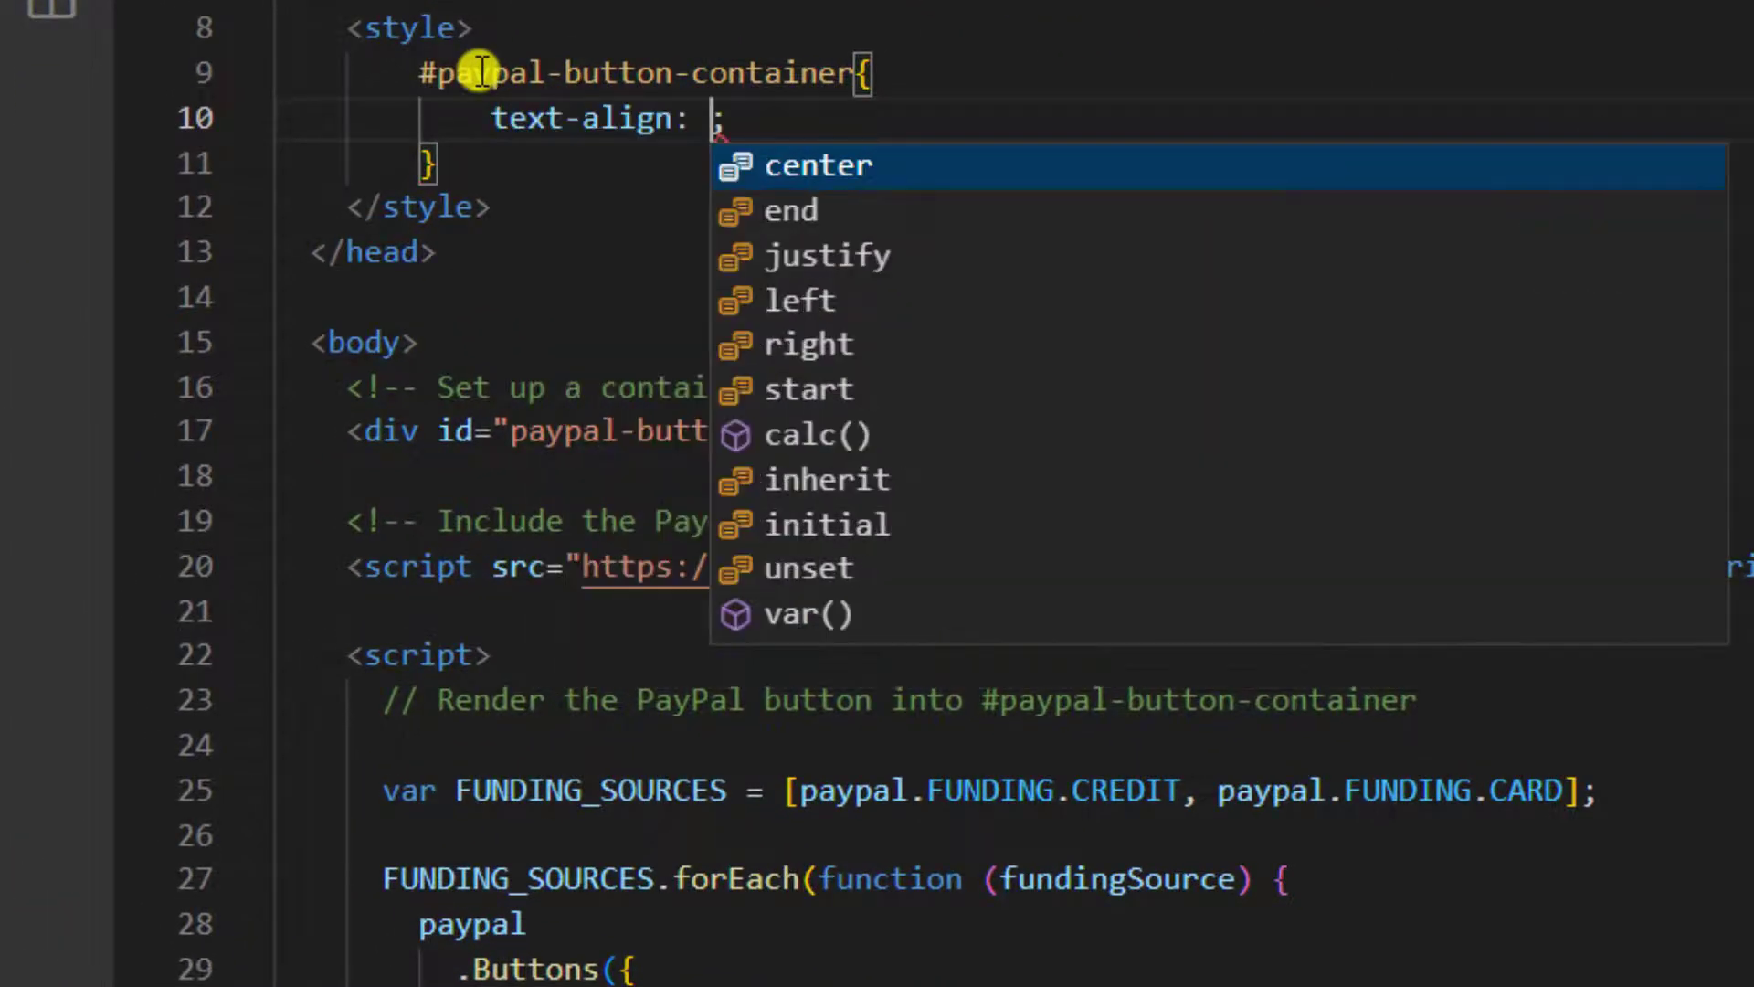
left_click(819, 164)
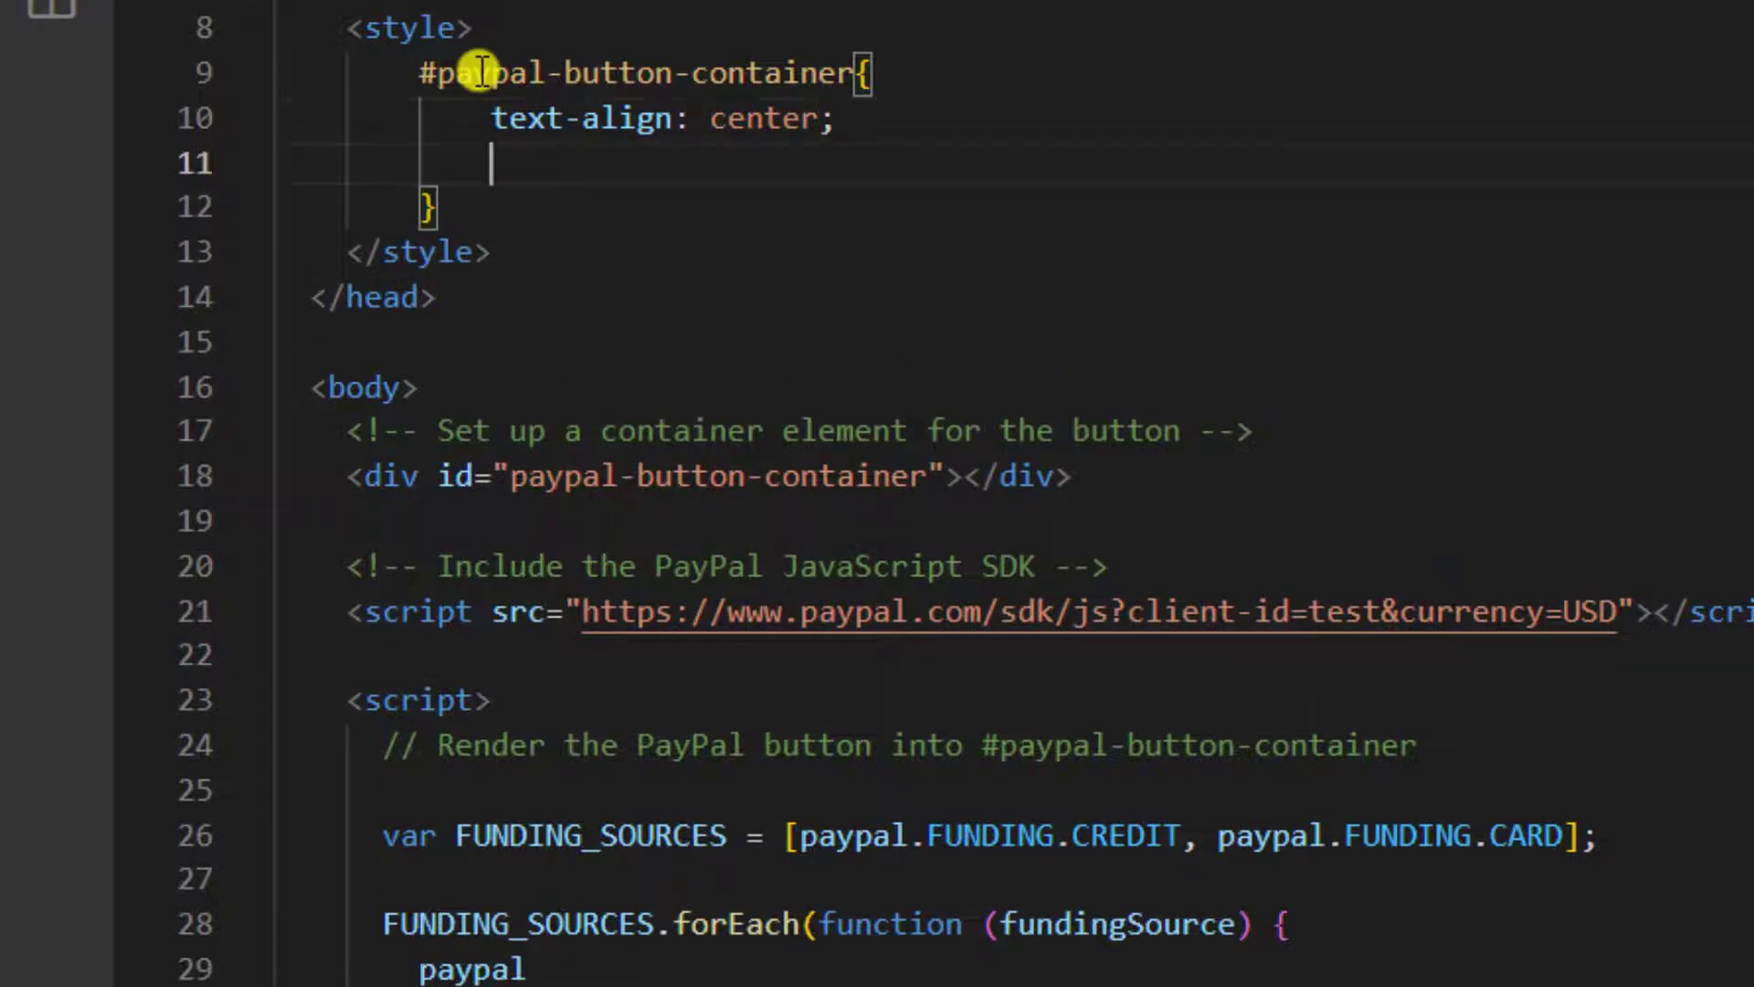
type("margin")
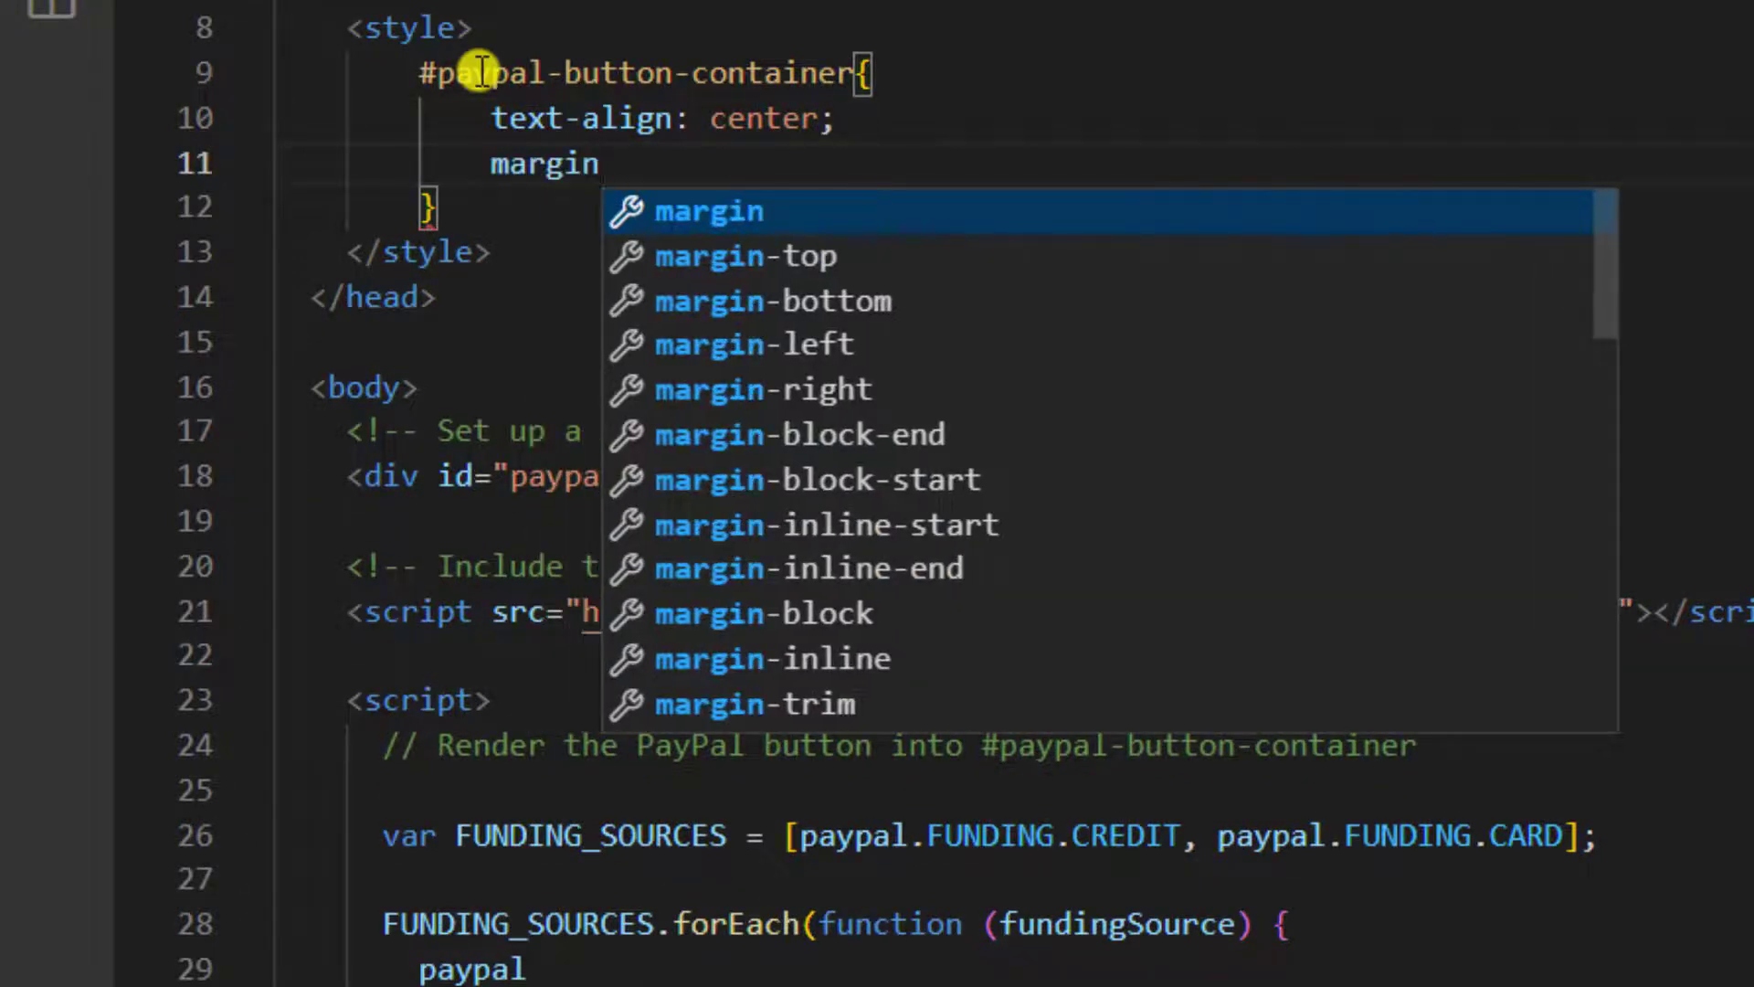
type("-top: 2;")
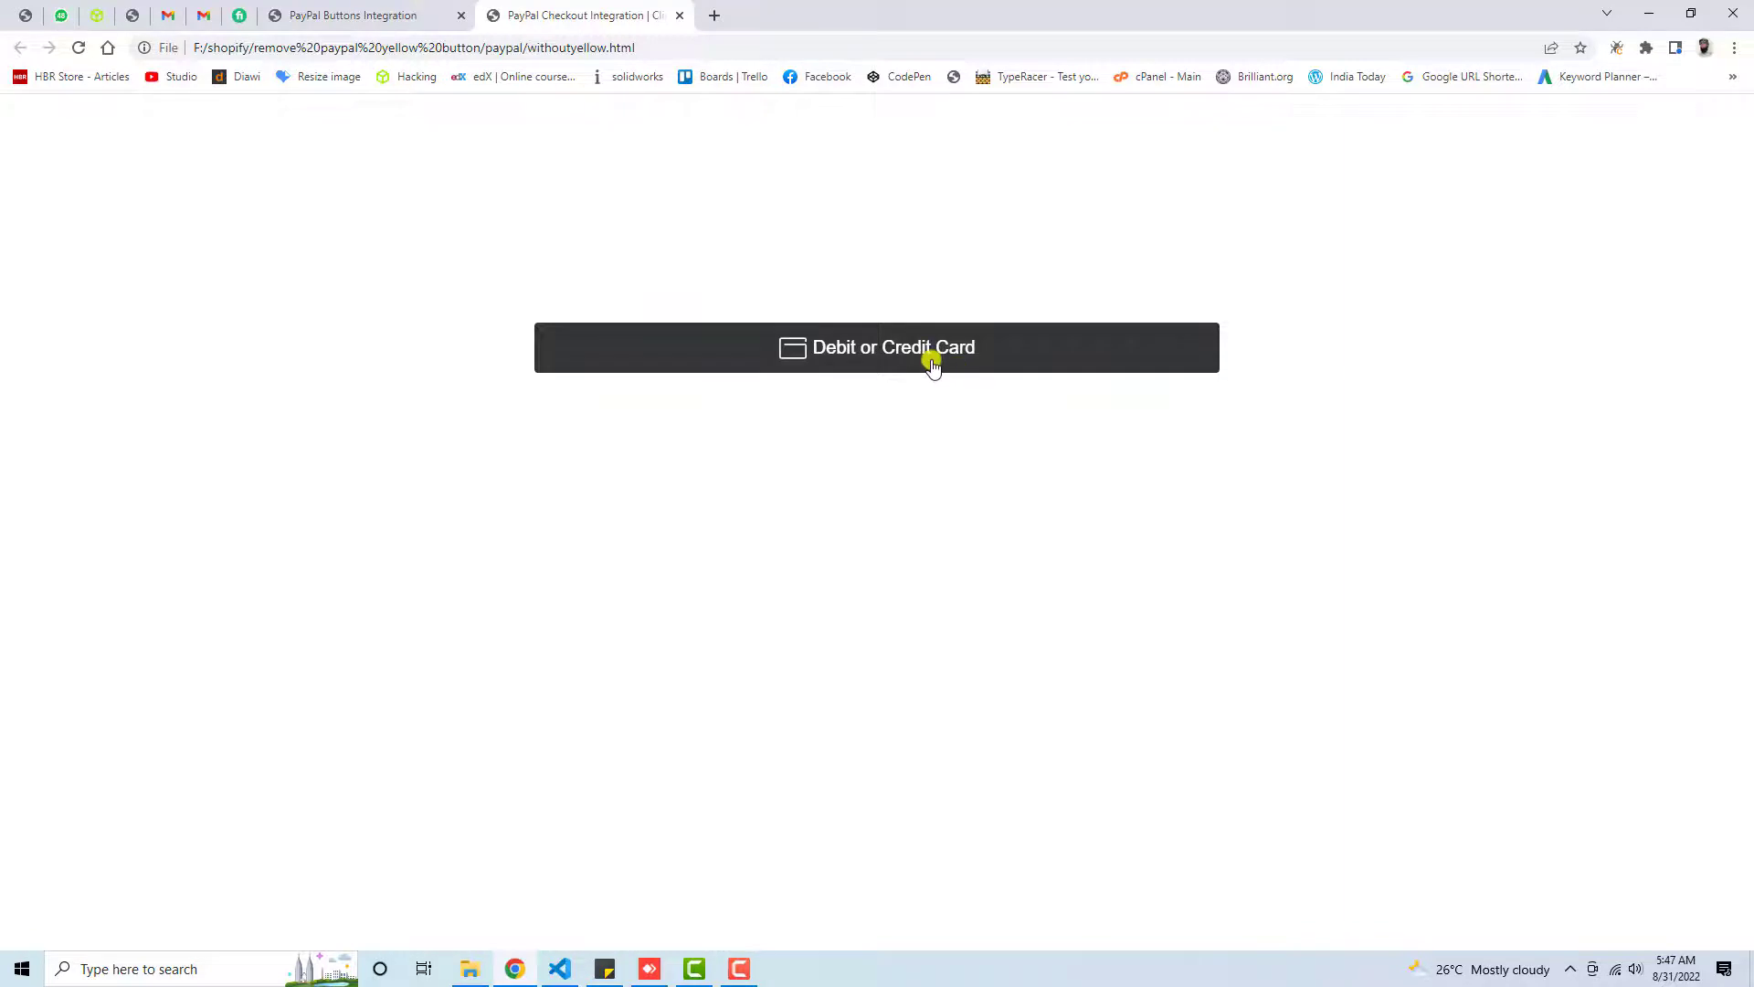
Step: Expand the Debit or Credit Card button and scroll through the card form to Buy Now
left_click(930, 355)
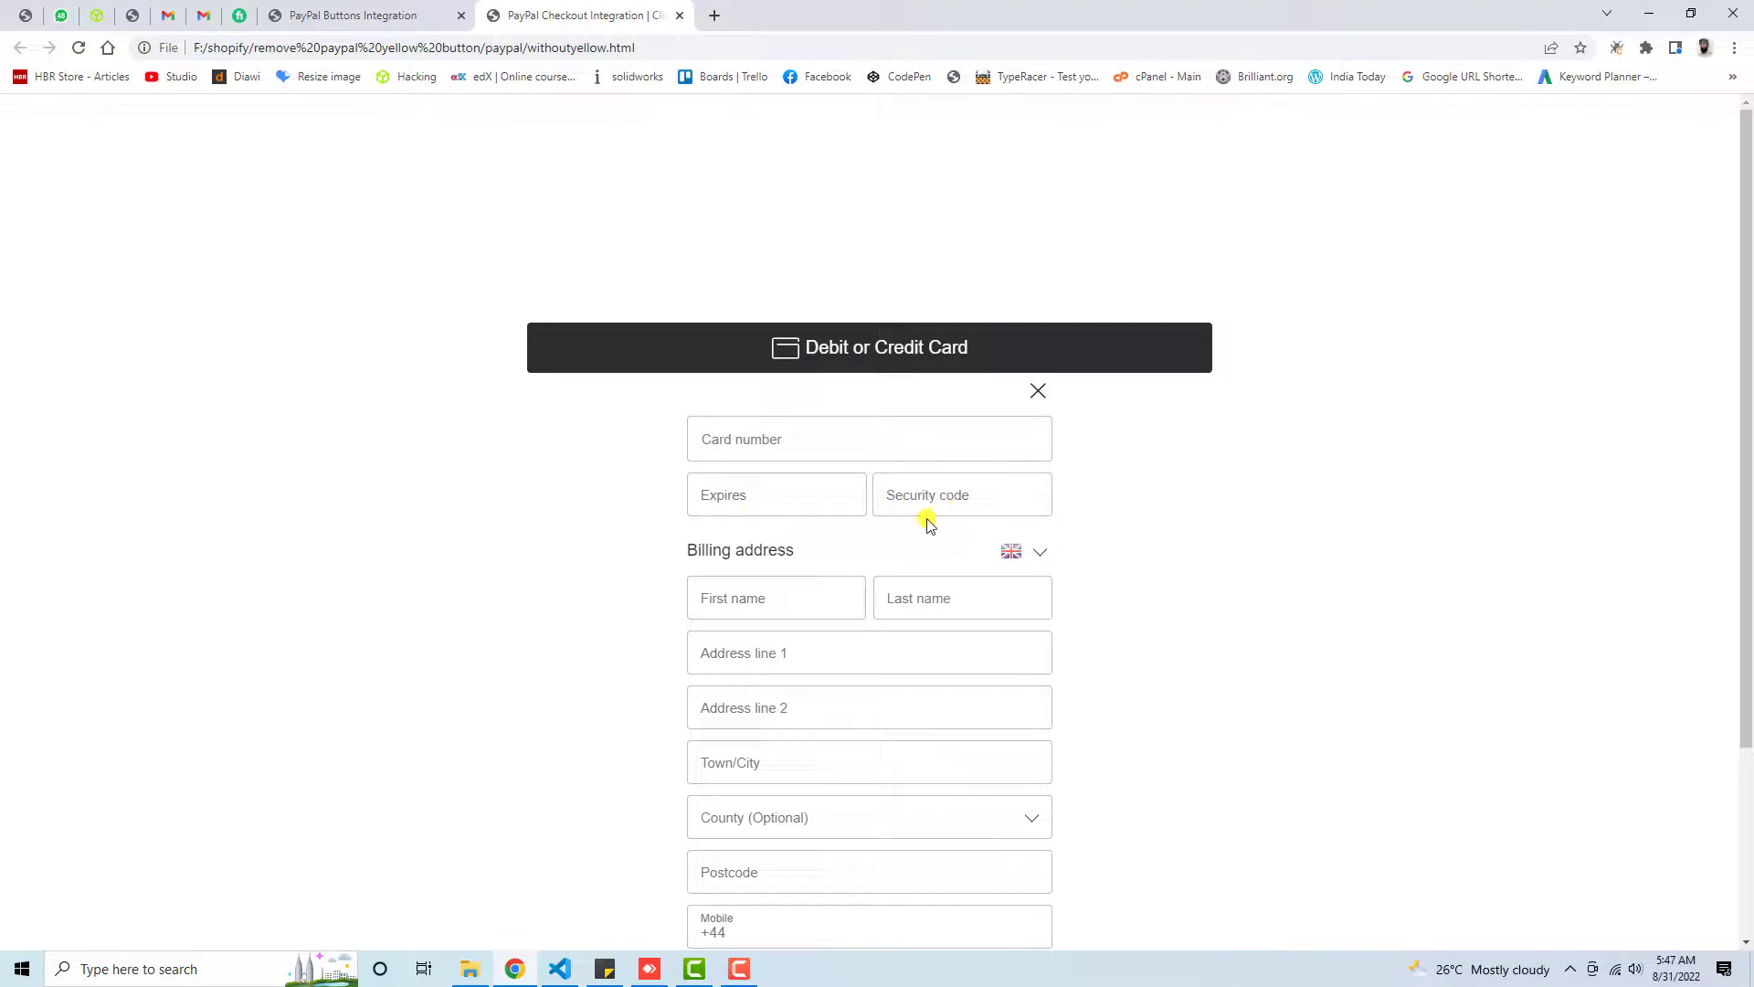
scroll("down", 3)
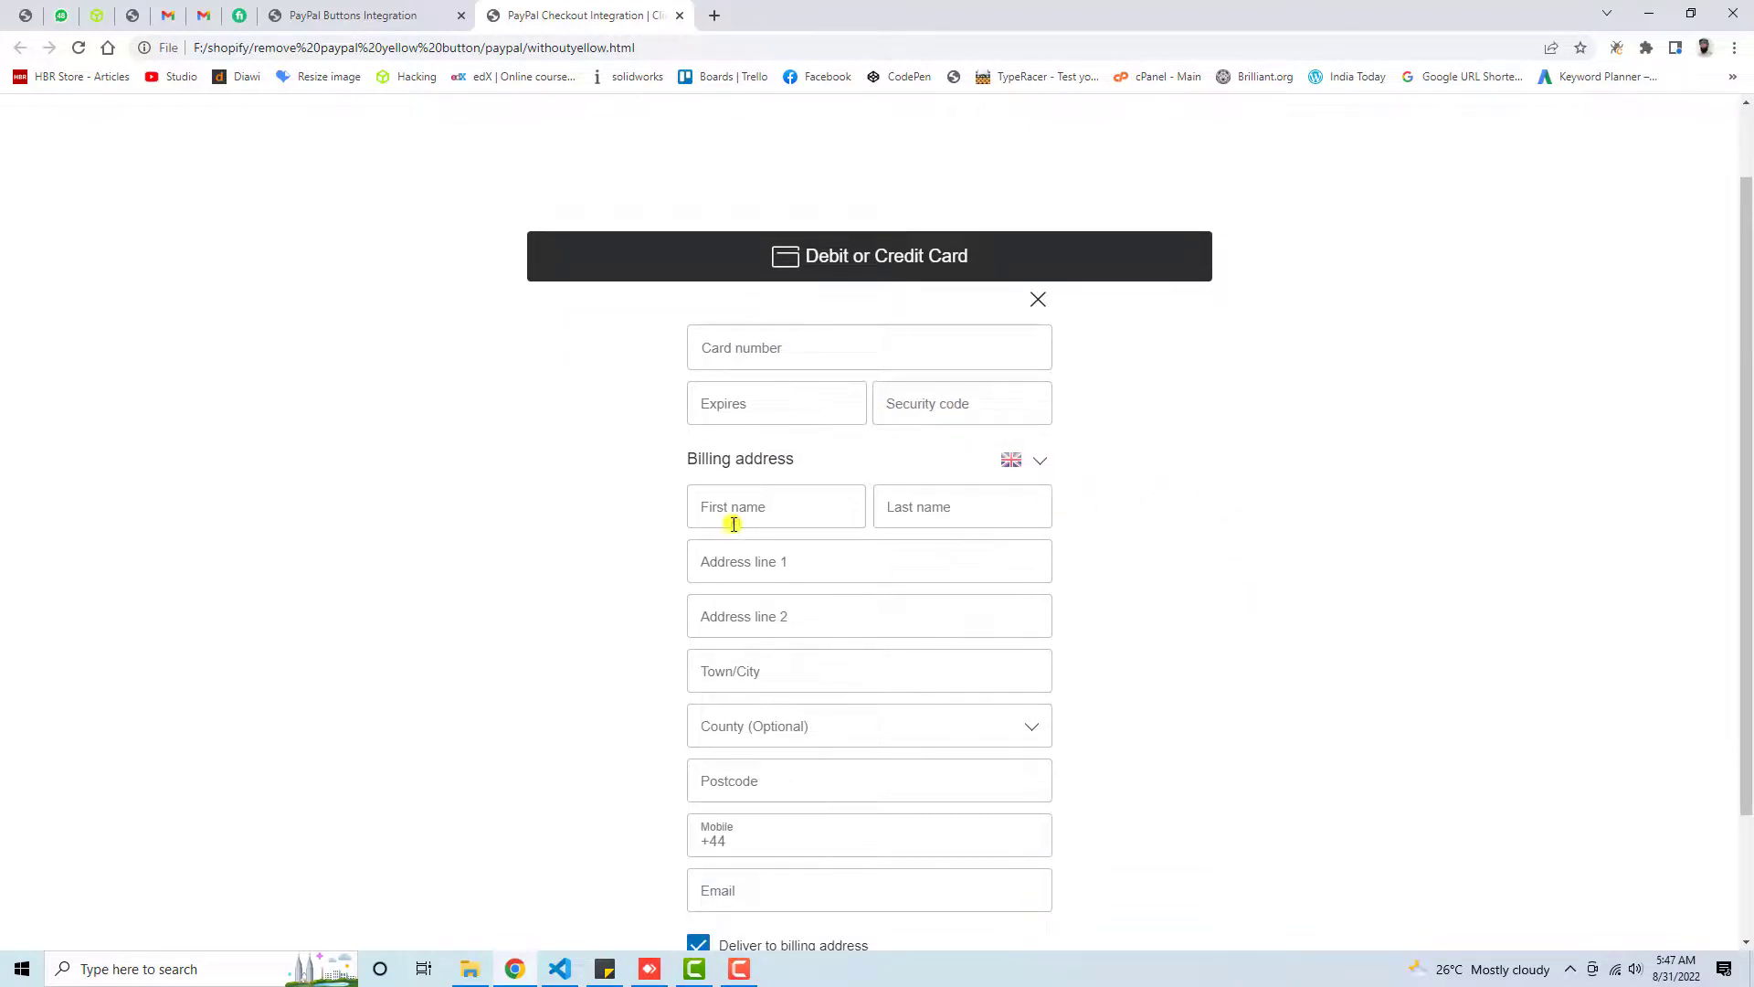
scroll("down", 3)
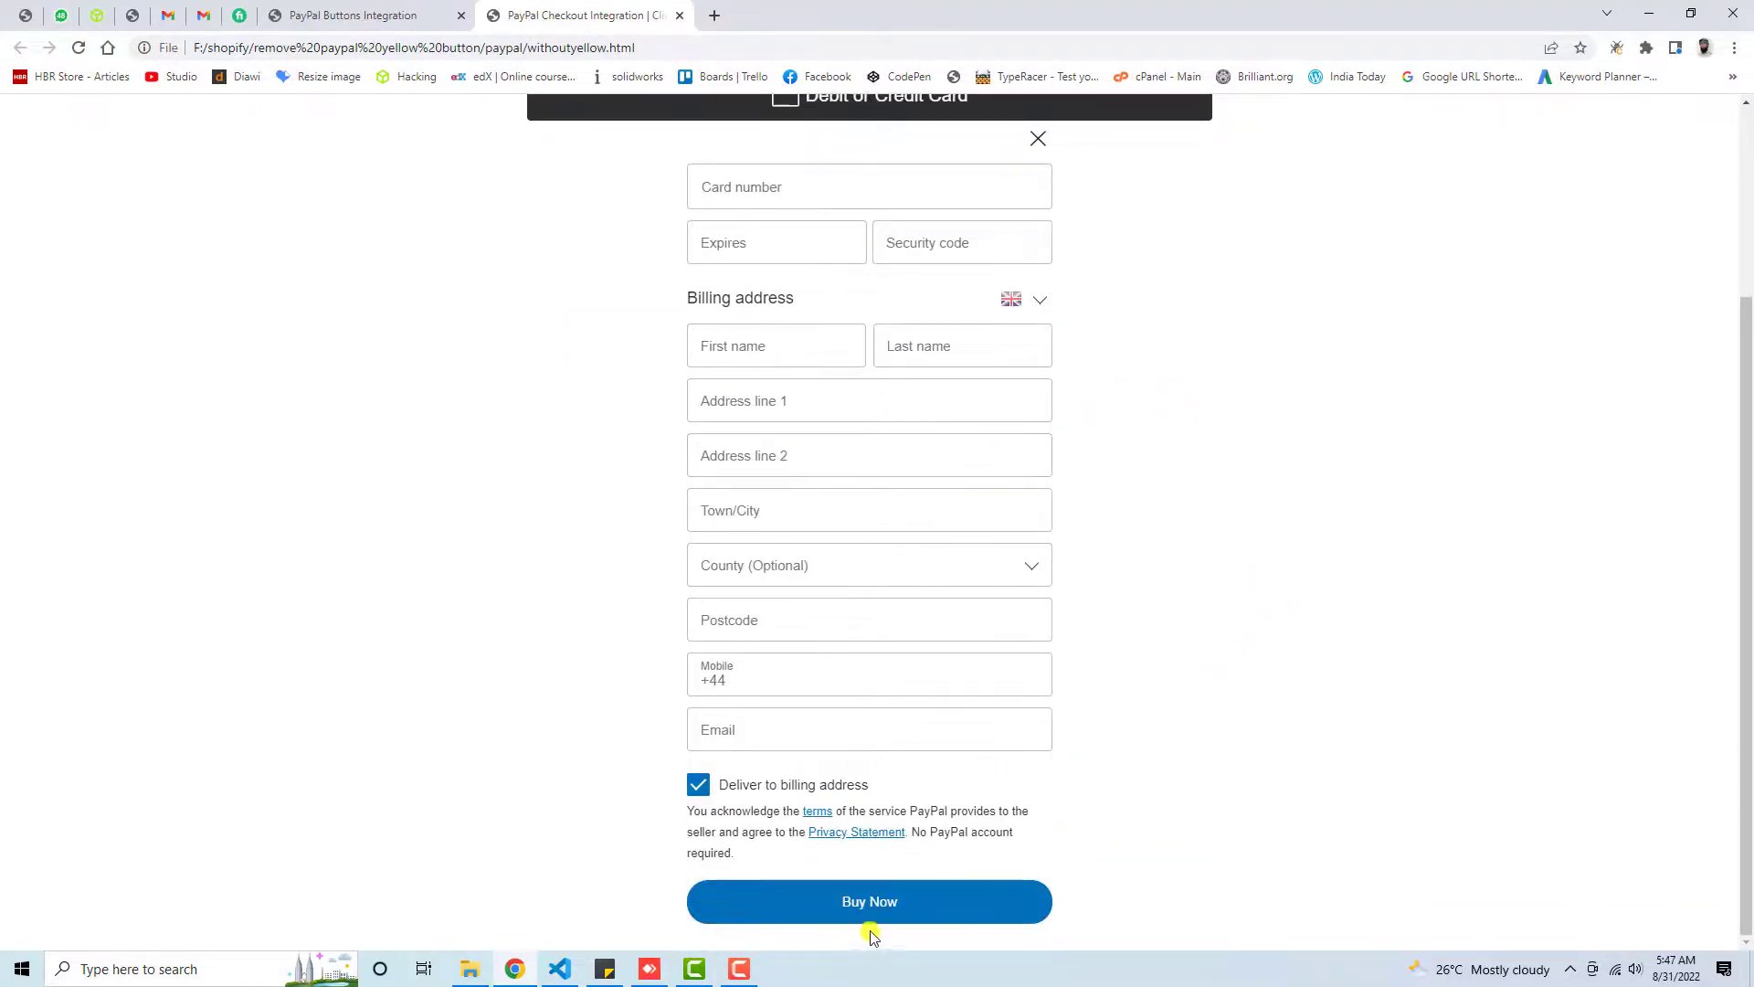
mouse_move(1272, 676)
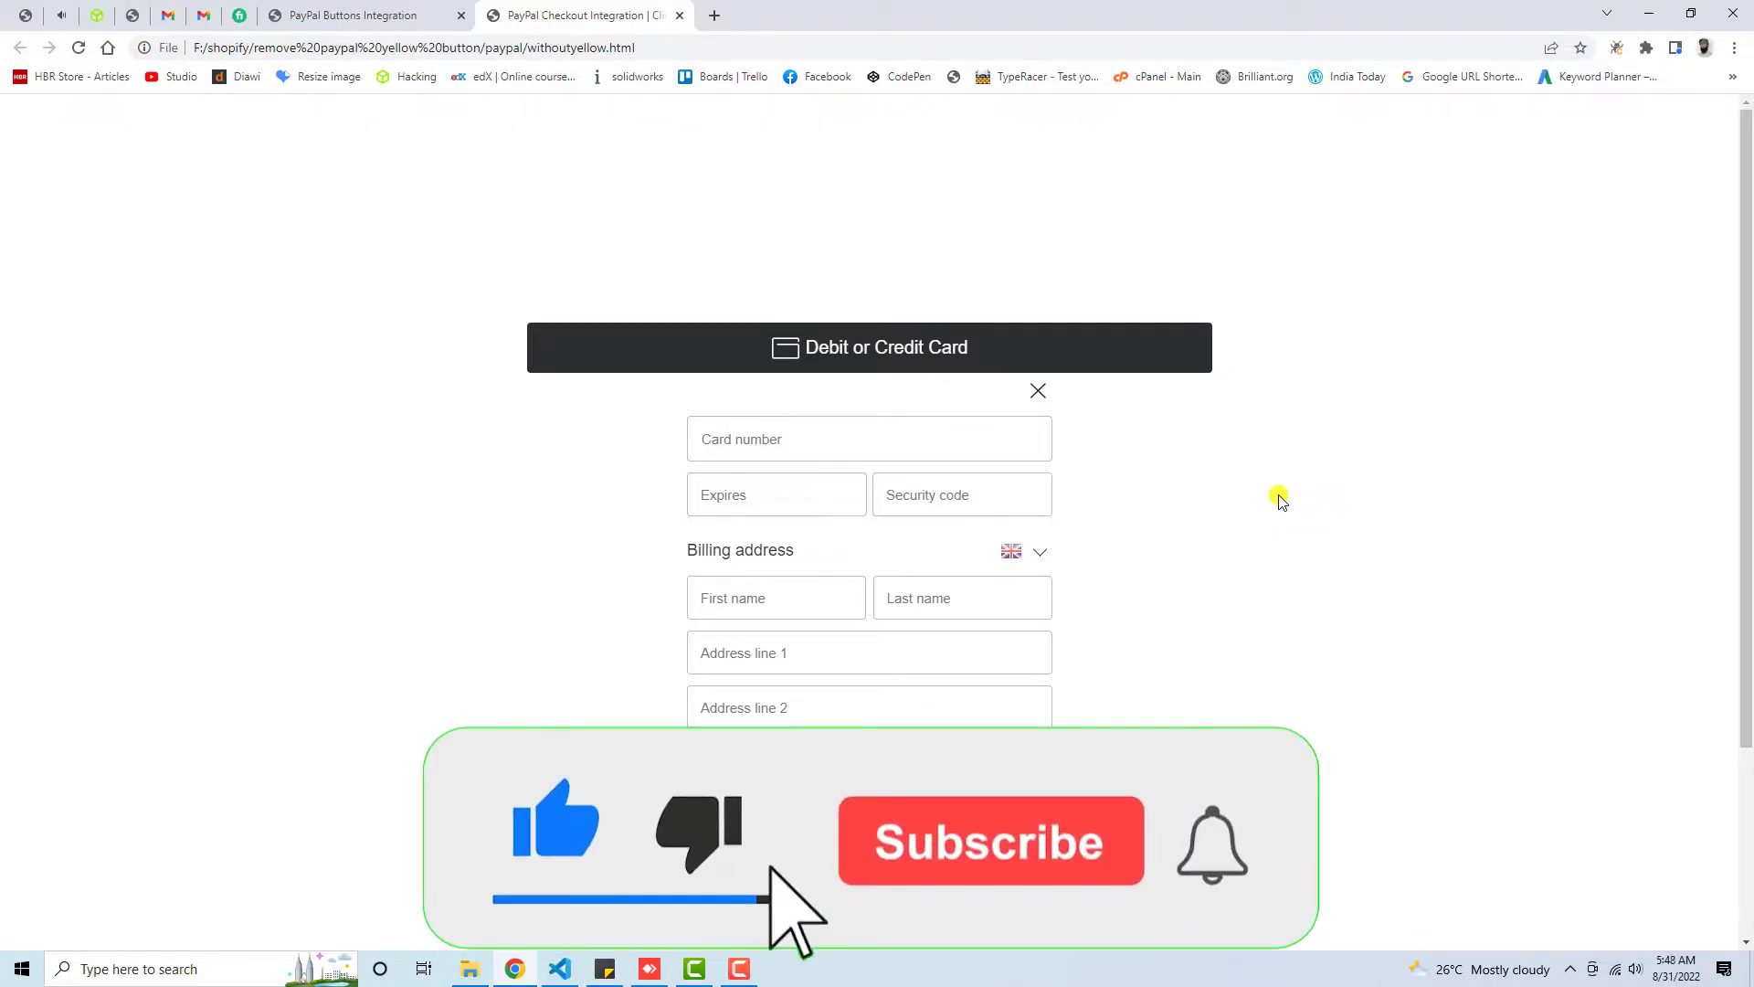
left_click(991, 840)
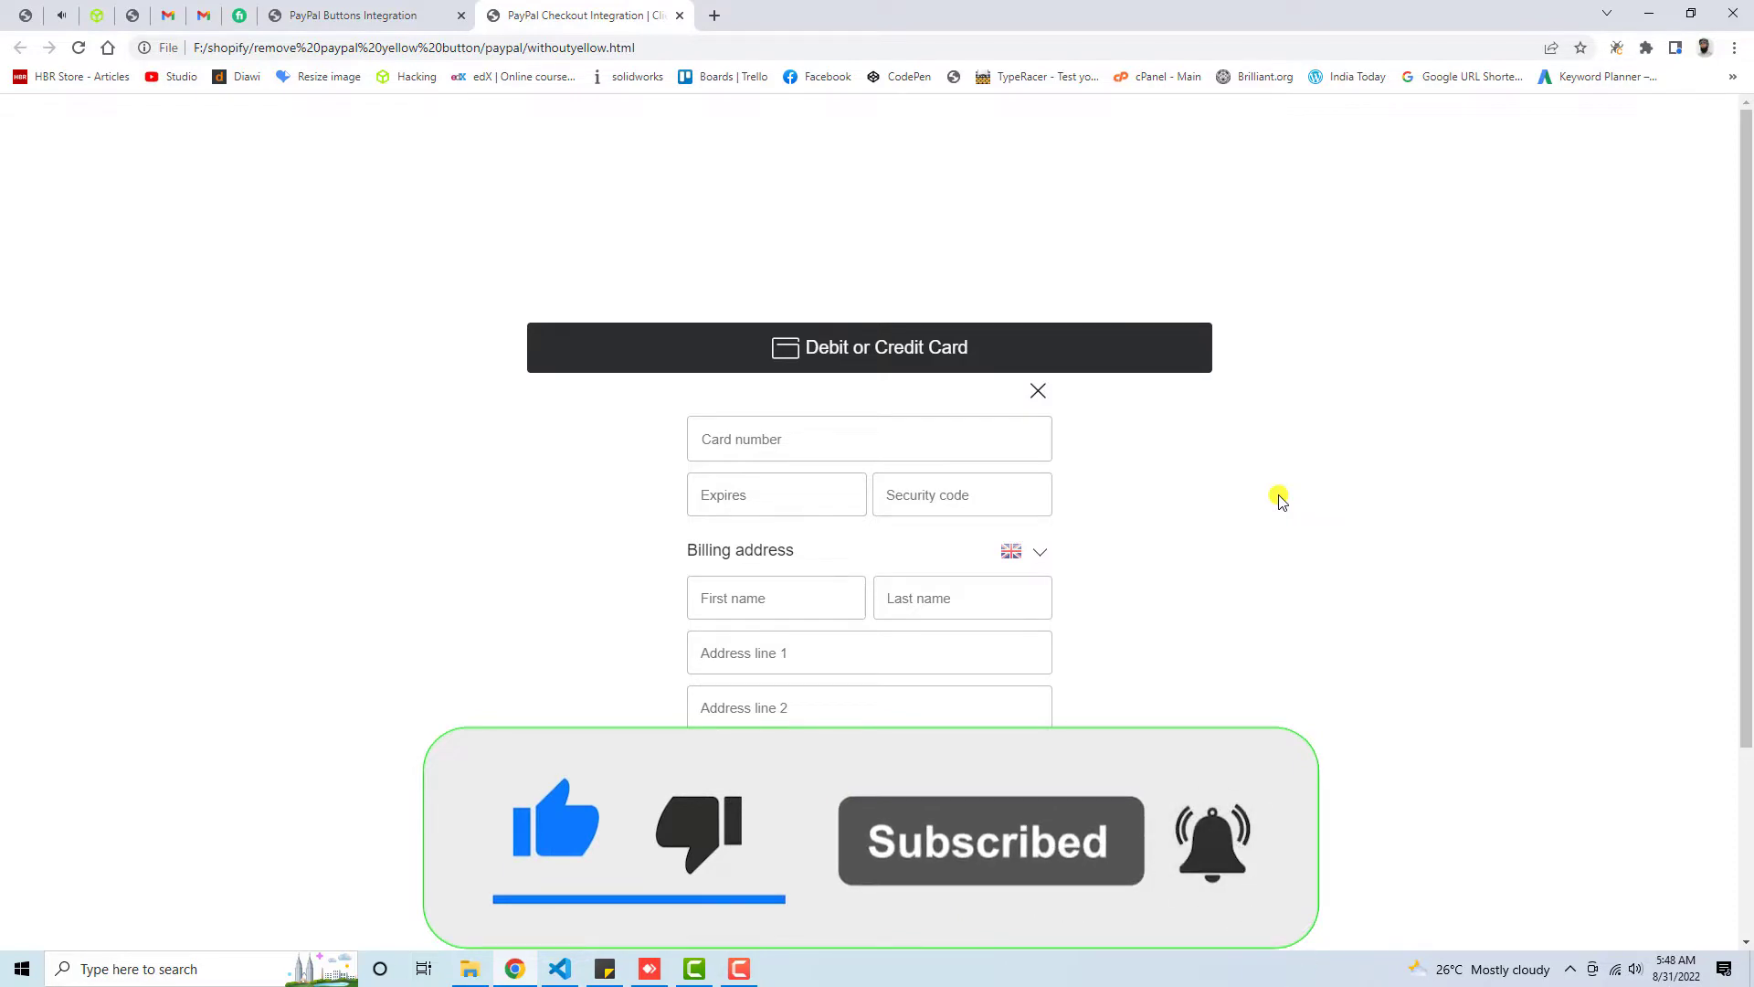